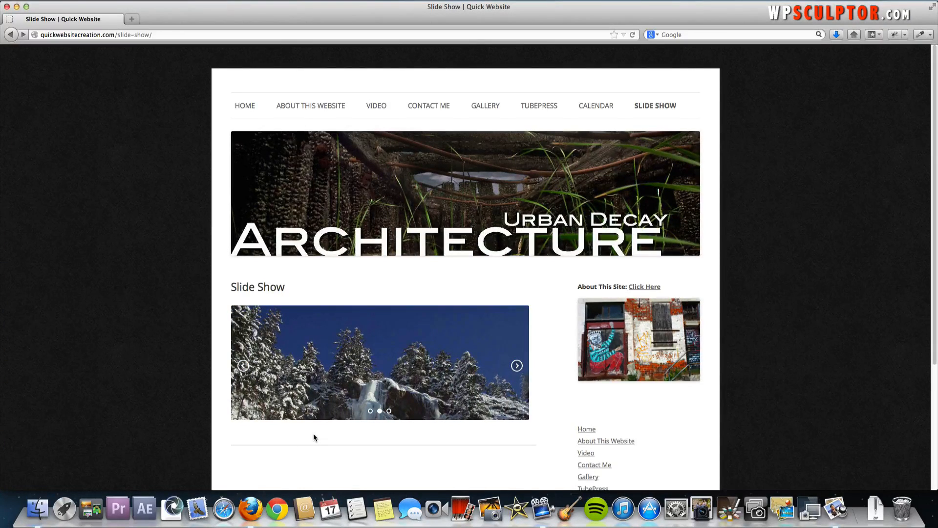
Step through the slideshow's slides with its next arrow on the Slide Show page.
{"action": "left_click", "coordinate": [516, 365]}
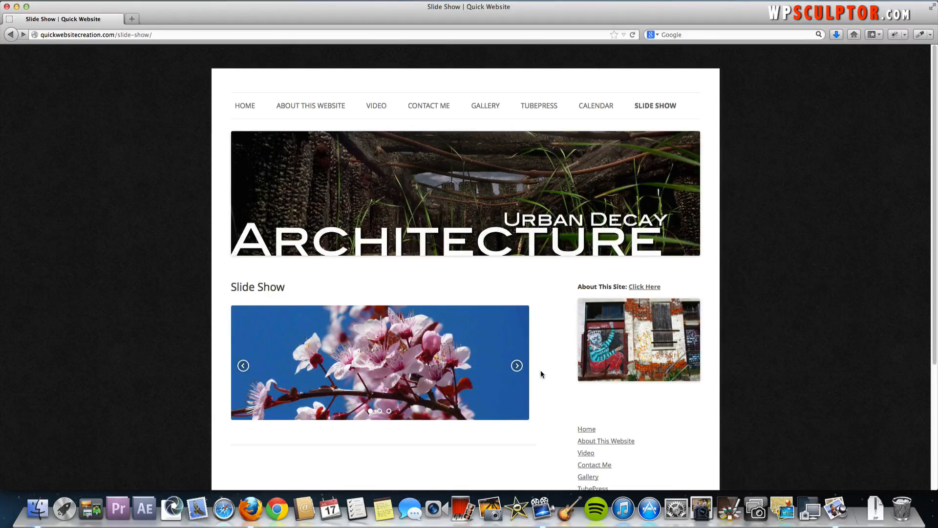
{"action": "left_click", "coordinate": [516, 365]}
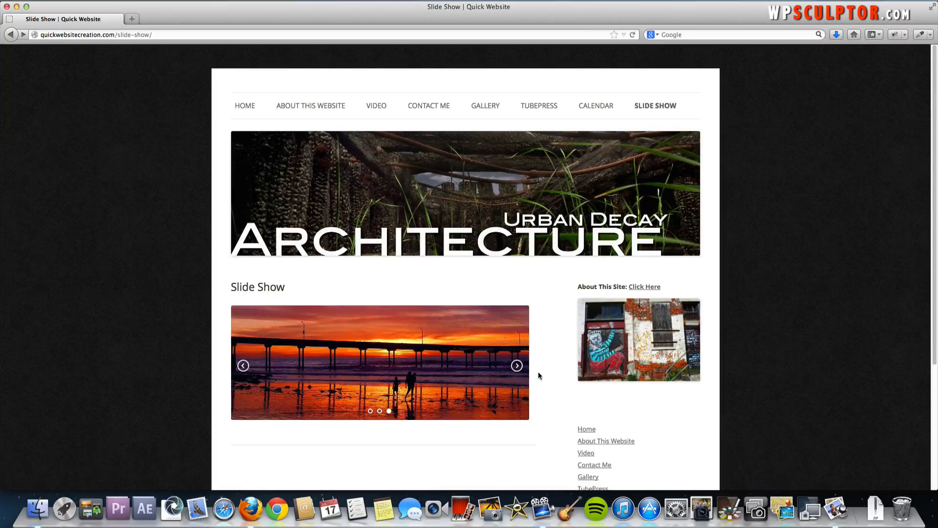
{"action": "left_click", "coordinate": [516, 365]}
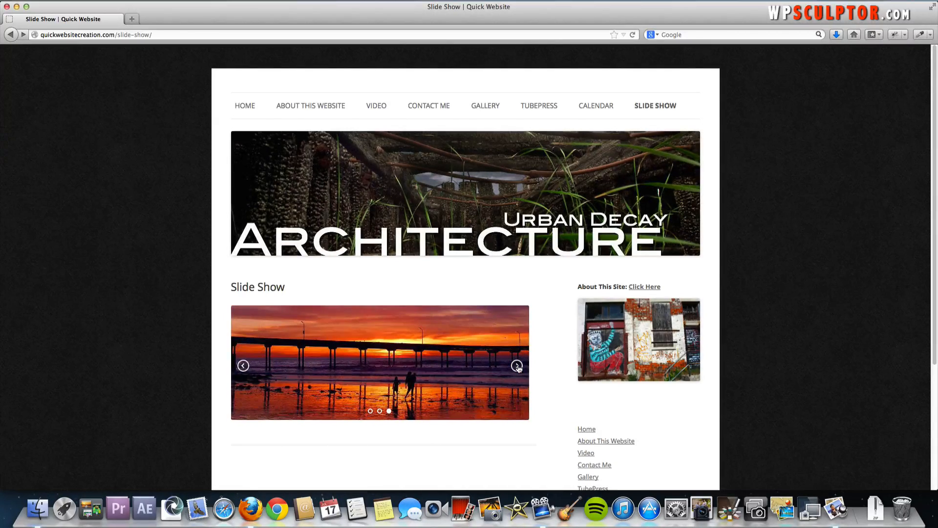
{"action": "left_click", "coordinate": [516, 366]}
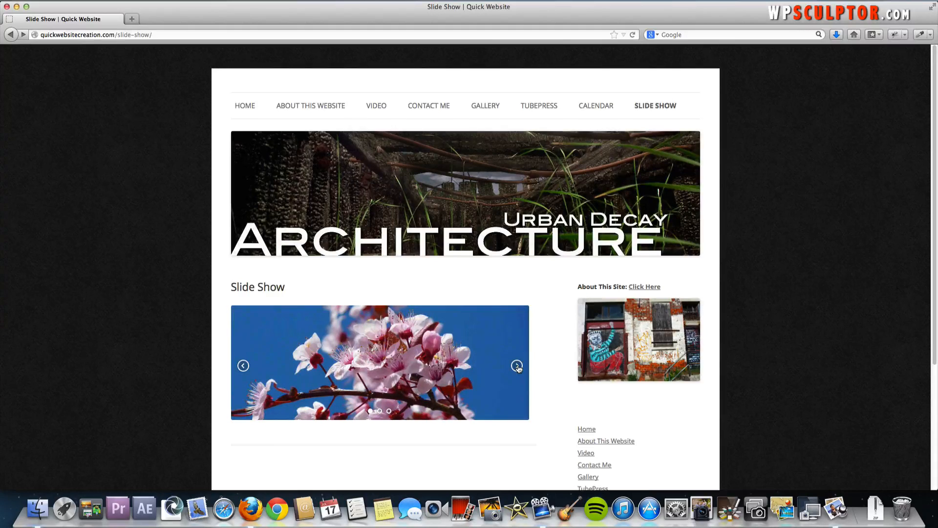
{"action": "left_click", "coordinate": [516, 365]}
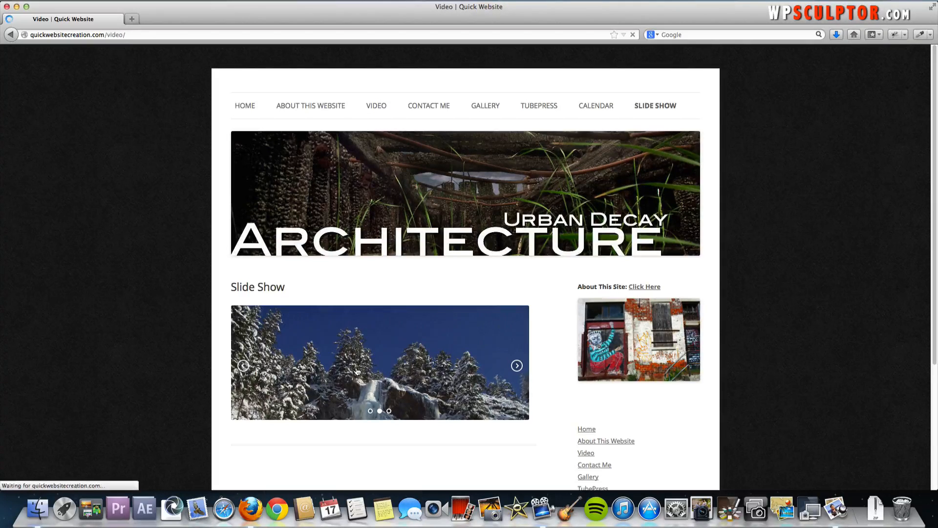
Follow slide 2's link to the Video page, go back, and advance the slider once more.
{"action": "left_click", "coordinate": [376, 105]}
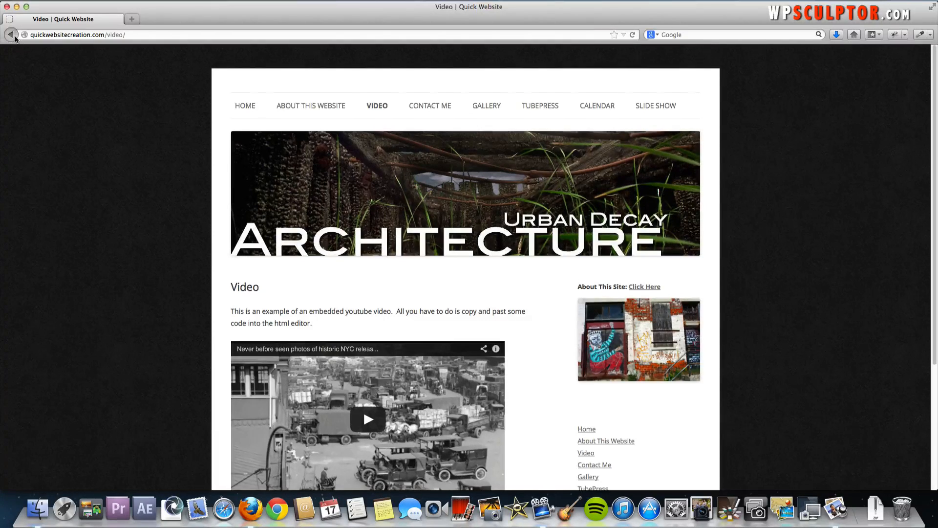
{"action": "left_click", "coordinate": [655, 106]}
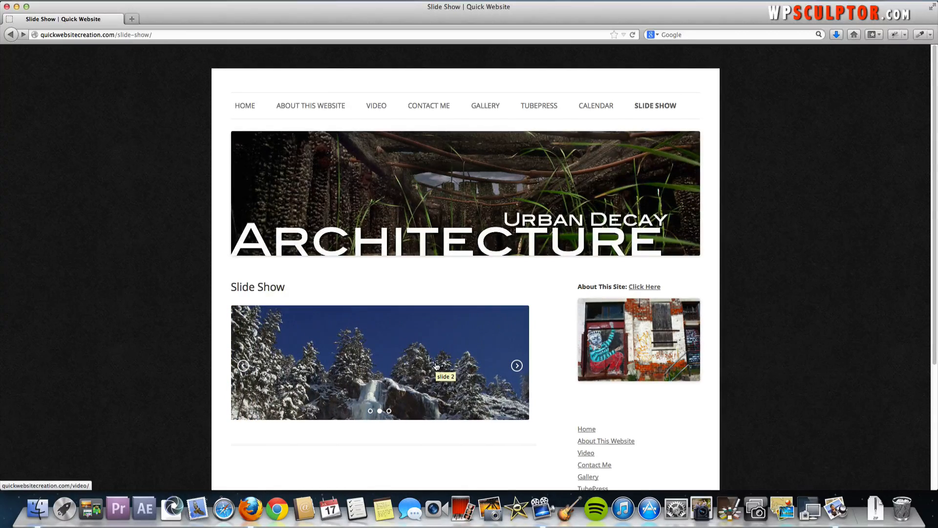
{"action": "left_click", "coordinate": [516, 365]}
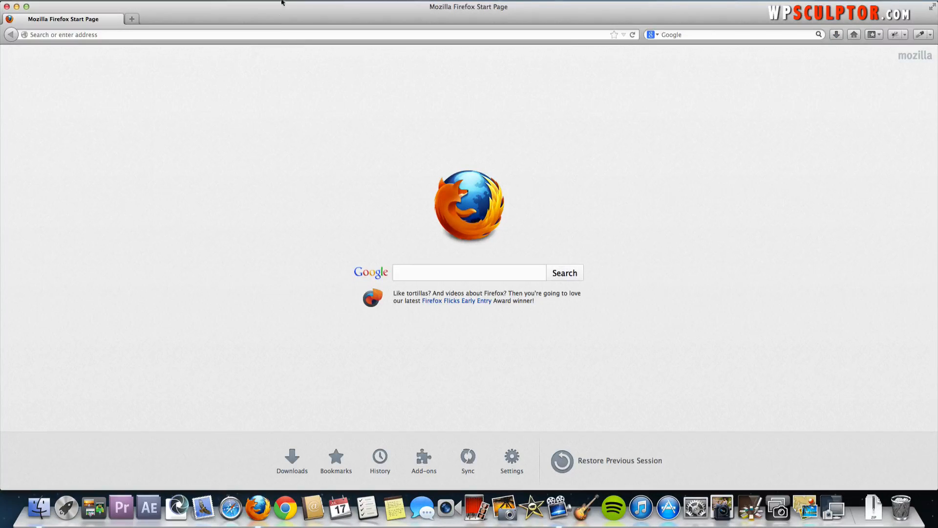
Go to quickwebsitecreation.com/wp-admin/ and log in to the Quick Website dashboard.
{"action": "left_click", "coordinate": [270, 34]}
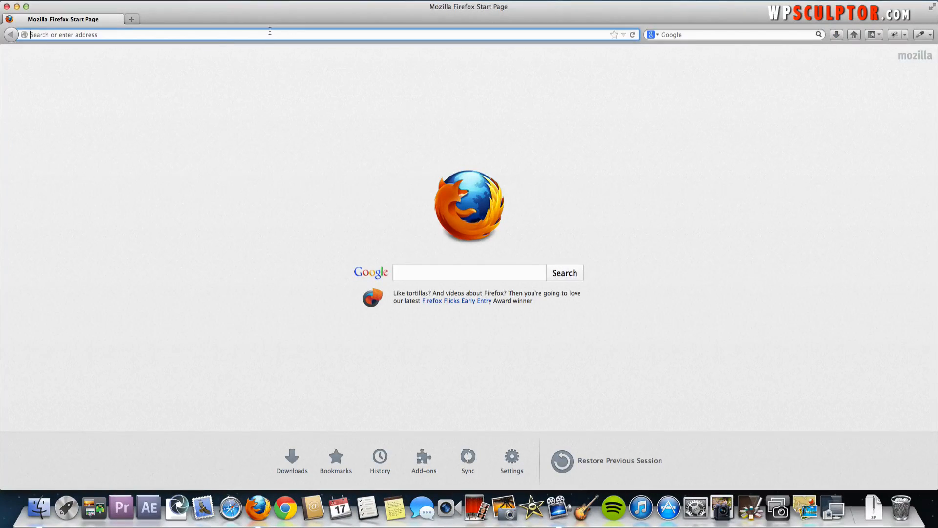
{"action": "type", "text": "quickblogcreation.com/"}
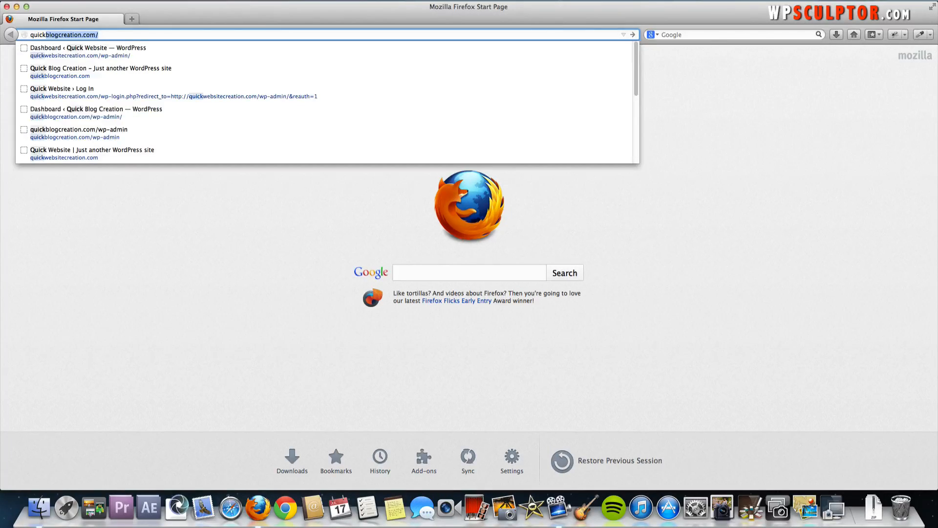
{"action": "type", "text": "quickwebsitecreation.com/"}
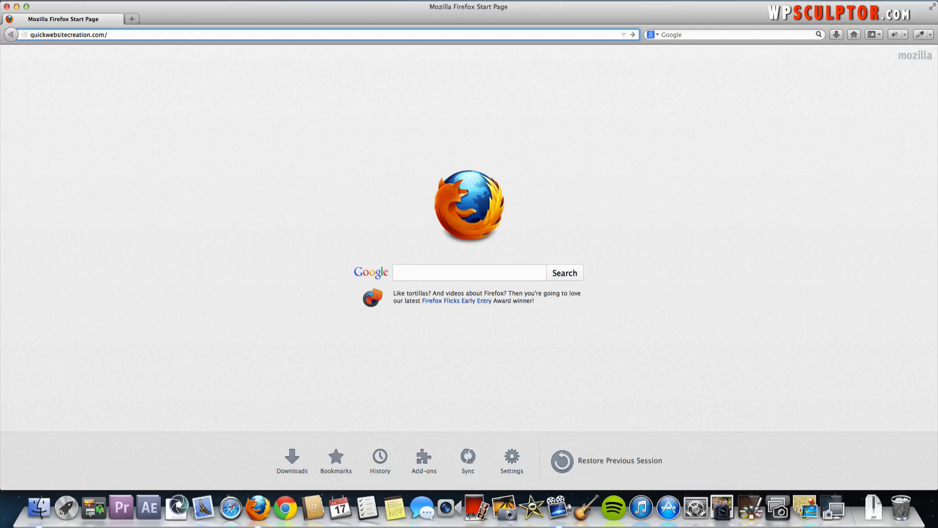
{"action": "type", "text": "/wp-admin/"}
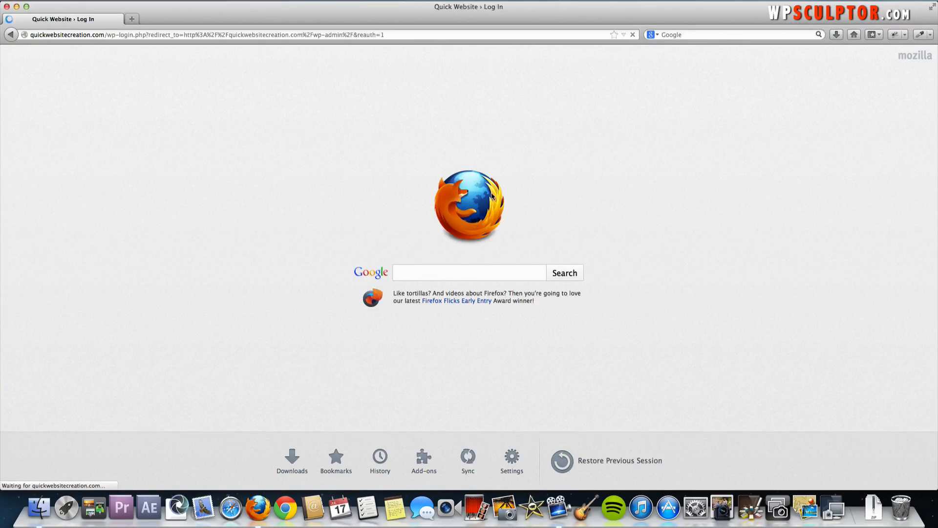
{"action": "type", "text": "wpsculptor"}
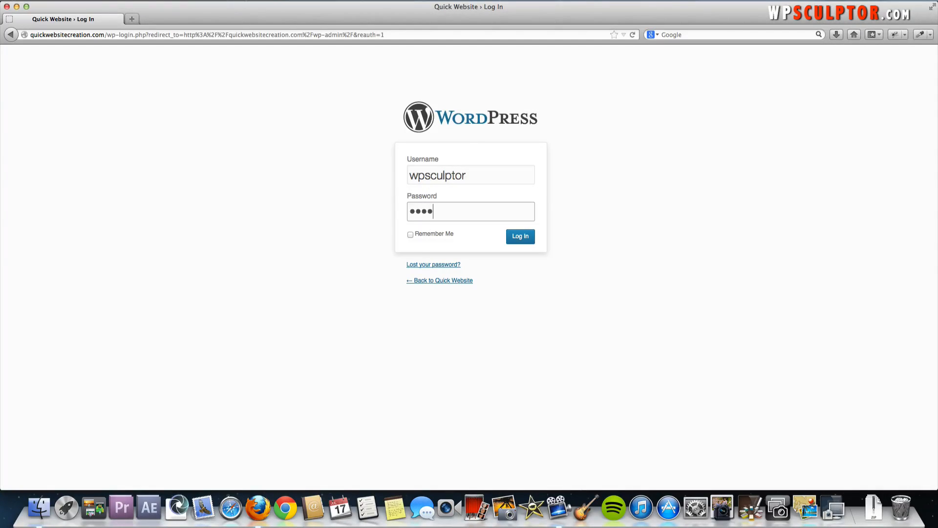
{"action": "left_click", "coordinate": [519, 236]}
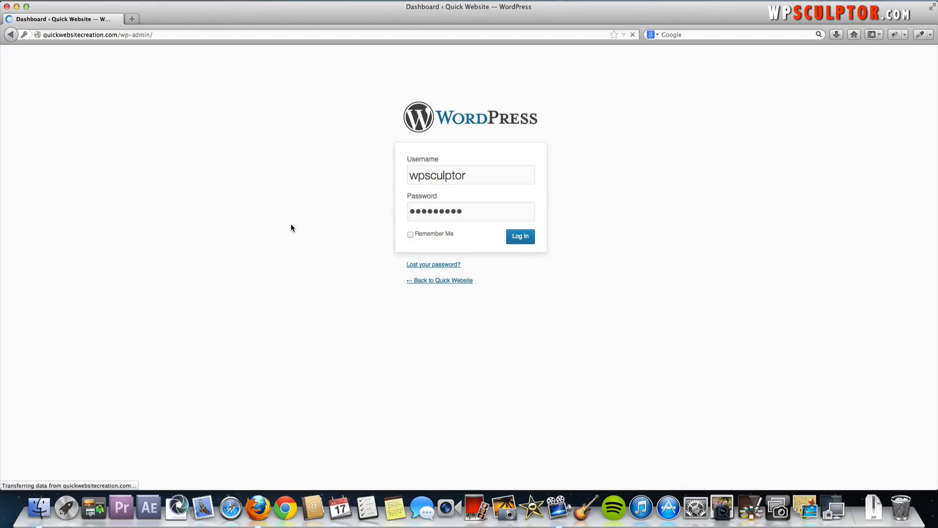
{"action": "left_click", "coordinate": [520, 235]}
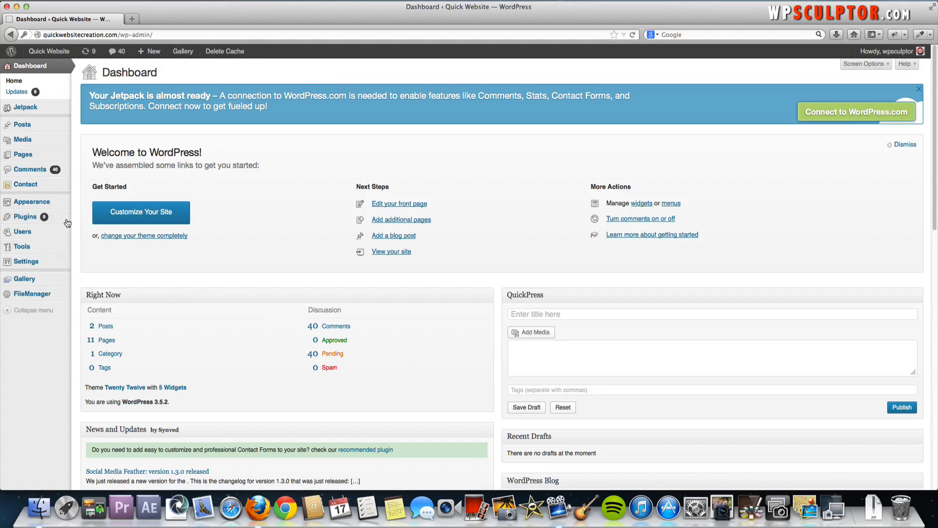
{"action": "mouse_move", "coordinate": [26, 216]}
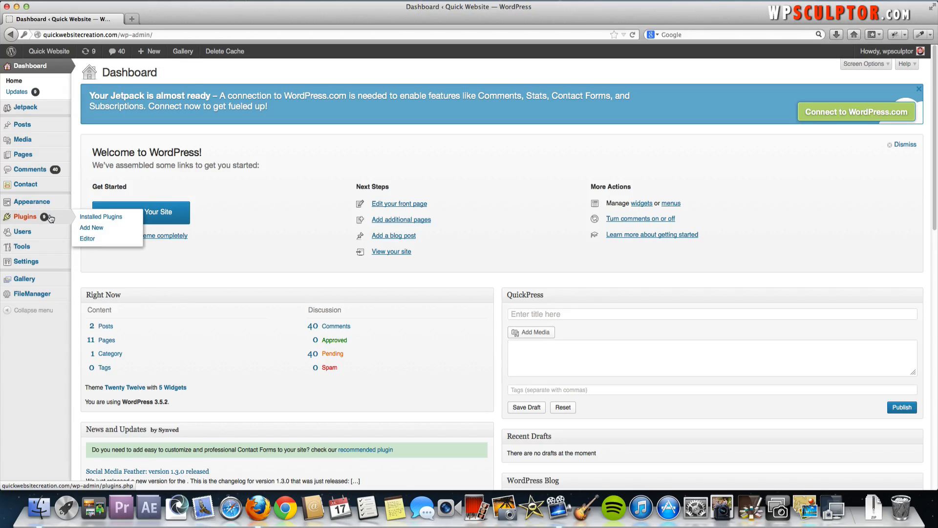
{"action": "mouse_move", "coordinate": [90, 228]}
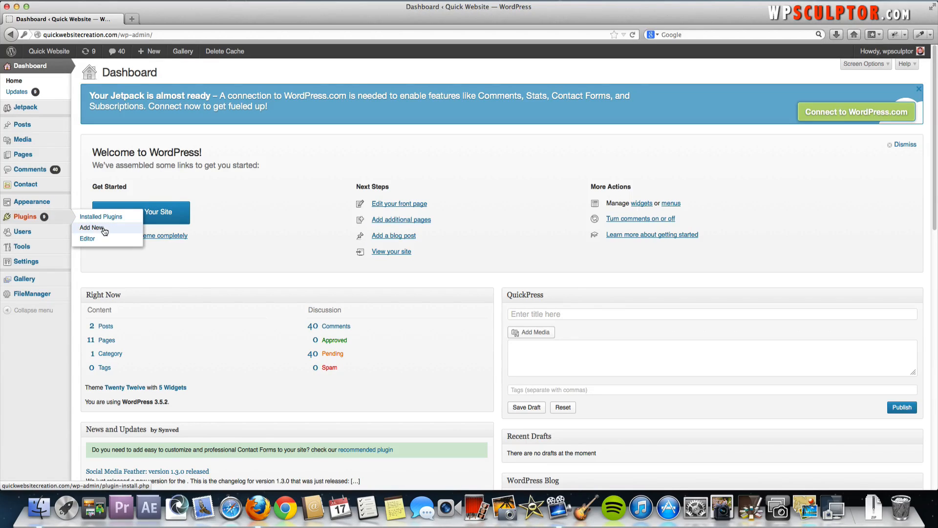
Search Add New plugins for 'easing slider lite'.
{"action": "left_click", "coordinate": [91, 228]}
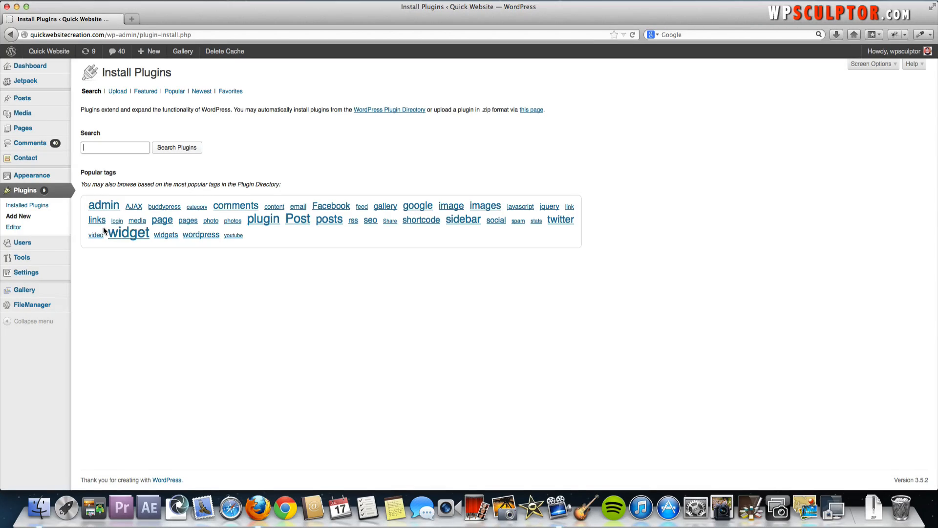
{"action": "type", "text": "easing"}
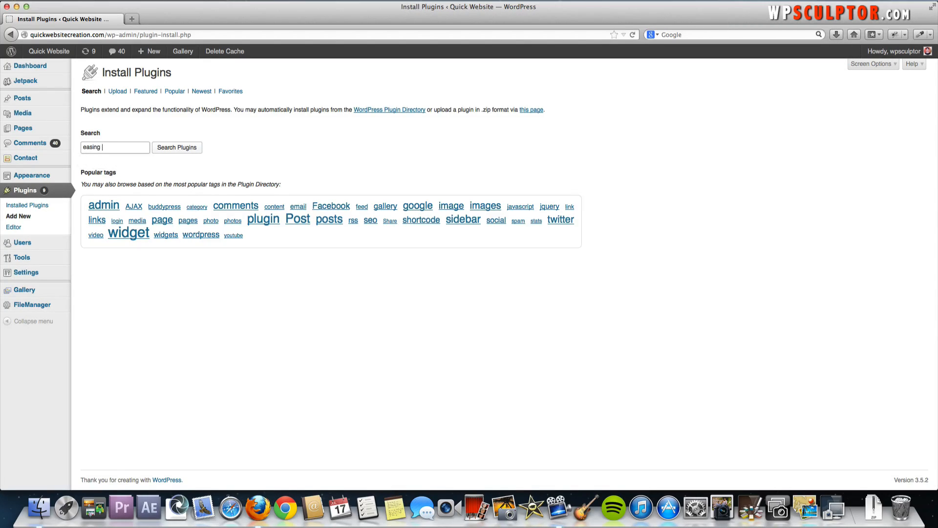
{"action": "type", "text": "slider lite"}
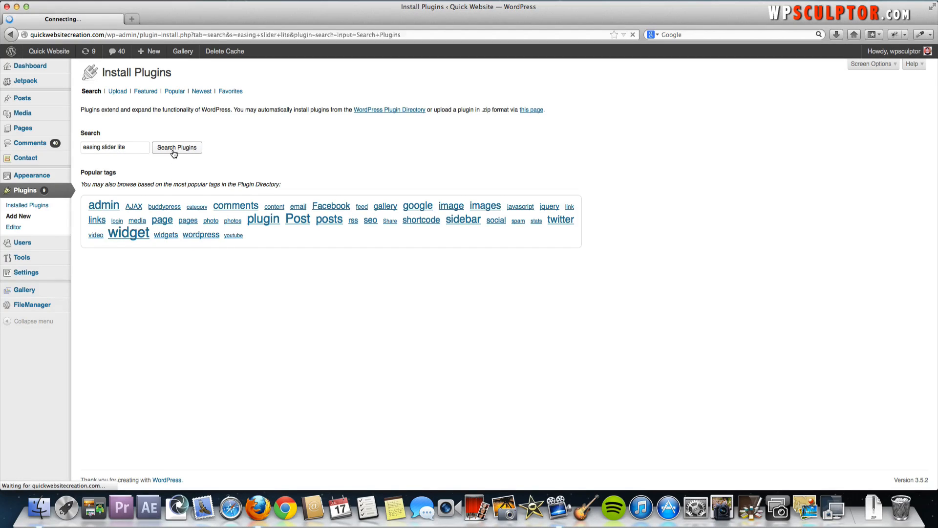
{"action": "left_click", "coordinate": [177, 148]}
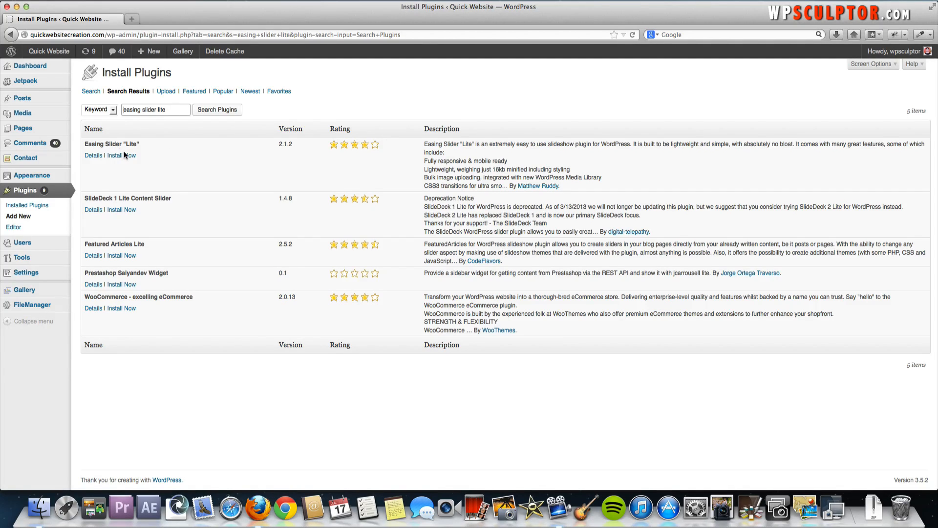
Install the Easing Slider "Lite" plugin, confirm, and activate it.
{"action": "left_click", "coordinate": [121, 155]}
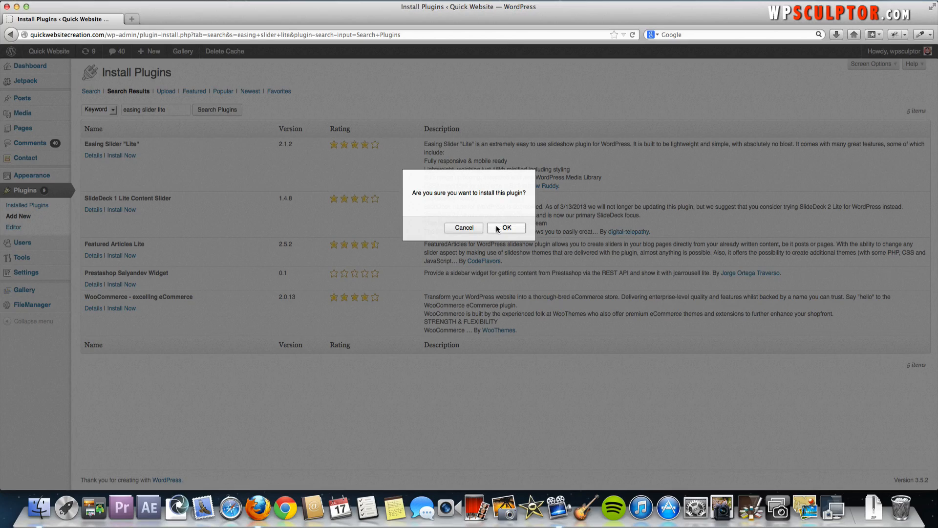
{"action": "left_click", "coordinate": [505, 228]}
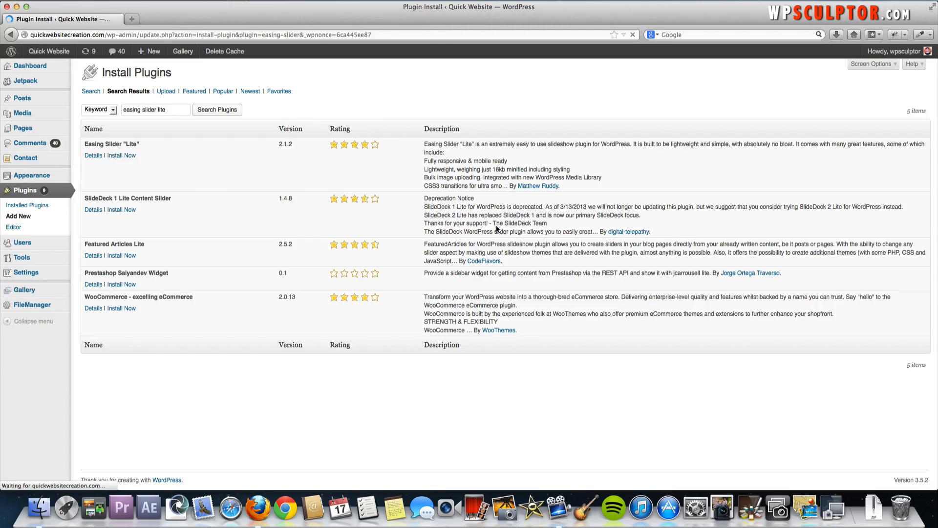
{"action": "left_click", "coordinate": [121, 155]}
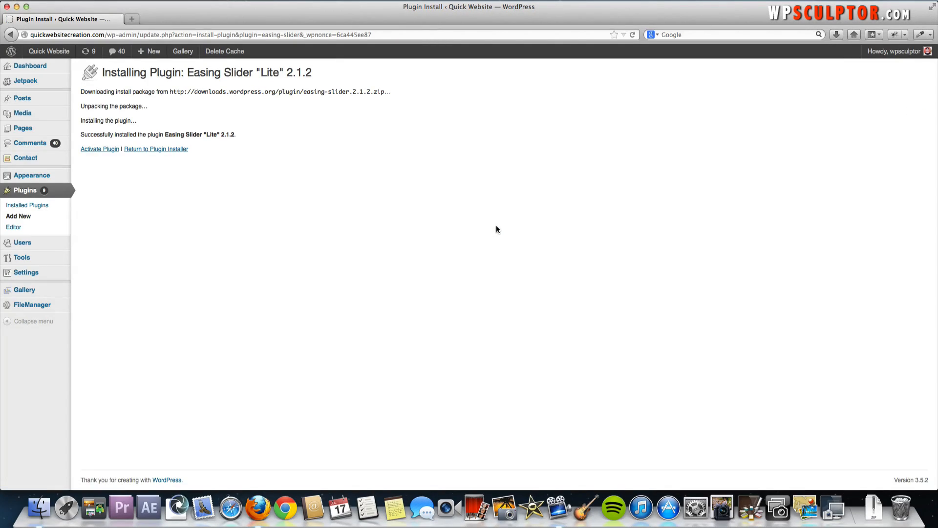
{"action": "mouse_move", "coordinate": [108, 195]}
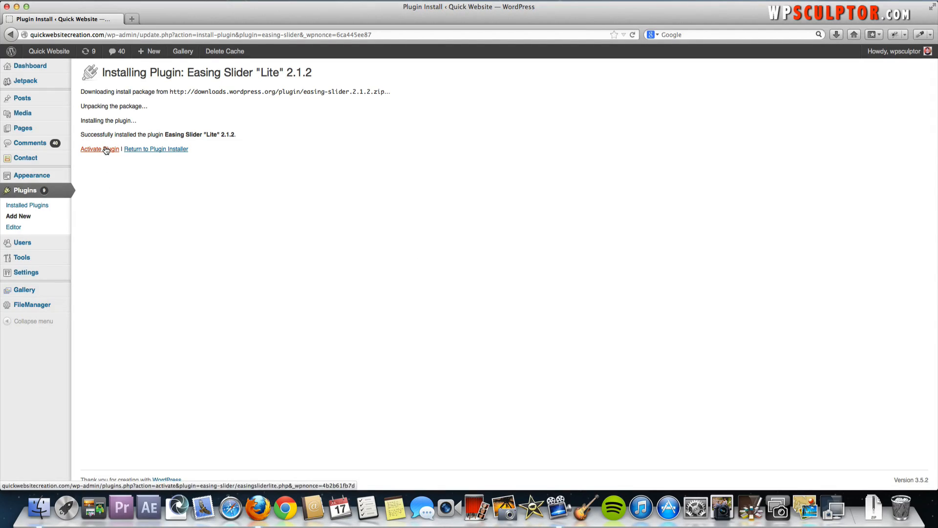
{"action": "left_click", "coordinate": [99, 148]}
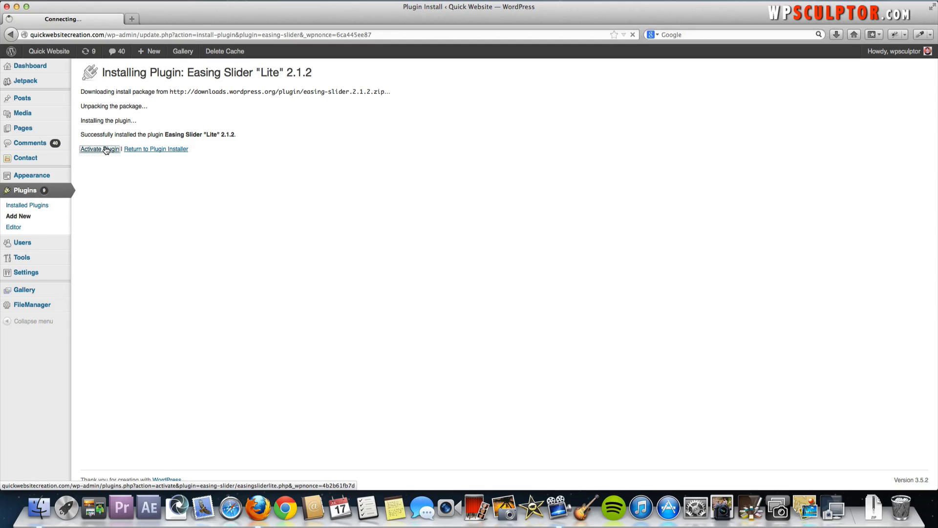
{"action": "left_click", "coordinate": [100, 148]}
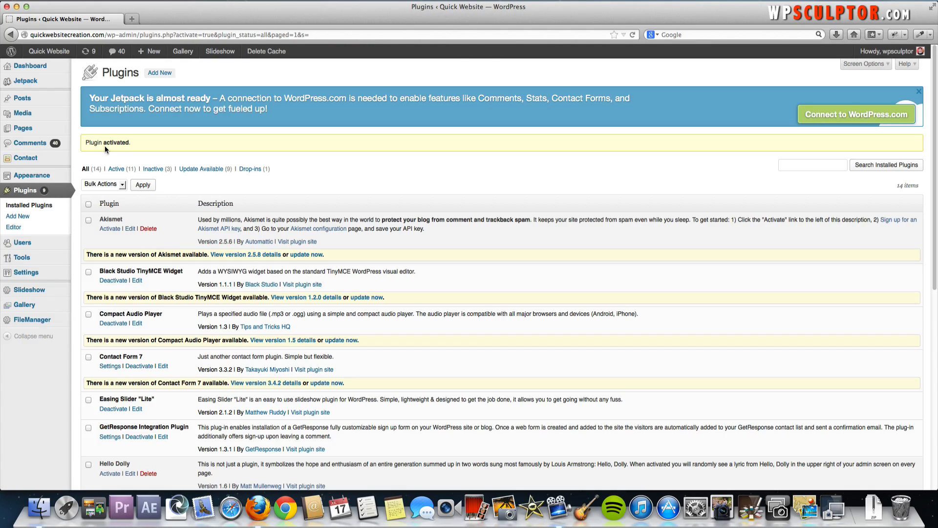
{"action": "mouse_move", "coordinate": [25, 158]}
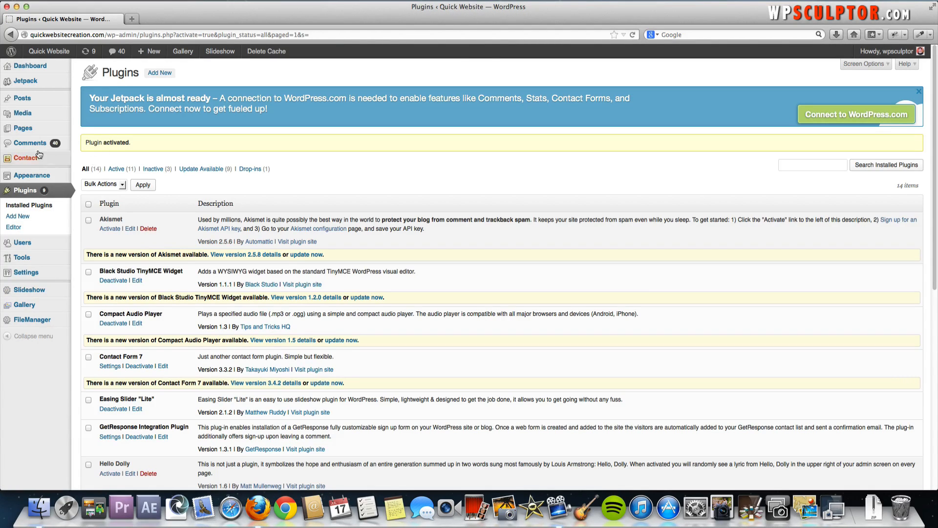
{"action": "mouse_move", "coordinate": [30, 289]}
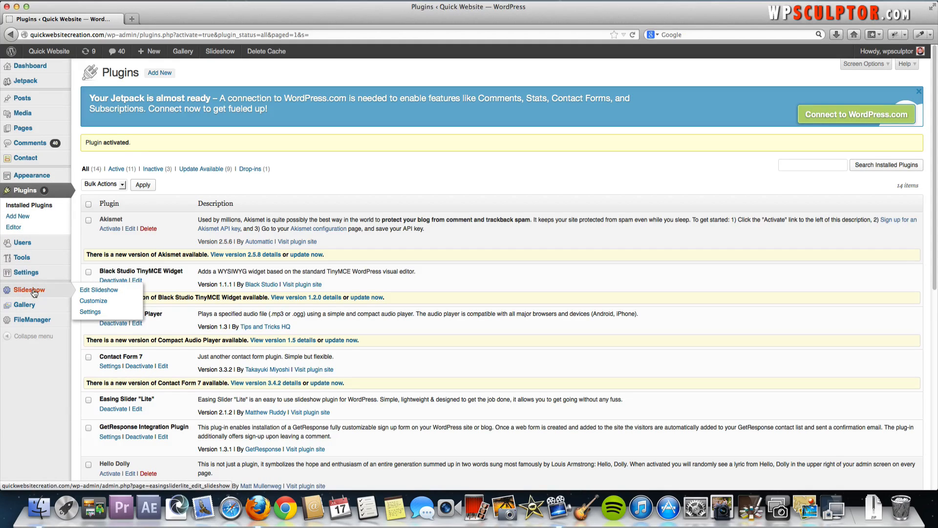
{"action": "mouse_move", "coordinate": [228, 134]}
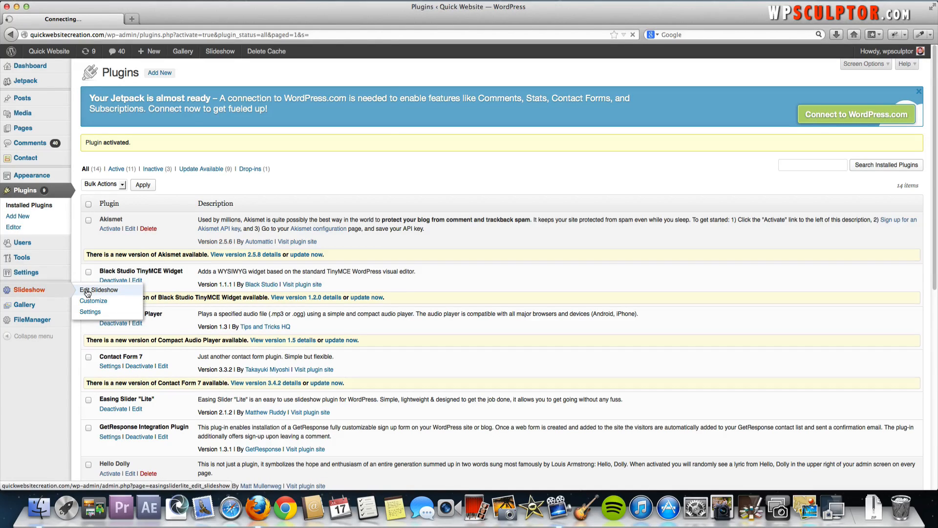
Open Edit Slideshow from the admin sidebar and scroll through its 640×240 dimension settings.
{"action": "left_click", "coordinate": [99, 289]}
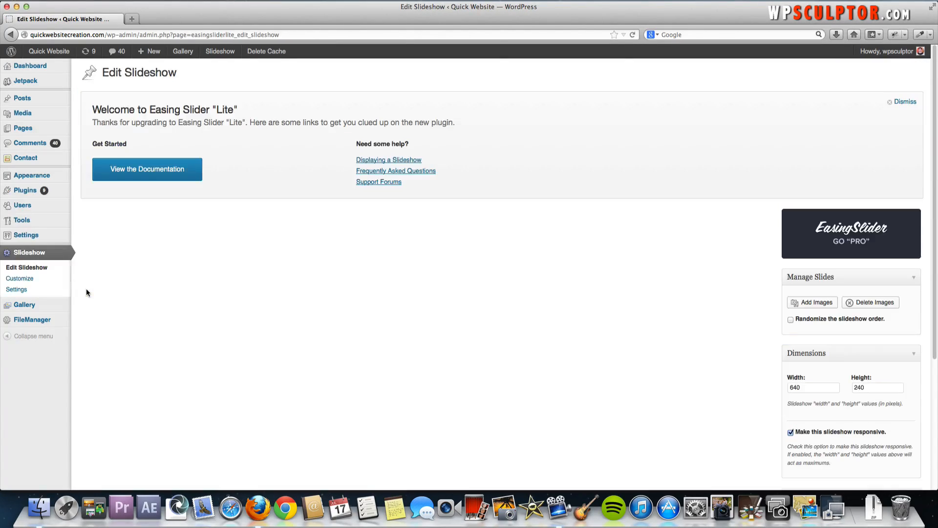
{"action": "mouse_move", "coordinate": [553, 321]}
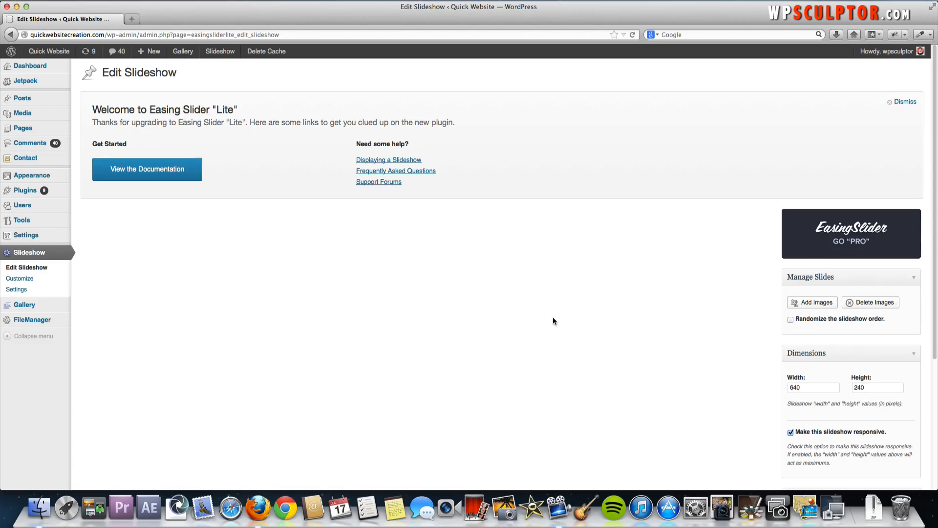
{"action": "scroll", "scroll_direction": "down", "scroll_amount": 3}
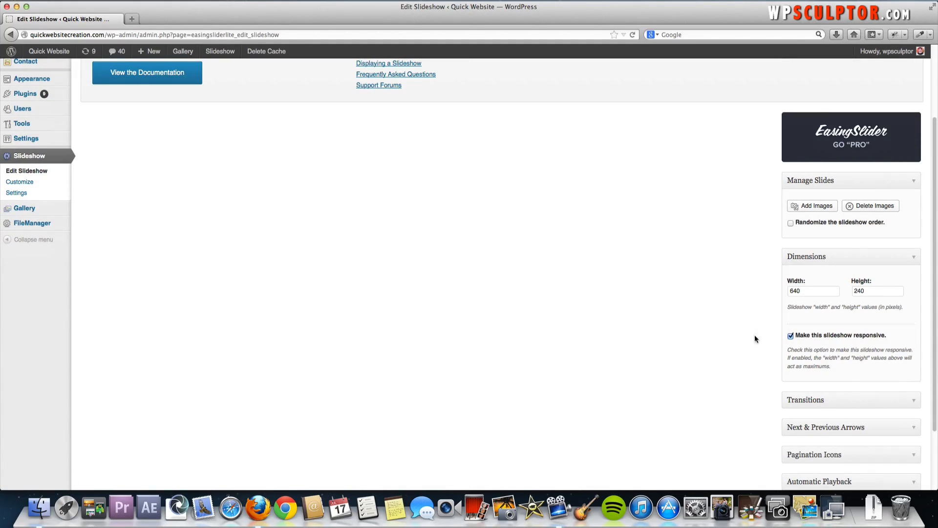
{"action": "scroll", "scroll_direction": "down", "scroll_amount": 3}
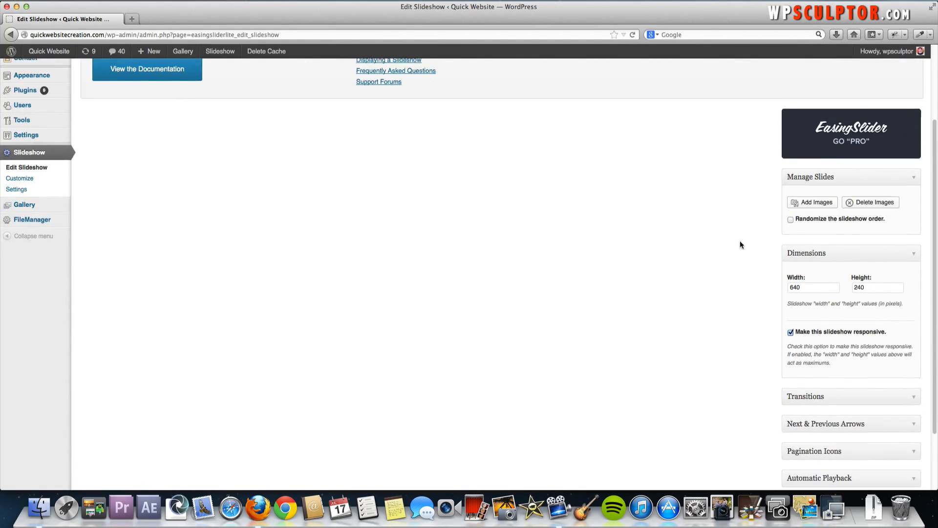
{"action": "mouse_move", "coordinate": [691, 212]}
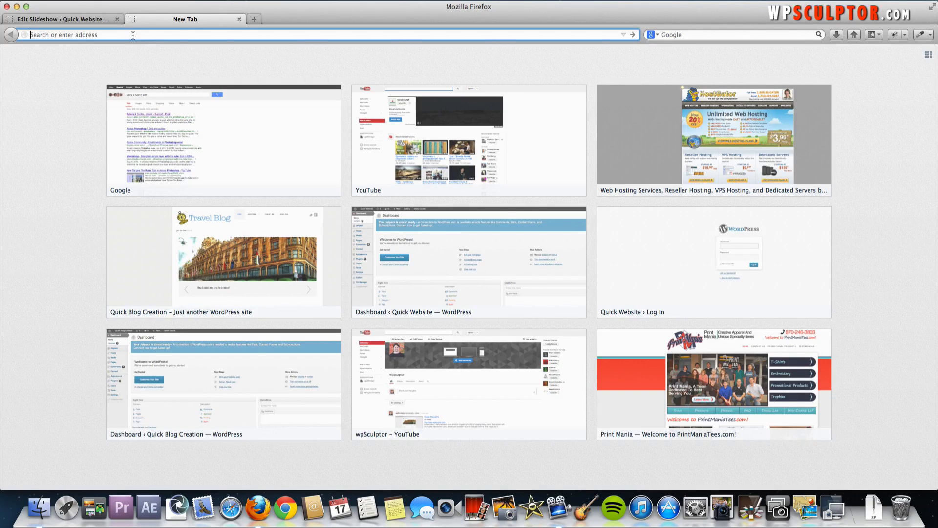
Load pixabay.com via the Pixabay – Free Images address-bar suggestion.
{"action": "type", "text": "pixabay.com/"}
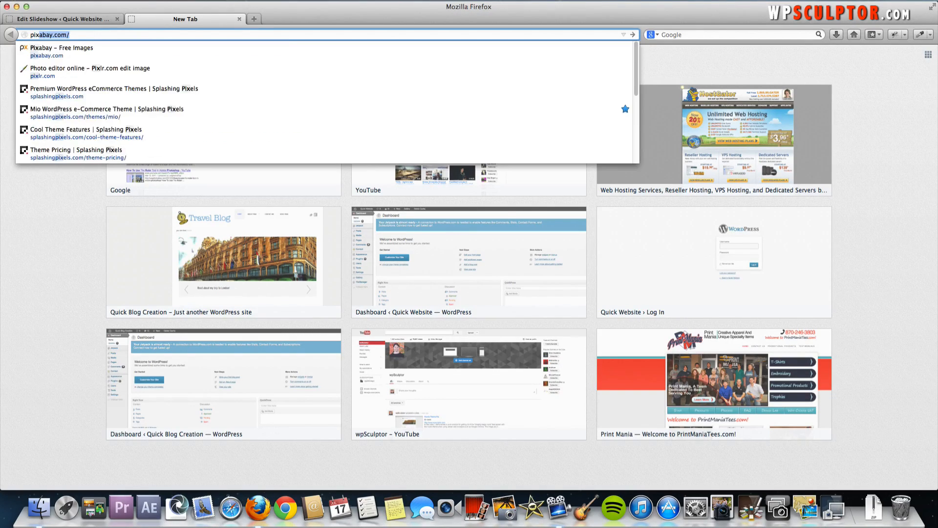
{"action": "type", "text": "pixab"}
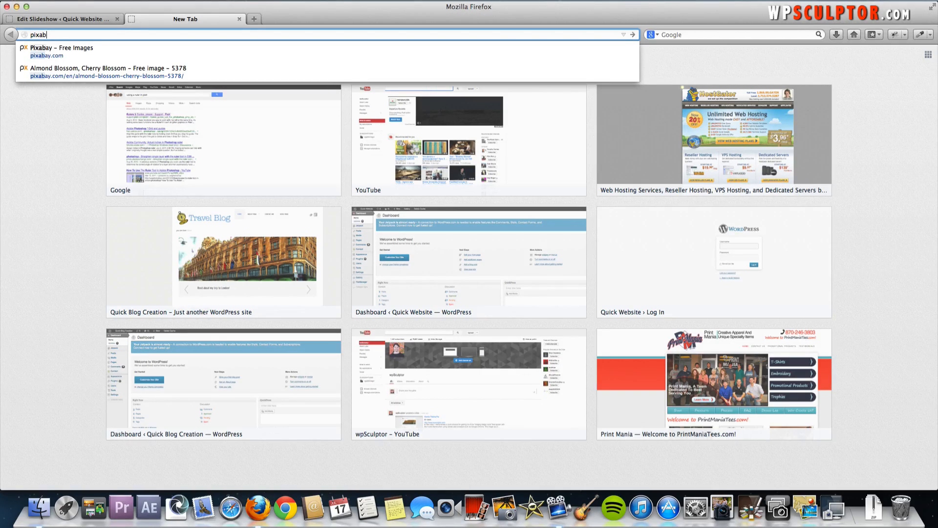
{"action": "left_click", "coordinate": [61, 52]}
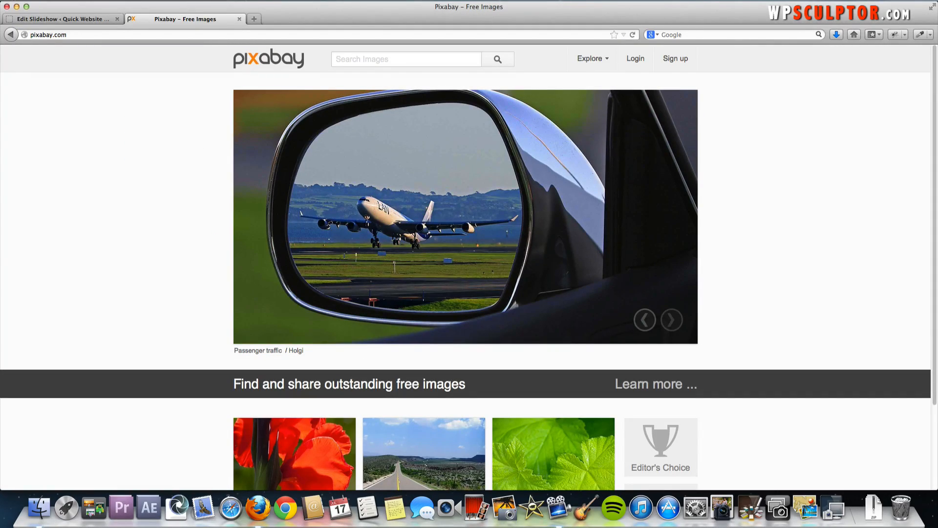
{"action": "mouse_move", "coordinate": [697, 191]}
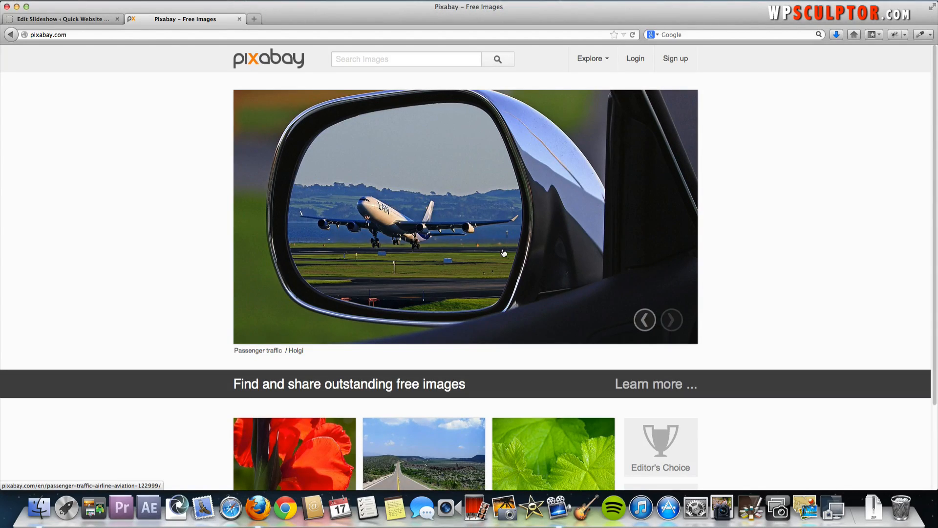
Advance the featured carousel to the cherry blossom photo and view its download sizes.
{"action": "left_click", "coordinate": [671, 320]}
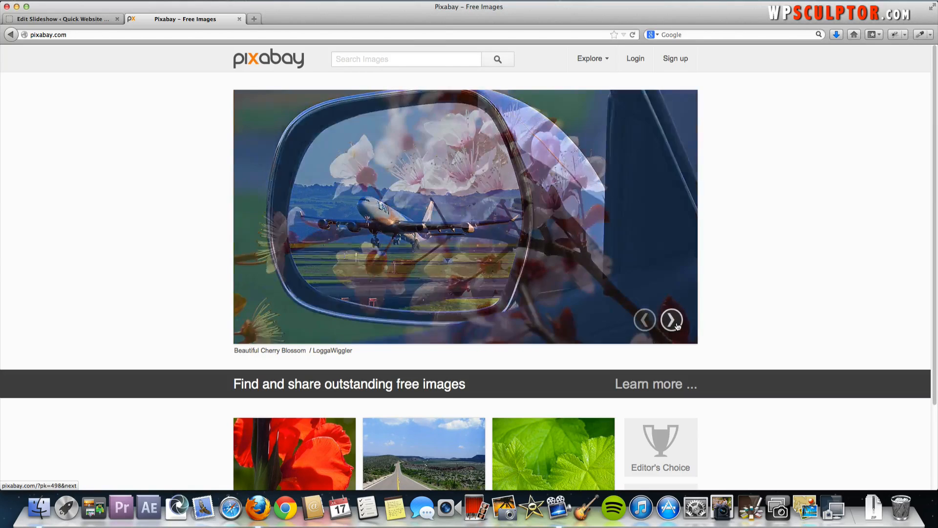
{"action": "left_click", "coordinate": [671, 319]}
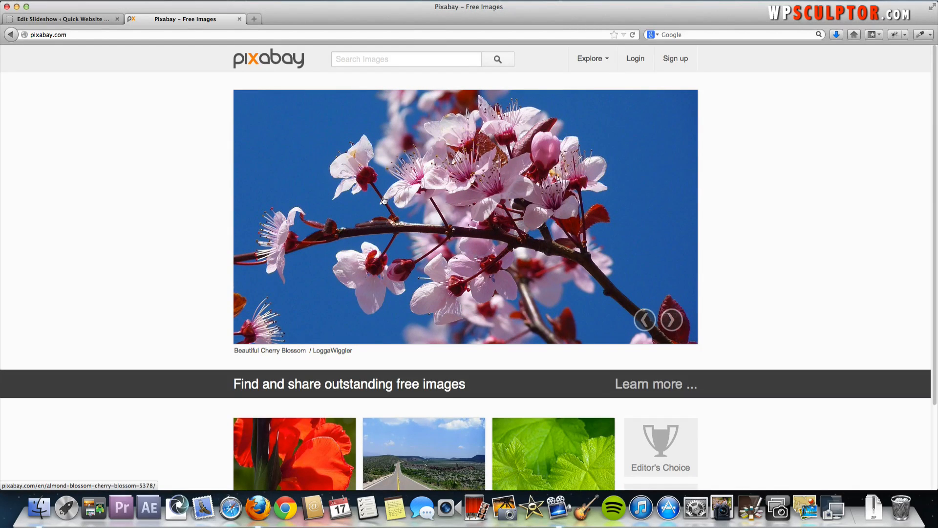
{"action": "left_click", "coordinate": [464, 217]}
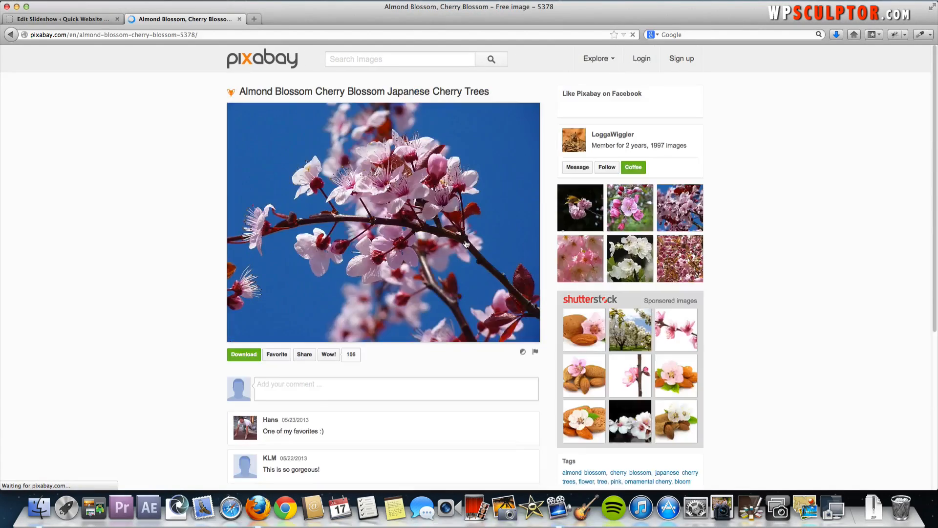
{"action": "left_click", "coordinate": [243, 354]}
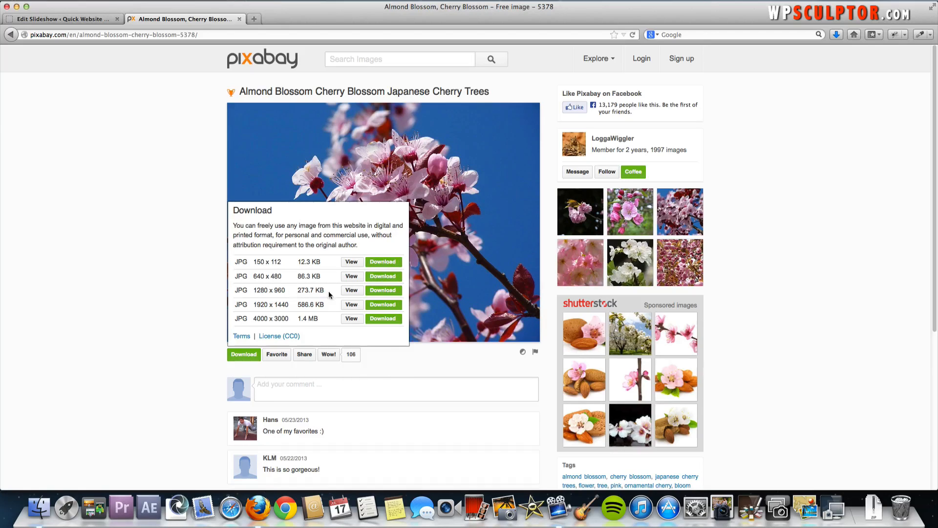
{"action": "mouse_move", "coordinate": [257, 287]}
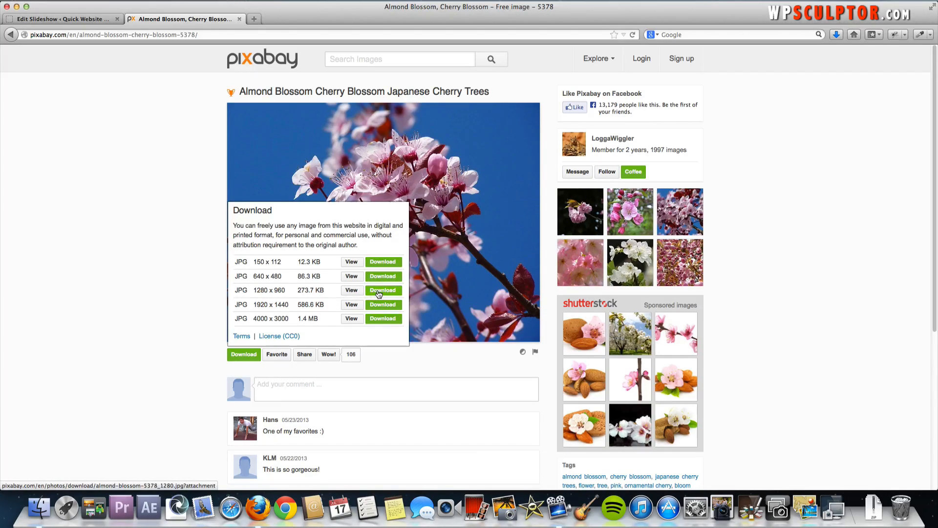
Download the 1280×960 JPG, open it in Preview, and start File > Move To.
{"action": "left_click", "coordinate": [382, 290]}
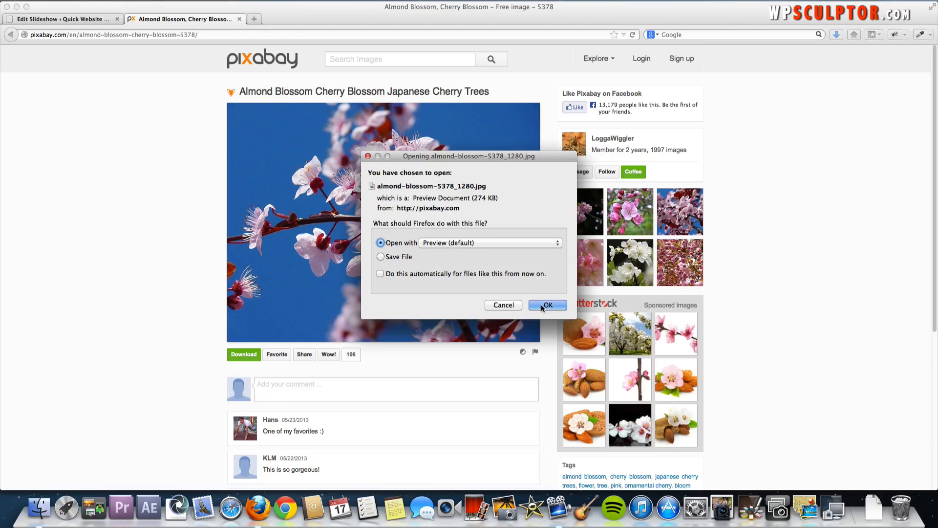
{"action": "left_click", "coordinate": [546, 305]}
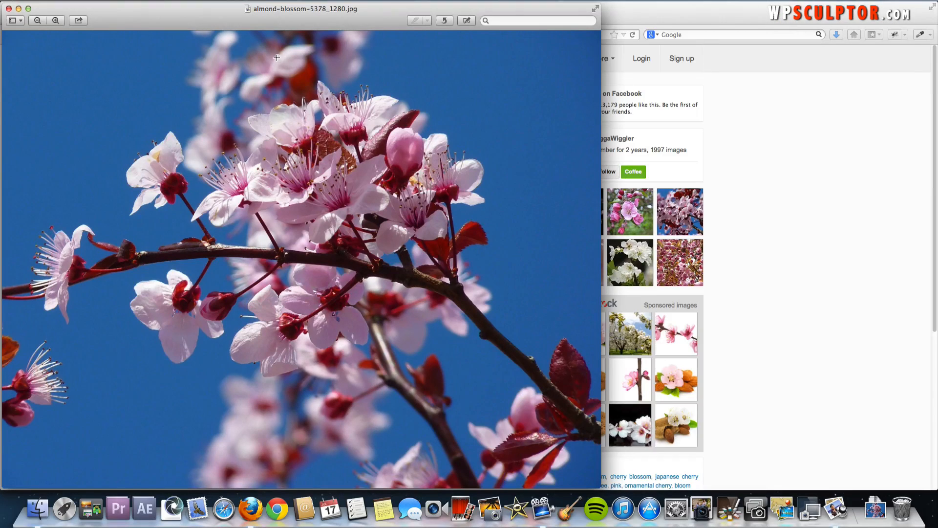
{"action": "mouse_move", "coordinate": [138, 39]}
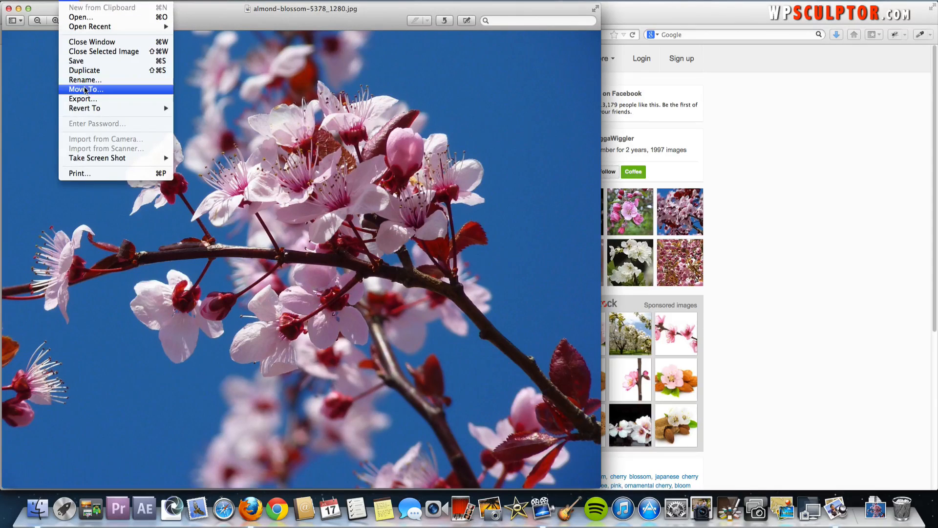
{"action": "left_click", "coordinate": [85, 89]}
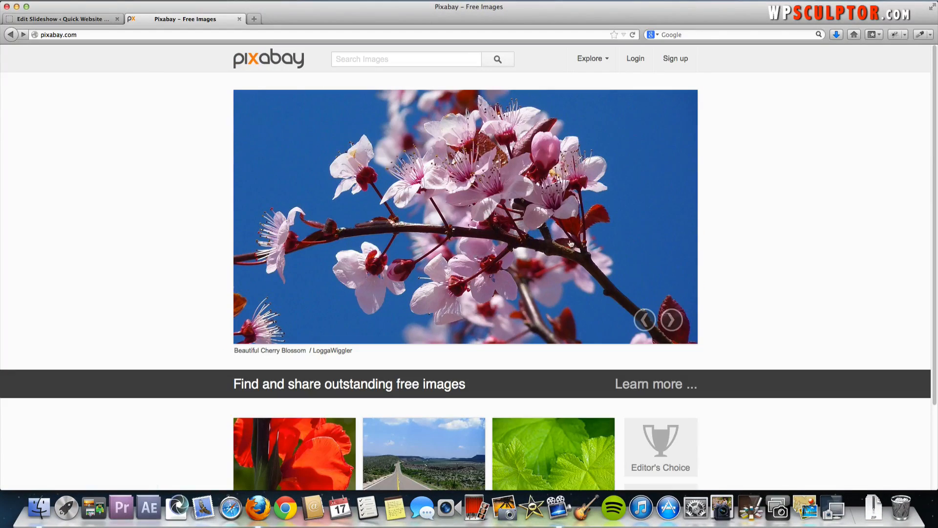
Download the sunset pier photo at 1024×768, answering the captcha 'excuse oaw'.
{"action": "left_click", "coordinate": [671, 319]}
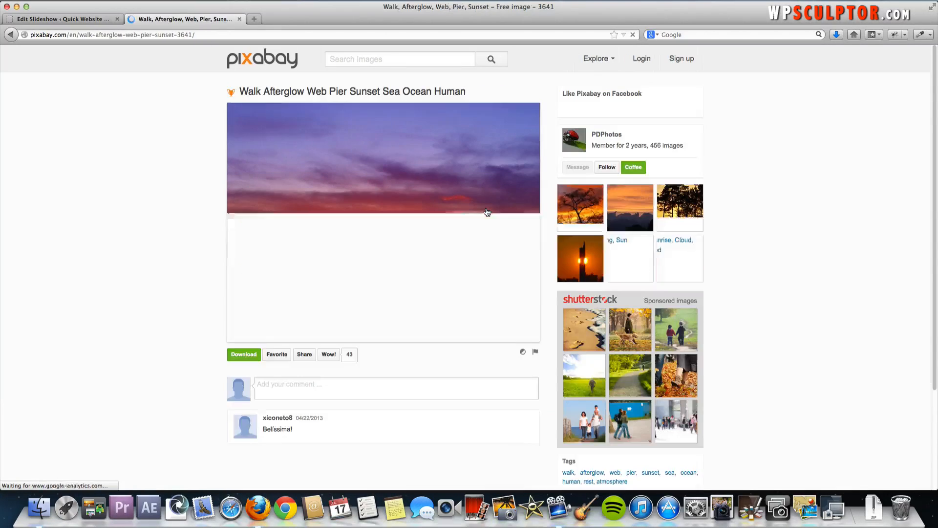
{"action": "left_click", "coordinate": [243, 354]}
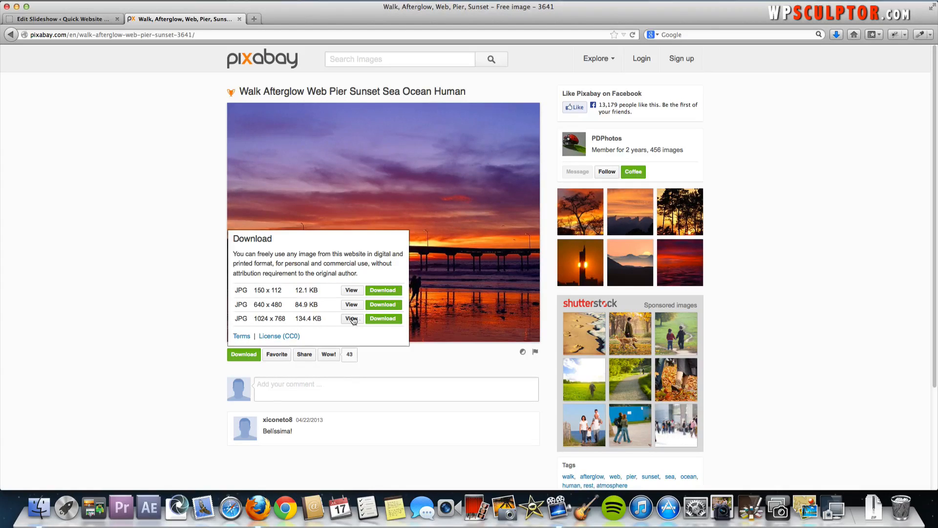
{"action": "left_click", "coordinate": [382, 317]}
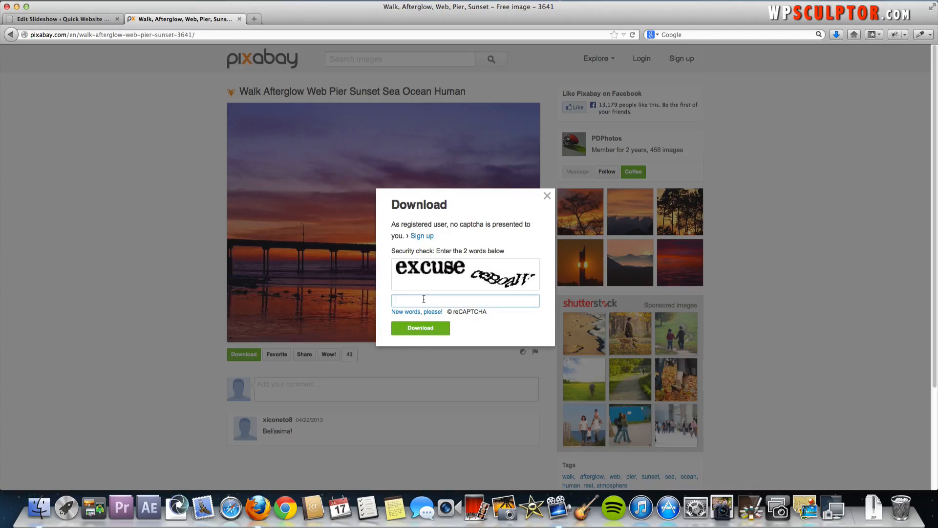
{"action": "type", "text": "excuse ceb"}
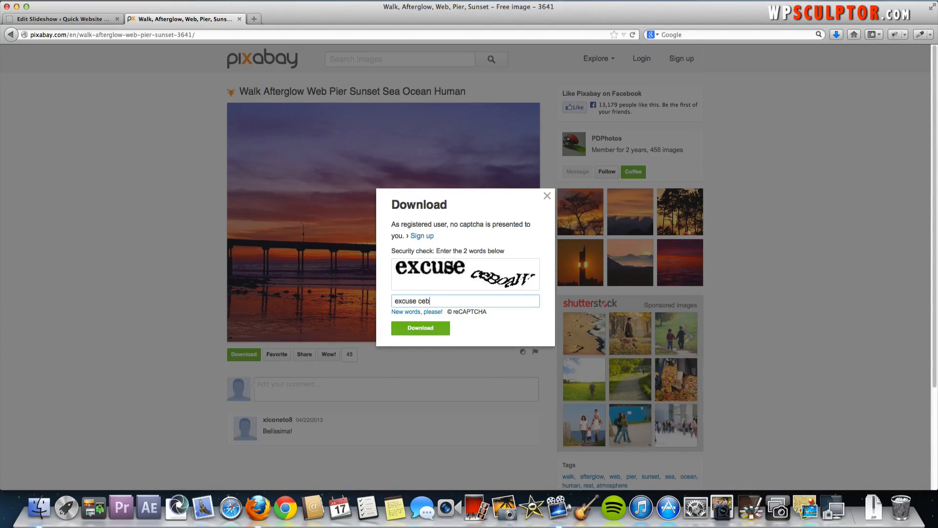
{"action": "type", "text": "oaw"}
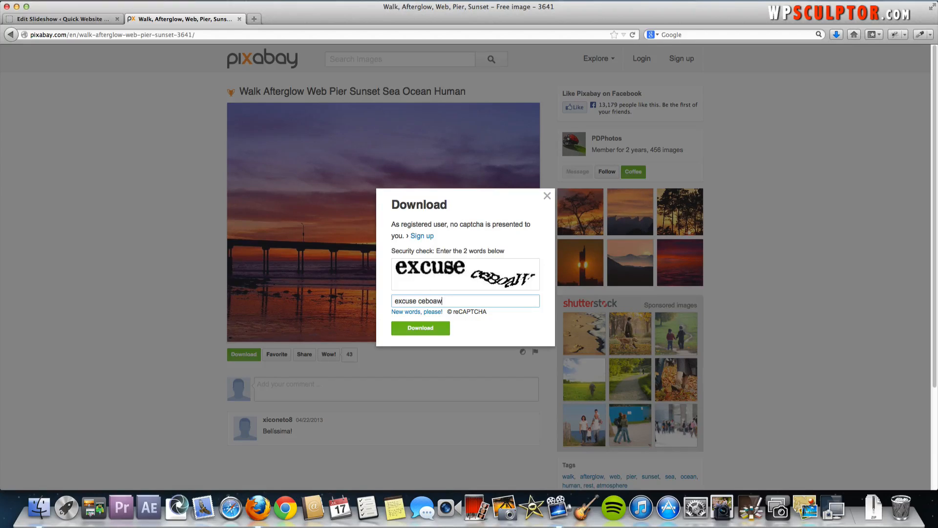
{"action": "left_click", "coordinate": [419, 327]}
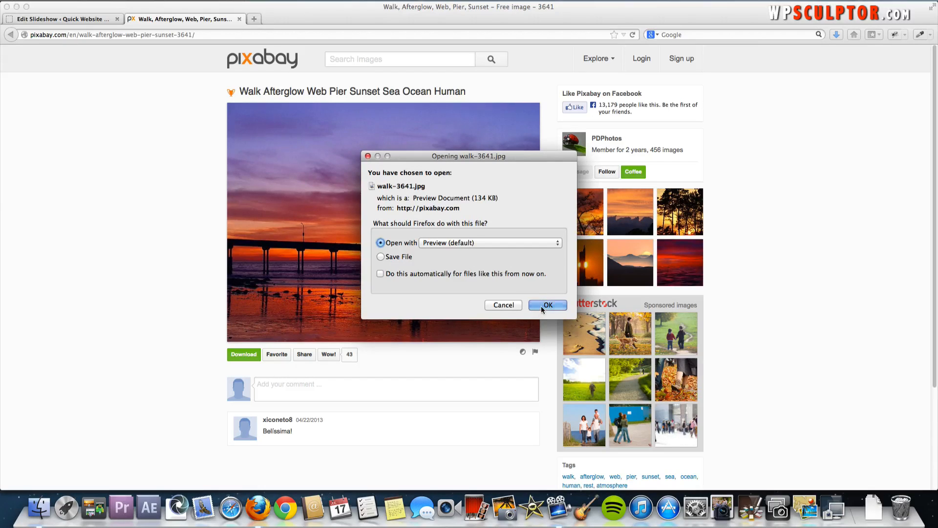
Open walk-3641.jpg in Preview and move it to the Desktop via File > Move To.
{"action": "left_click", "coordinate": [547, 305]}
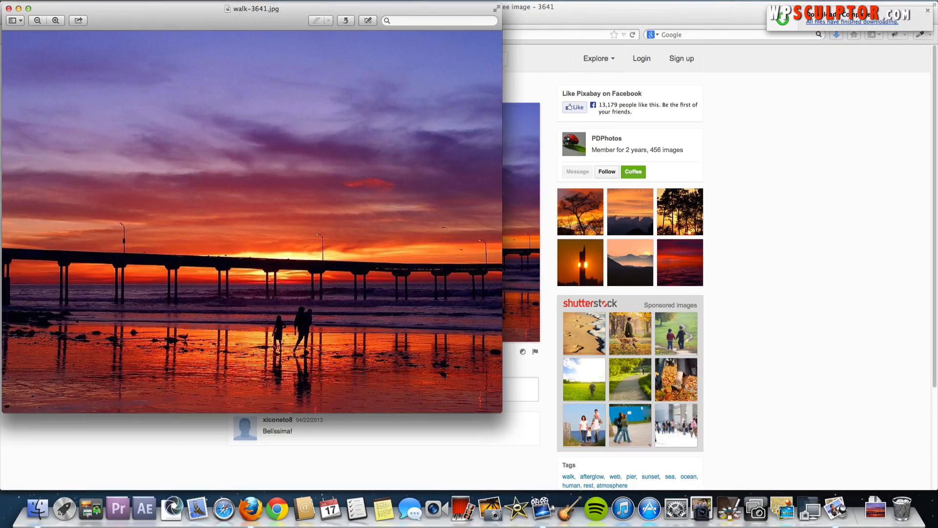
{"action": "left_click", "coordinate": [37, 4]}
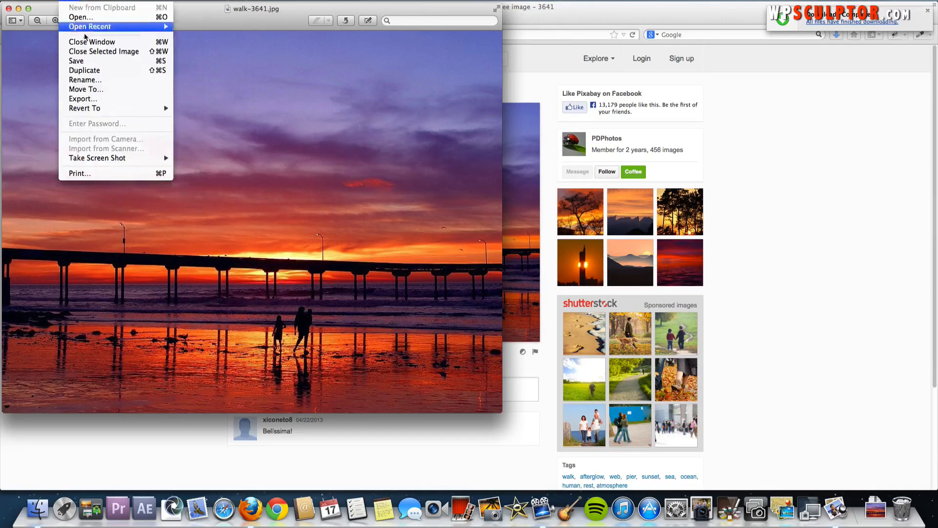
{"action": "left_click", "coordinate": [86, 89]}
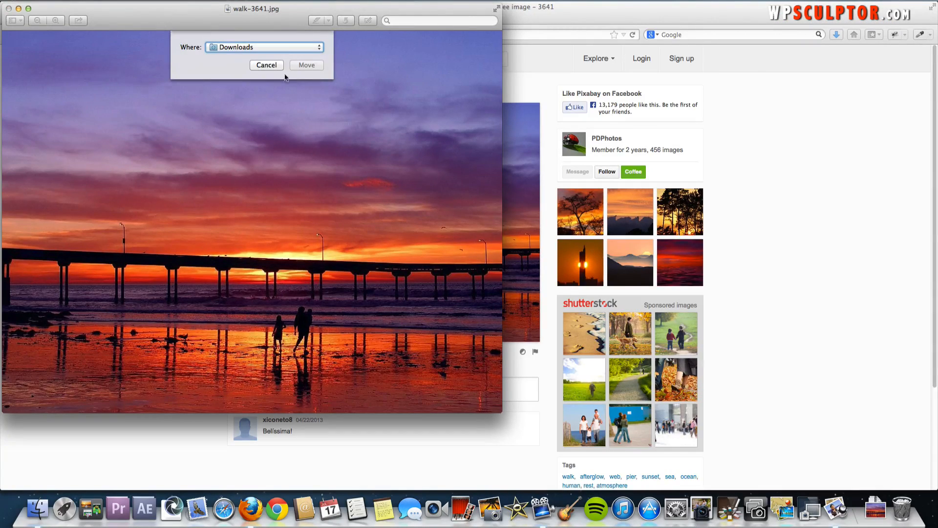
{"action": "left_click", "coordinate": [263, 47]}
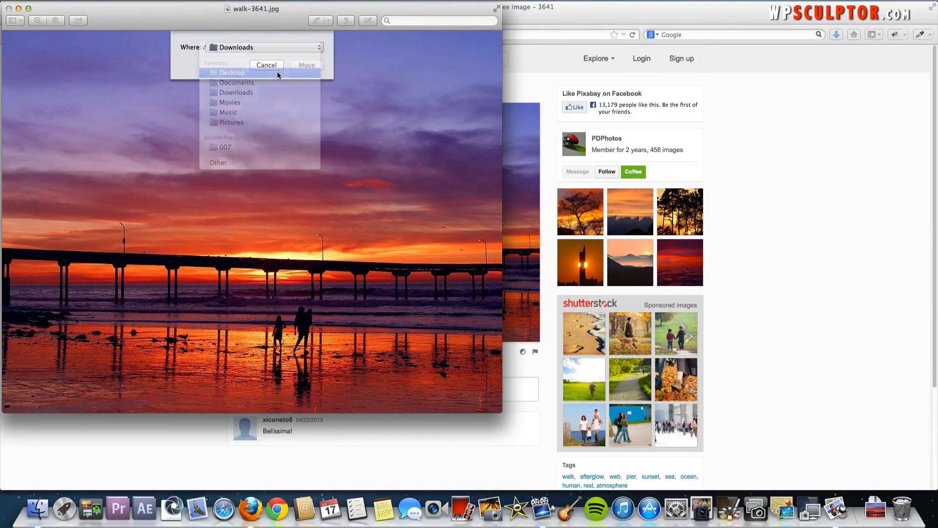
{"action": "left_click", "coordinate": [266, 64]}
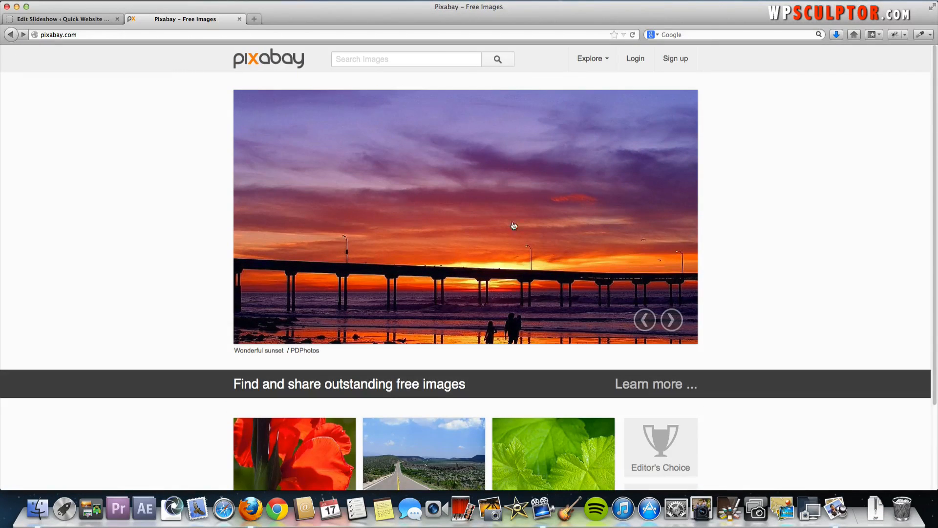
Reach the ice climbing photo, download it, and submit the captcha 'Lemmon ier hrizati'.
{"action": "left_click", "coordinate": [671, 320]}
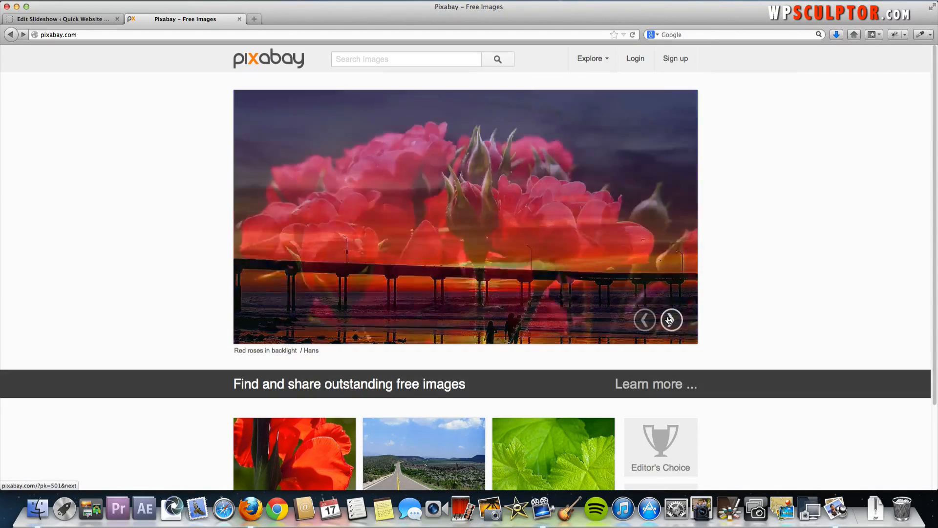
{"action": "left_click", "coordinate": [671, 319]}
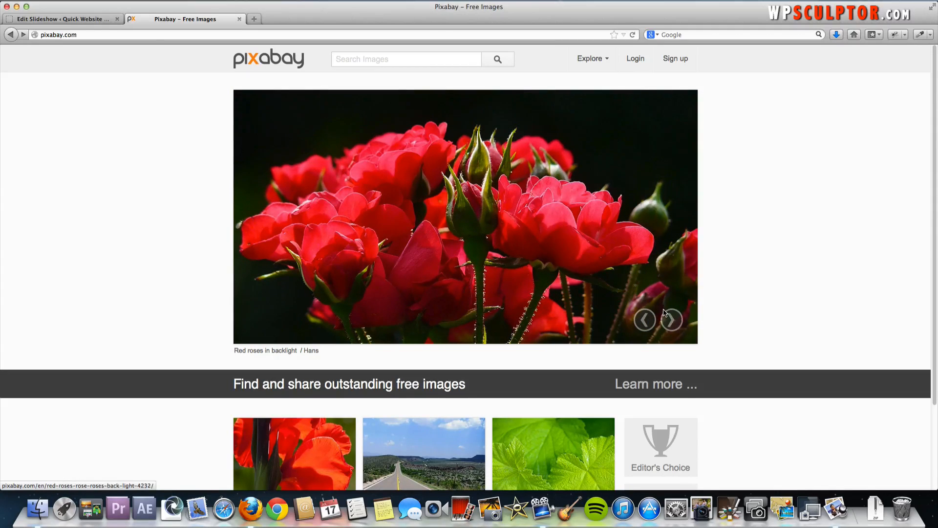
{"action": "left_click", "coordinate": [671, 319]}
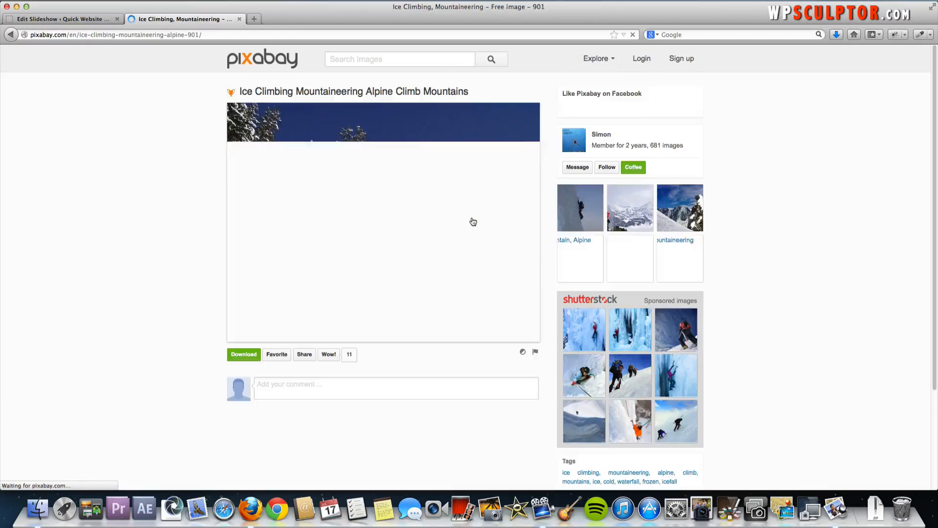
{"action": "left_click", "coordinate": [243, 354]}
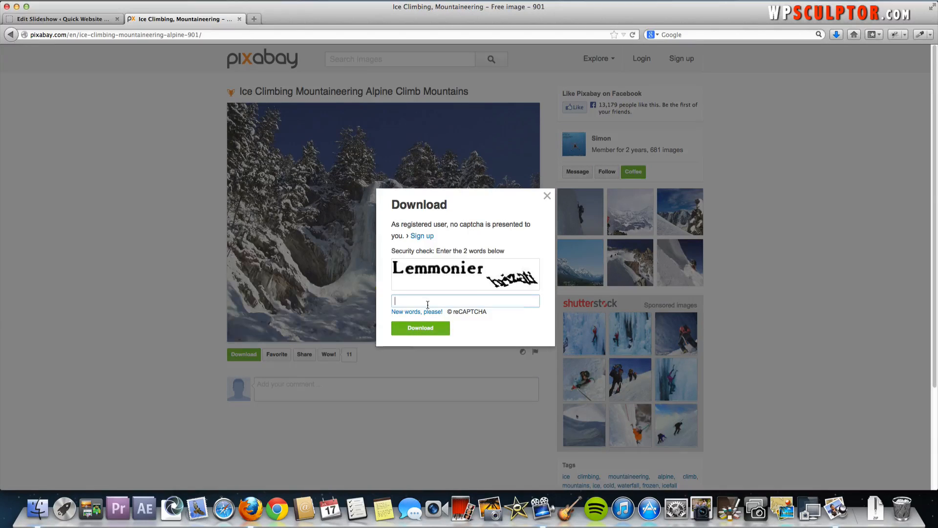
{"action": "type", "text": "Lemmon"}
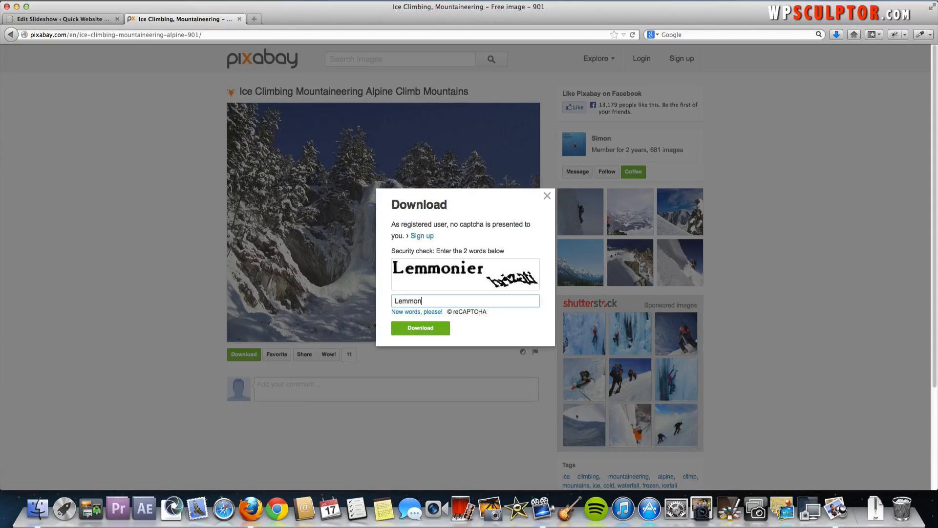
{"action": "type", "text": "ier"}
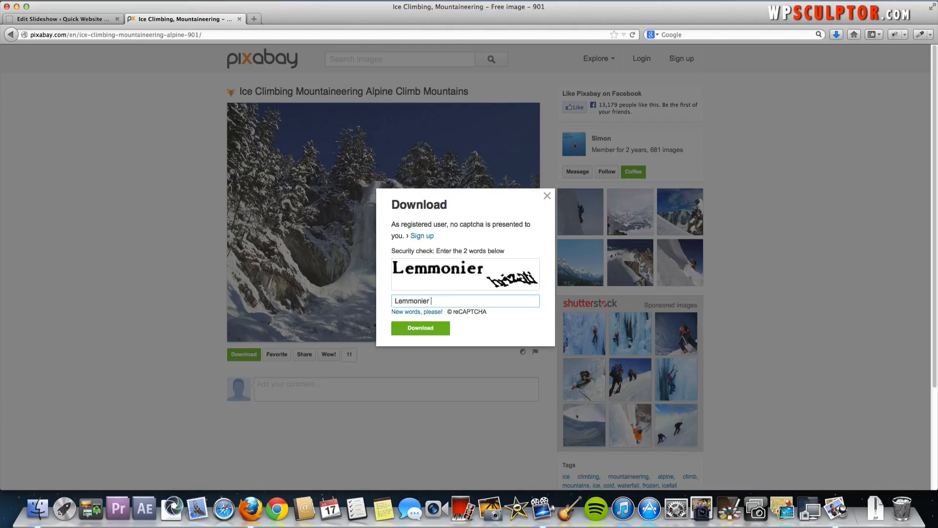
{"action": "type", "text": "hrizati"}
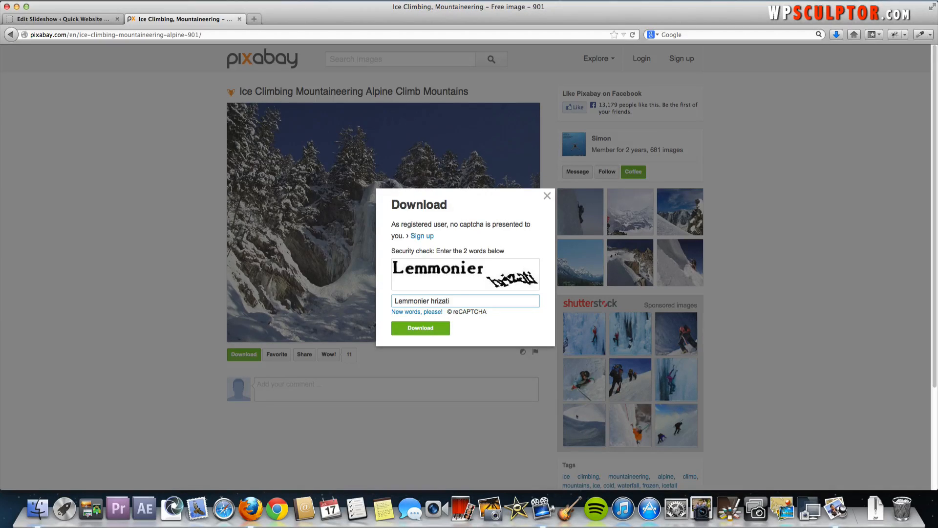
{"action": "left_click", "coordinate": [421, 328]}
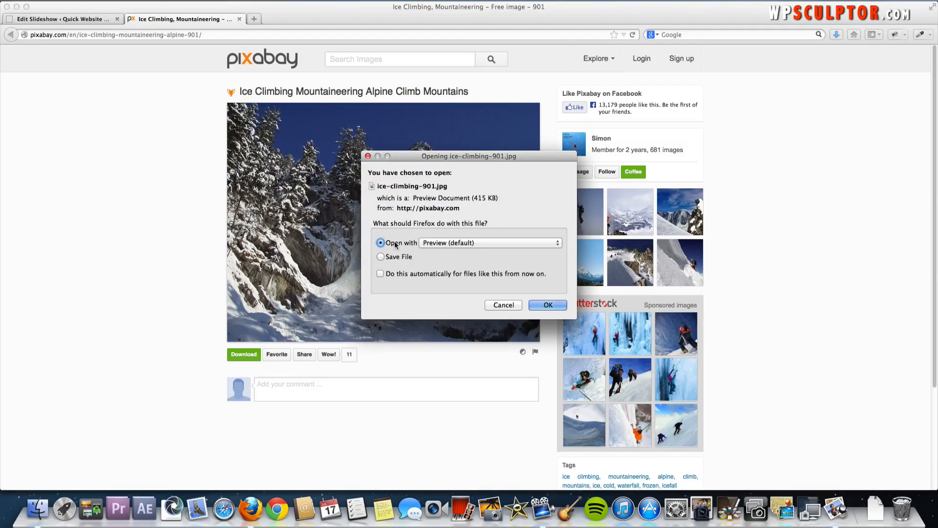
Open ice-climbing-901.jpg in Preview and move it to the Desktop.
{"action": "left_click", "coordinate": [380, 256]}
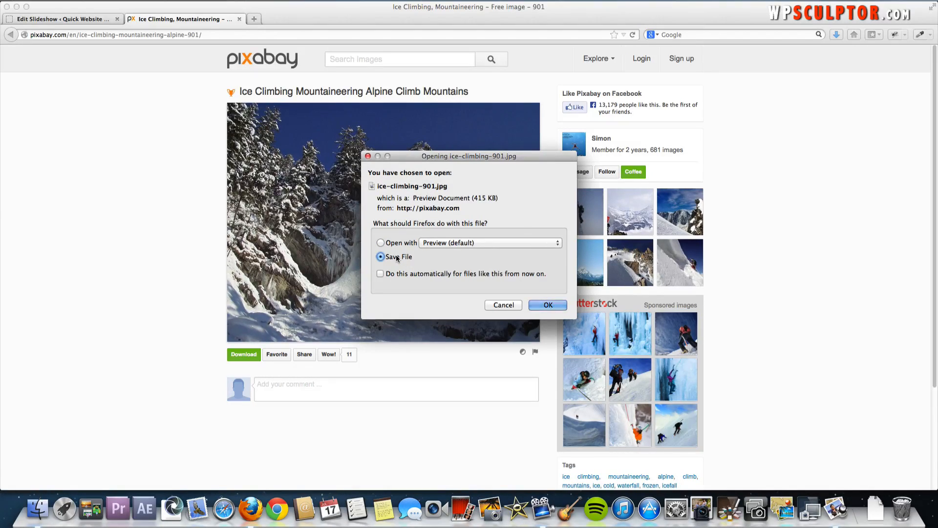
{"action": "left_click", "coordinate": [381, 243]}
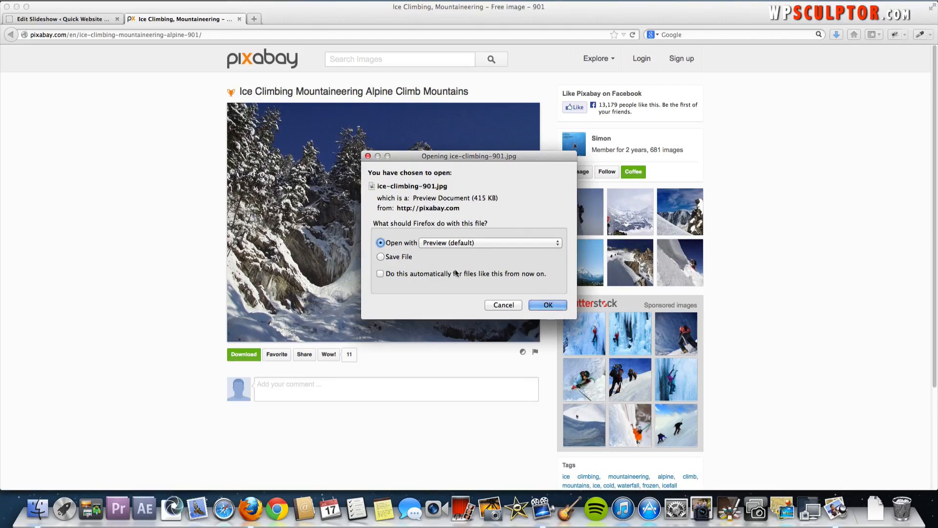
{"action": "left_click", "coordinate": [546, 305]}
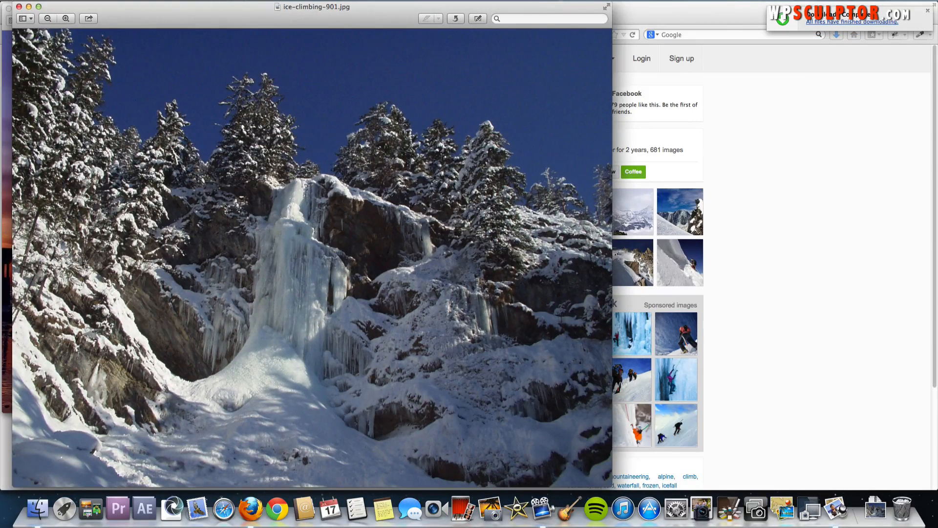
{"action": "left_click", "coordinate": [24, 4]}
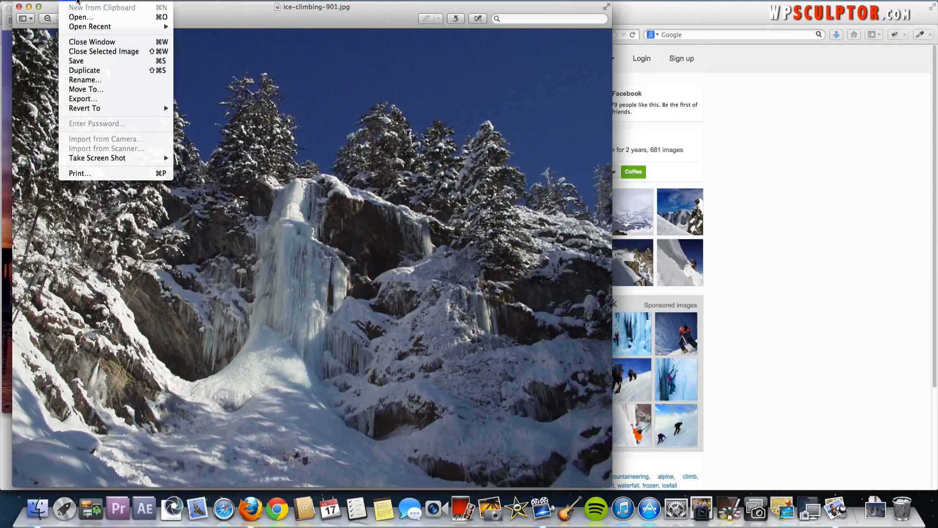
{"action": "left_click", "coordinate": [86, 89]}
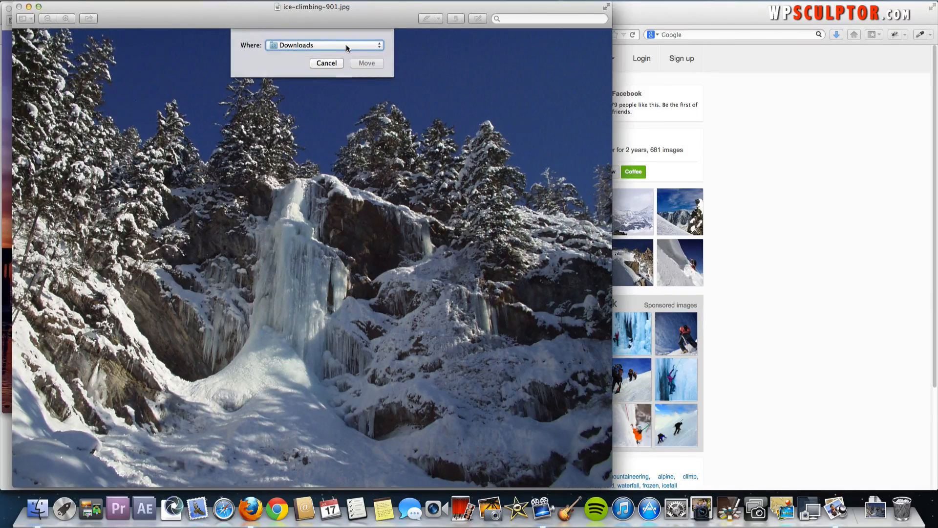
{"action": "left_click", "coordinate": [324, 45]}
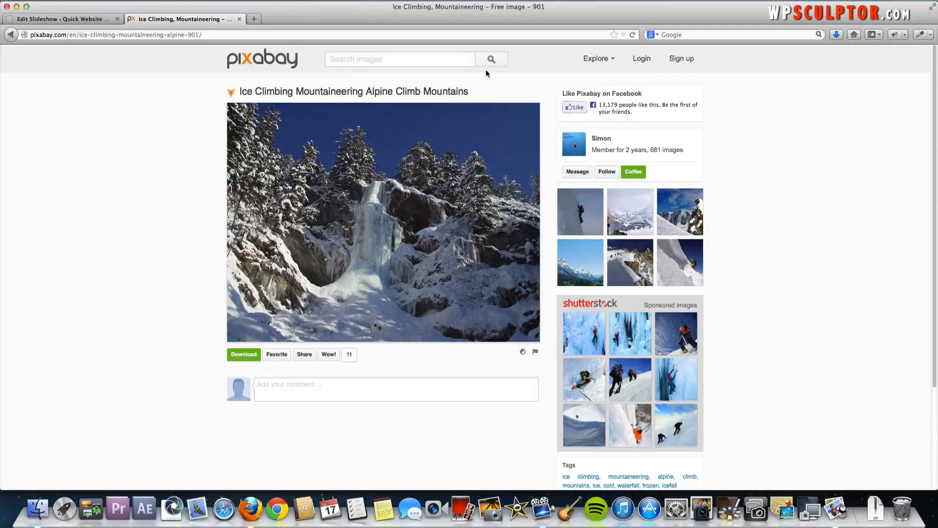
{"action": "mouse_move", "coordinate": [416, 33]}
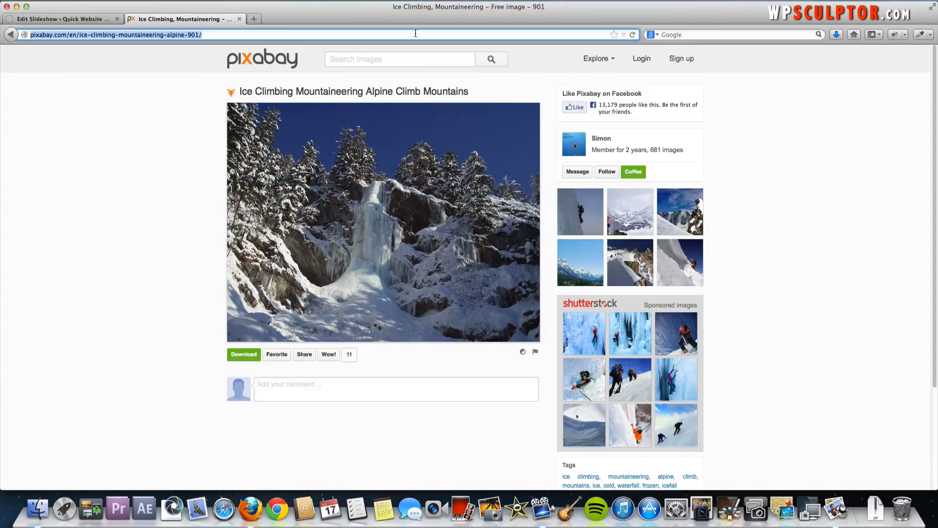
In pixlr.com/editor, open almond-blossom from the Desktop, enlarge its window, and return to WordPress.
{"action": "type", "text": "p"}
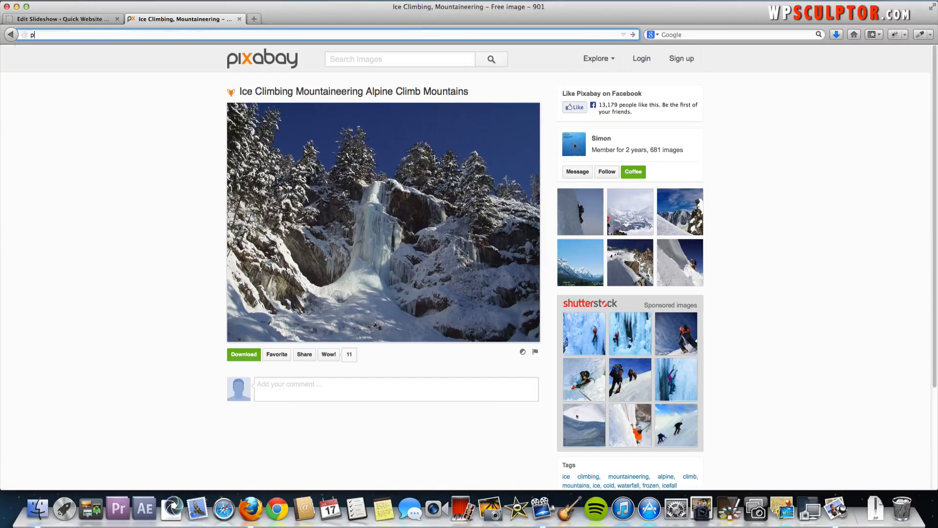
{"action": "type", "text": "ixlr.com/editor/"}
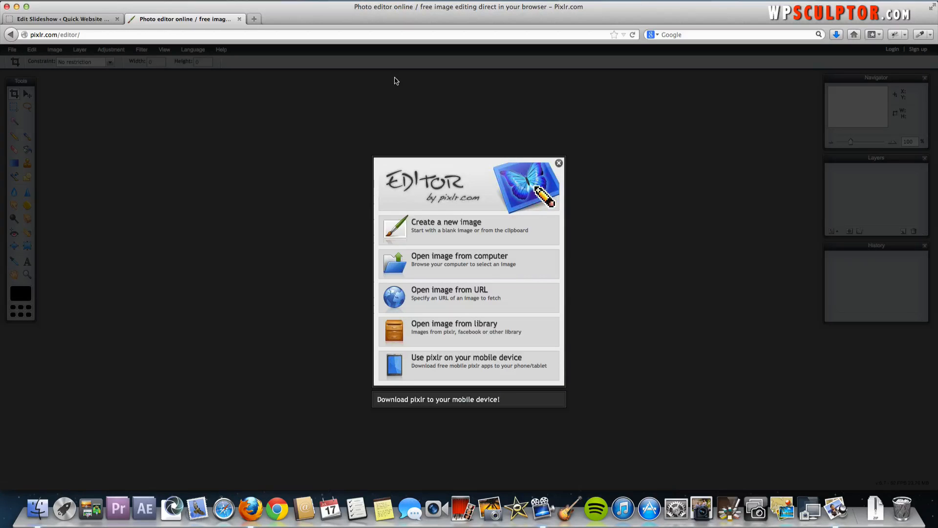
{"action": "mouse_move", "coordinate": [468, 263]}
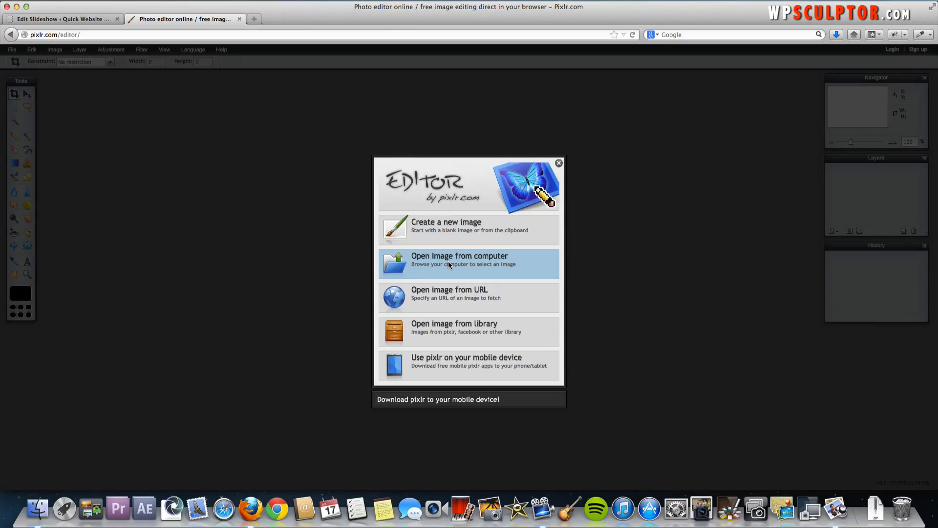
{"action": "left_click", "coordinate": [460, 263]}
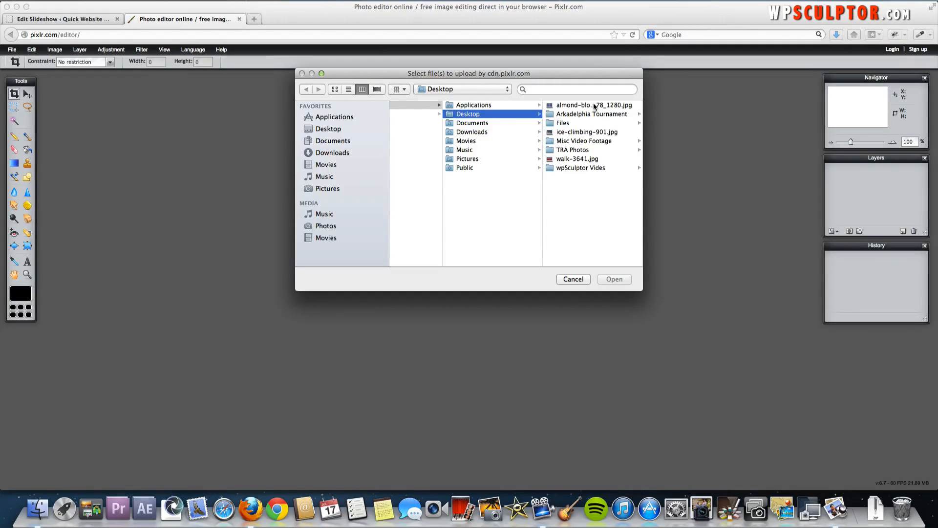
{"action": "left_click", "coordinate": [613, 278]}
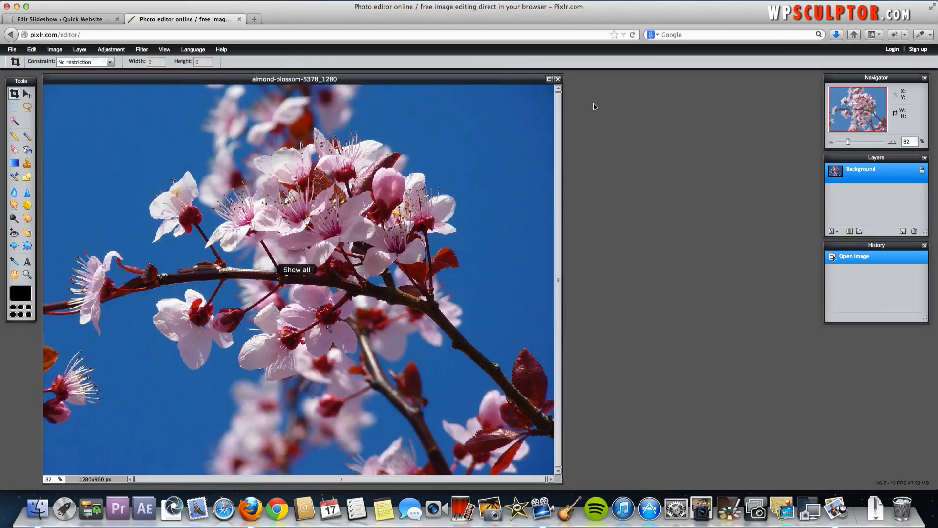
{"action": "mouse_move", "coordinate": [440, 442]}
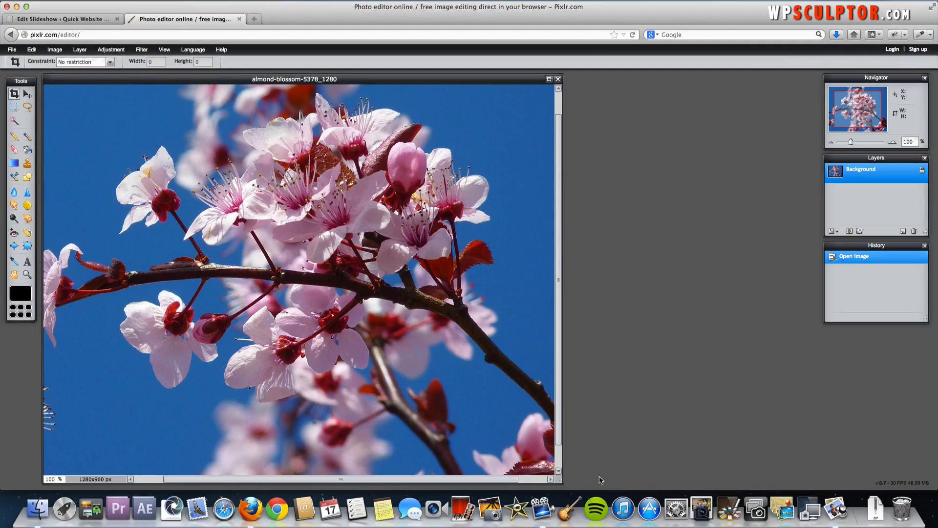
{"action": "left_click_drag", "start_coordinate": [559, 473], "coordinate": [639, 455]}
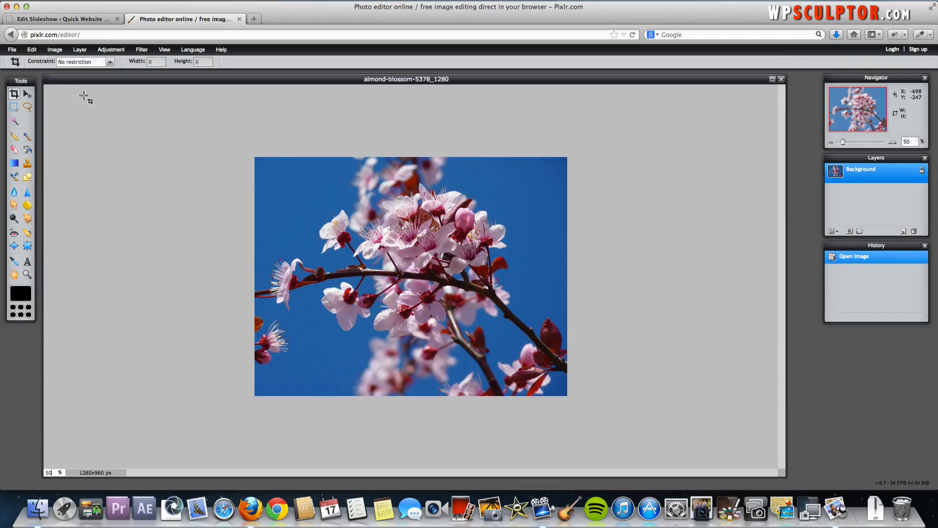
{"action": "mouse_move", "coordinate": [119, 101]}
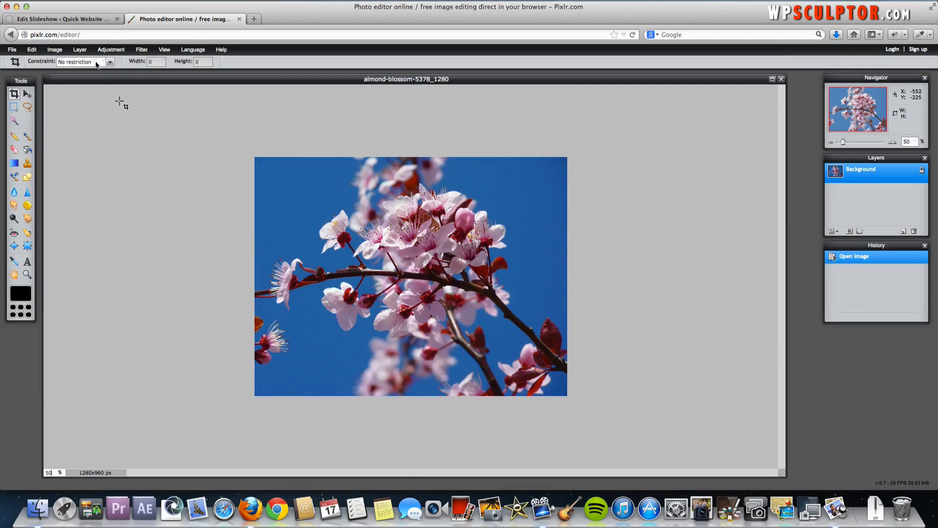
{"action": "left_click", "coordinate": [59, 19]}
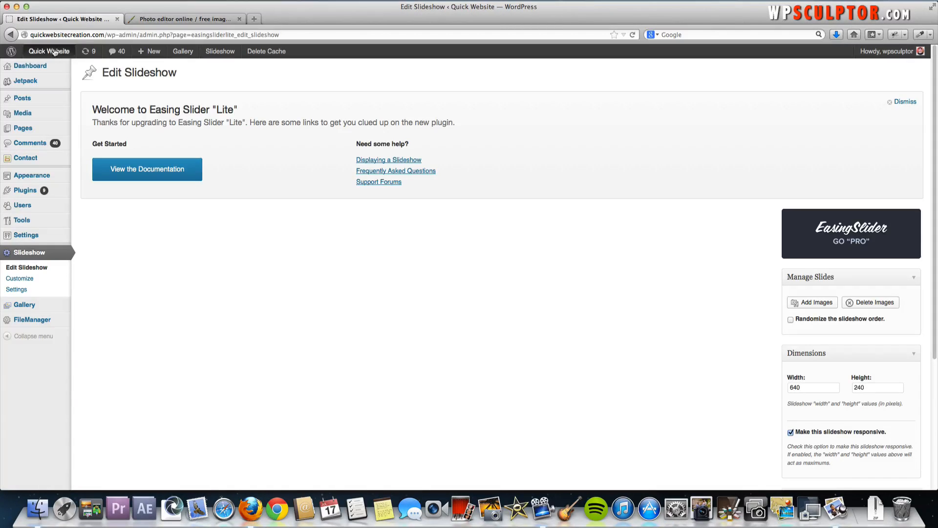
Open the live Quick Website in a new tab and go to its About This Website page.
{"action": "right_click", "coordinate": [49, 50]}
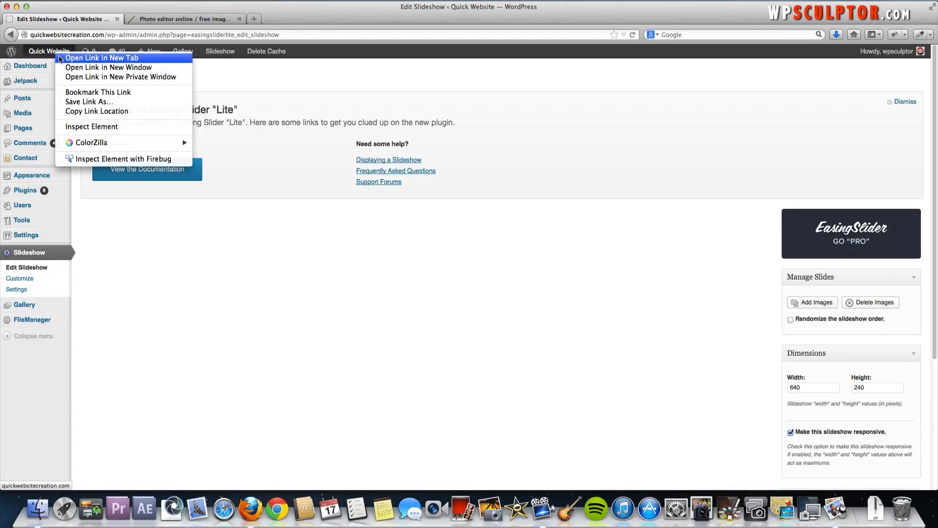
{"action": "left_click", "coordinate": [101, 57]}
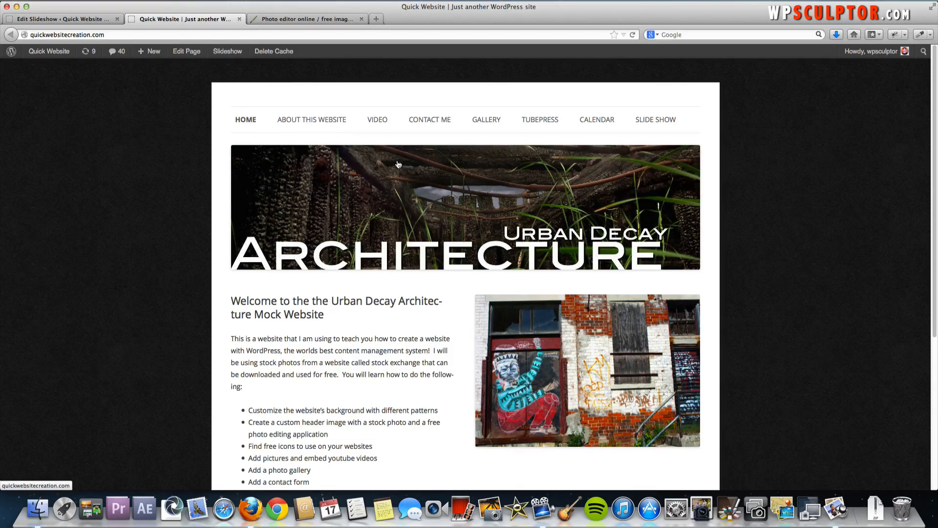
{"action": "left_click", "coordinate": [311, 120]}
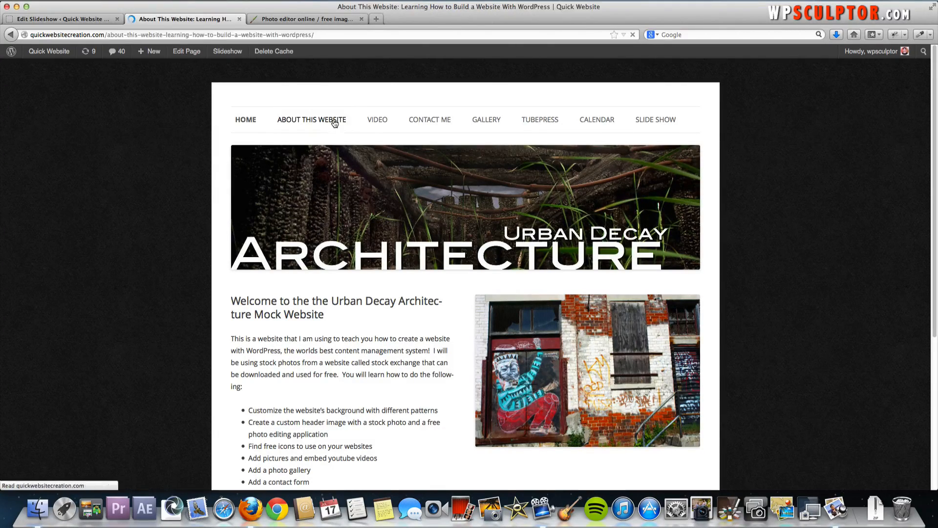
{"action": "left_click", "coordinate": [311, 119]}
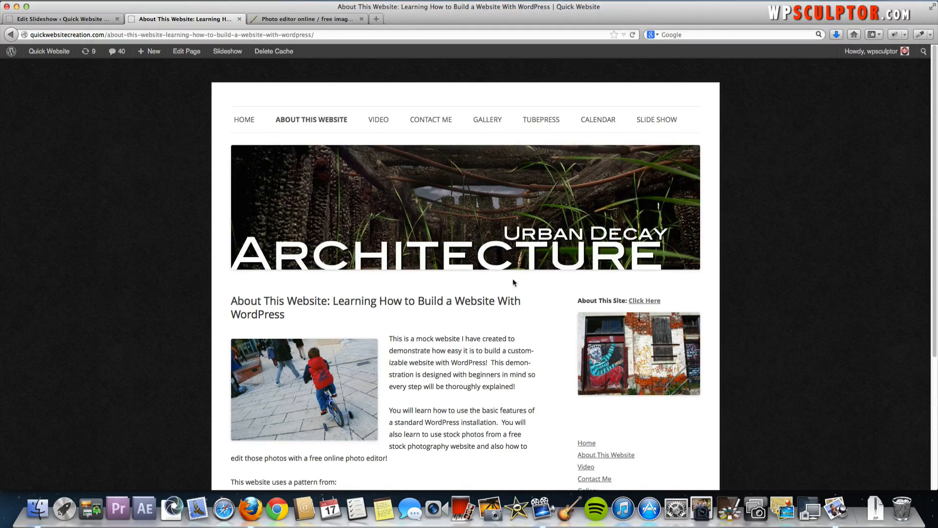
{"action": "mouse_move", "coordinate": [543, 373]}
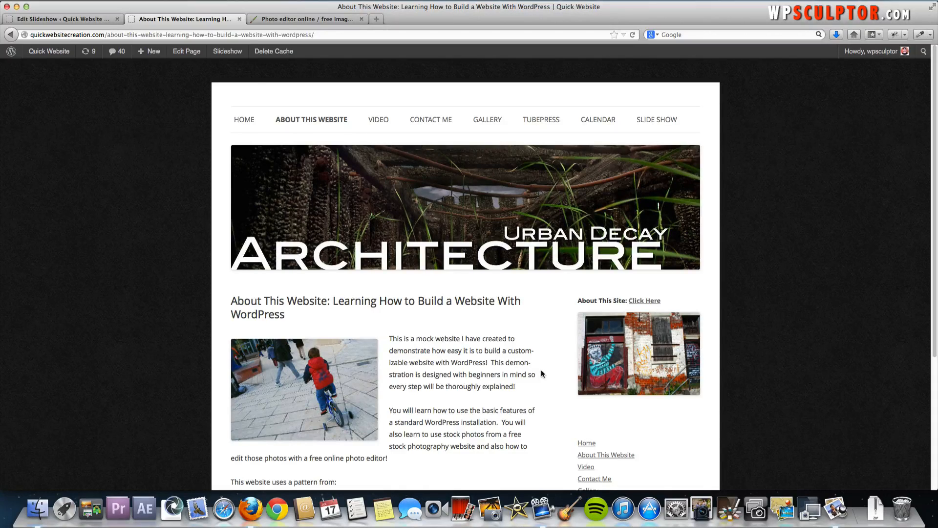
{"action": "mouse_move", "coordinate": [245, 366]}
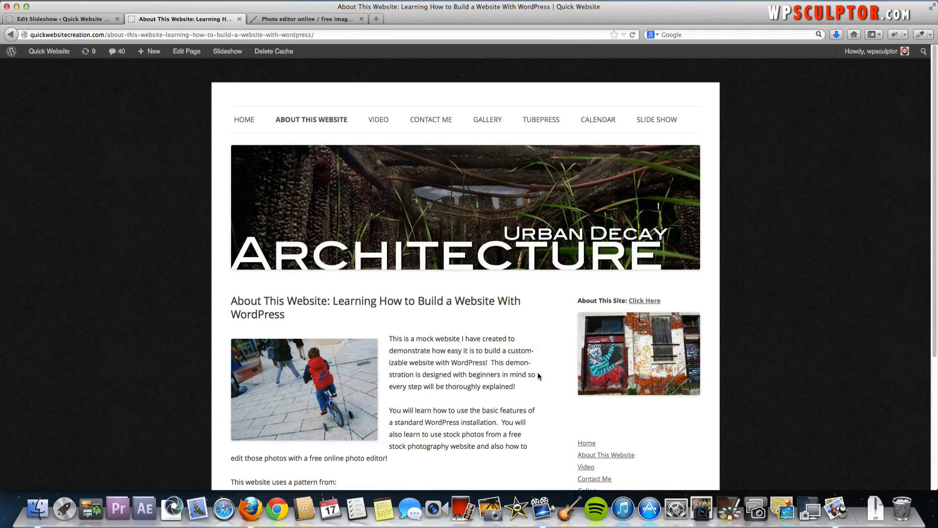
{"action": "mouse_move", "coordinate": [225, 336]}
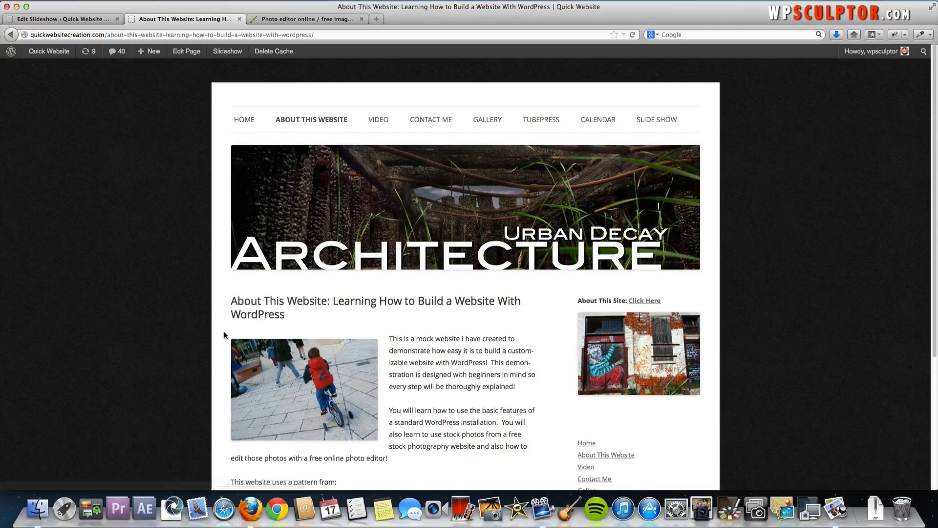
{"action": "mouse_move", "coordinate": [538, 348]}
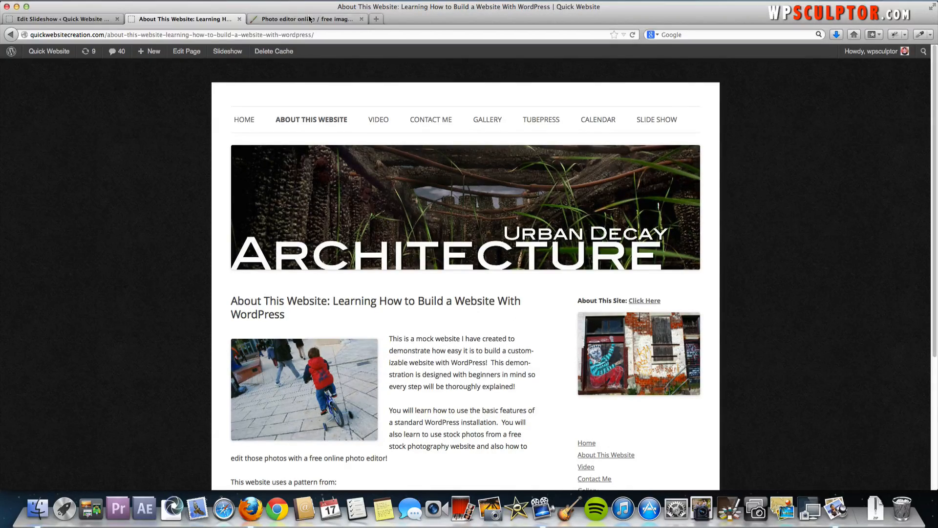
Constrain the Crop tool to a fixed output size of 610 by 230 pixels.
{"action": "left_click", "coordinate": [305, 18]}
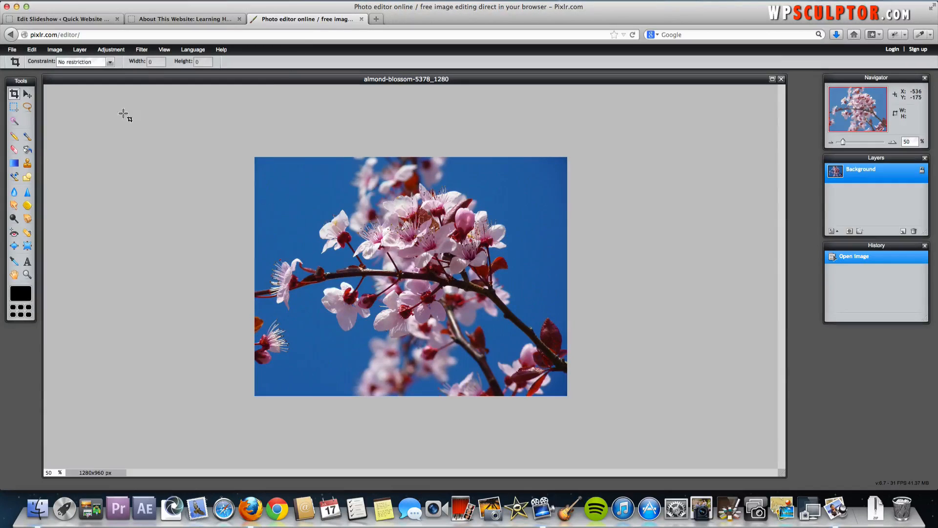
{"action": "mouse_move", "coordinate": [110, 161]}
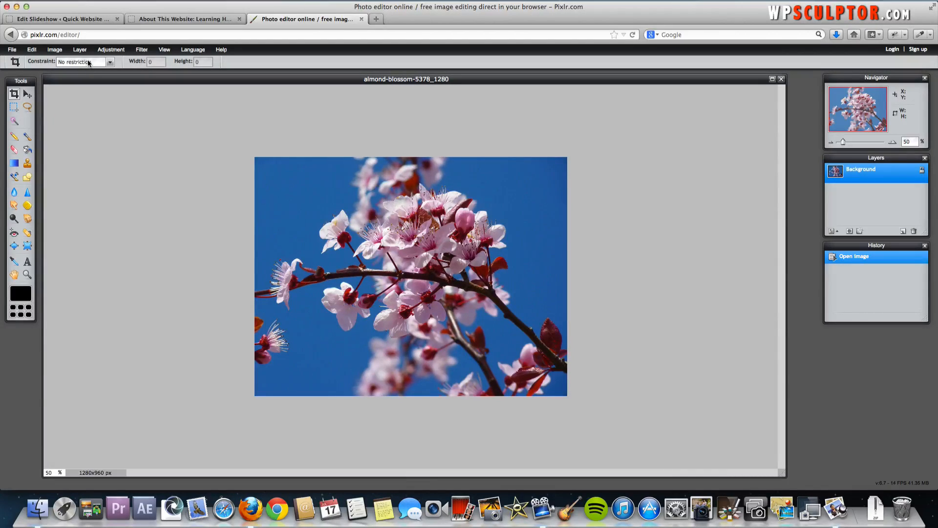
{"action": "left_click", "coordinate": [85, 61]}
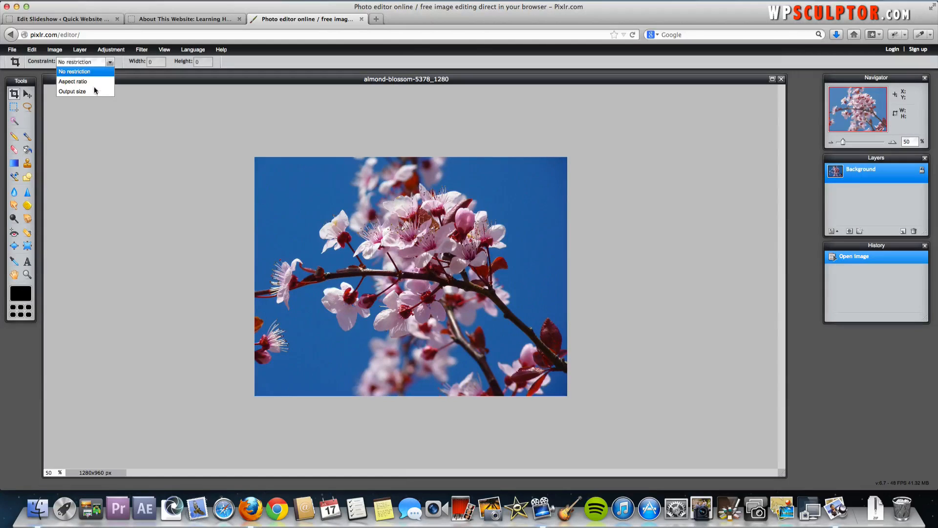
{"action": "left_click", "coordinate": [71, 91]}
{"action": "type", "text": "610"}
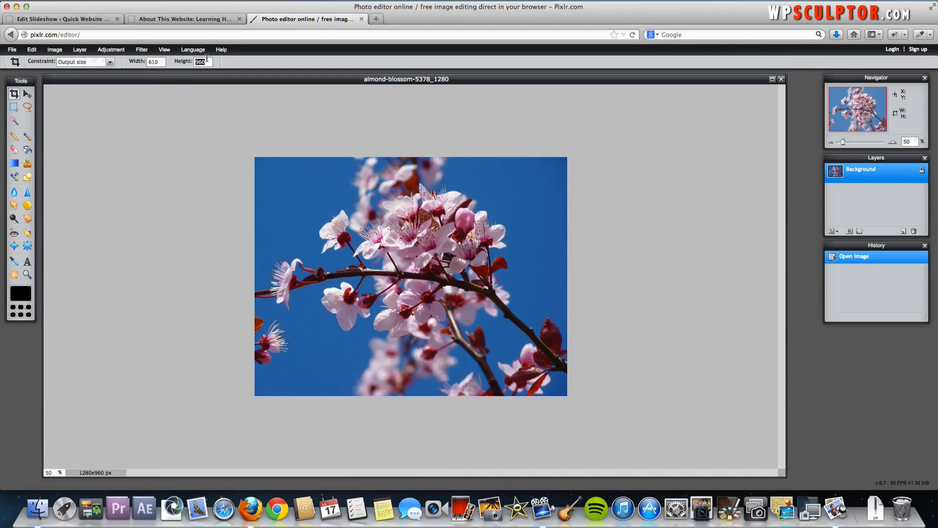
{"action": "type", "text": "230"}
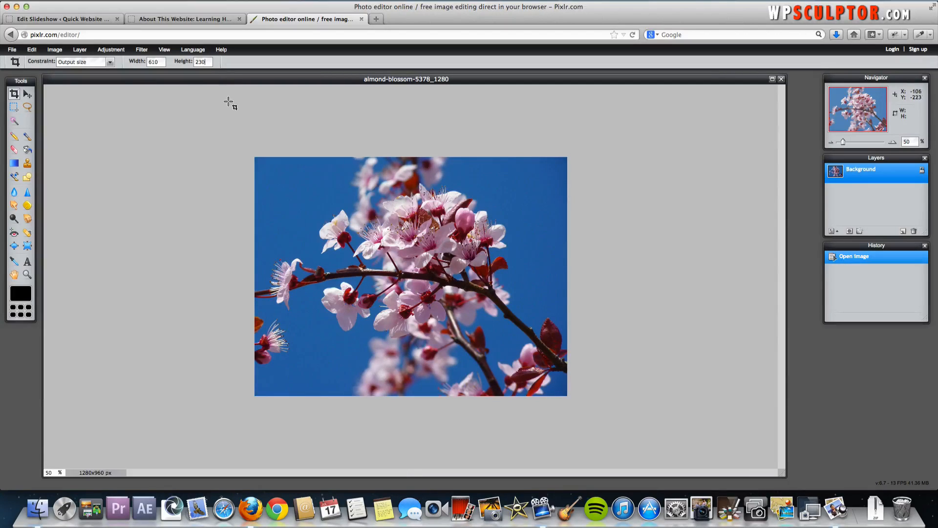
{"action": "mouse_move", "coordinate": [232, 132]}
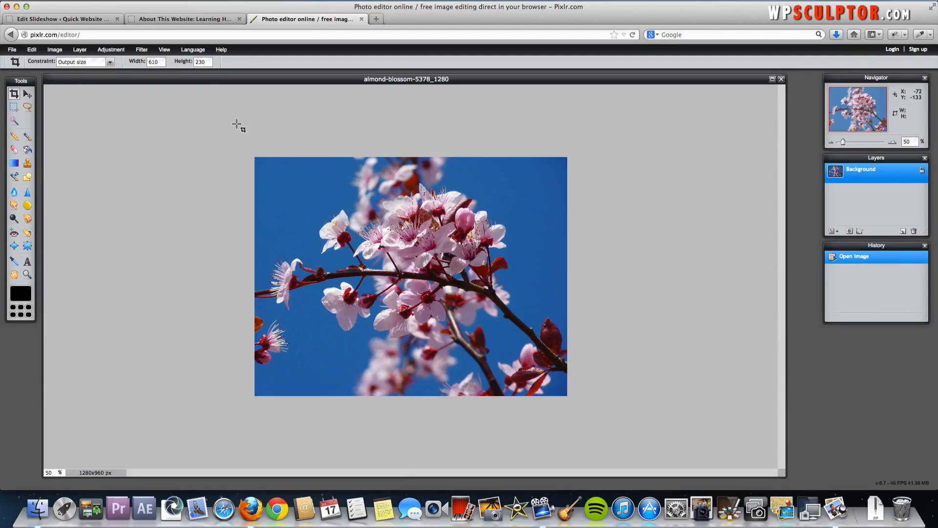
Draw the crop box and position it over the flower cluster, producing the 610×230 banner.
{"action": "left_click_drag", "start_coordinate": [254, 159], "coordinate": [339, 192]}
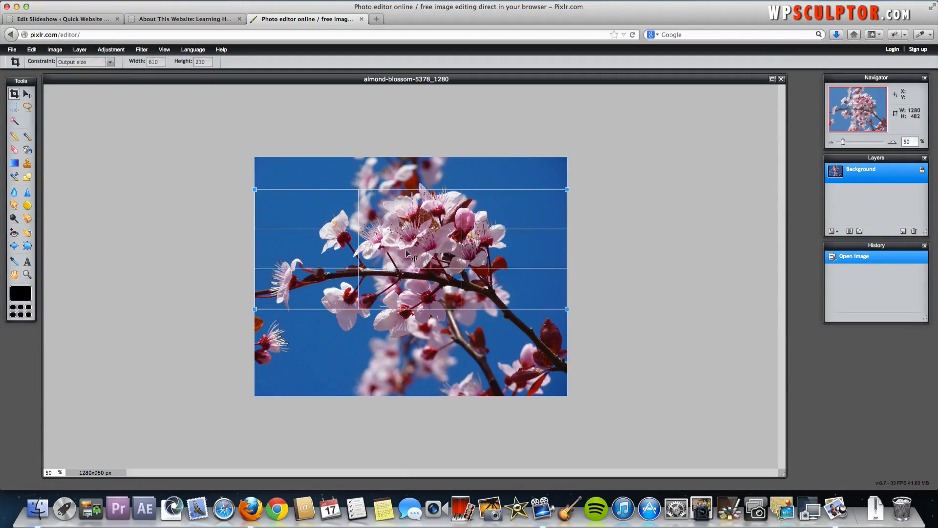
{"action": "left_click_drag", "start_coordinate": [410, 252], "coordinate": [410, 287]}
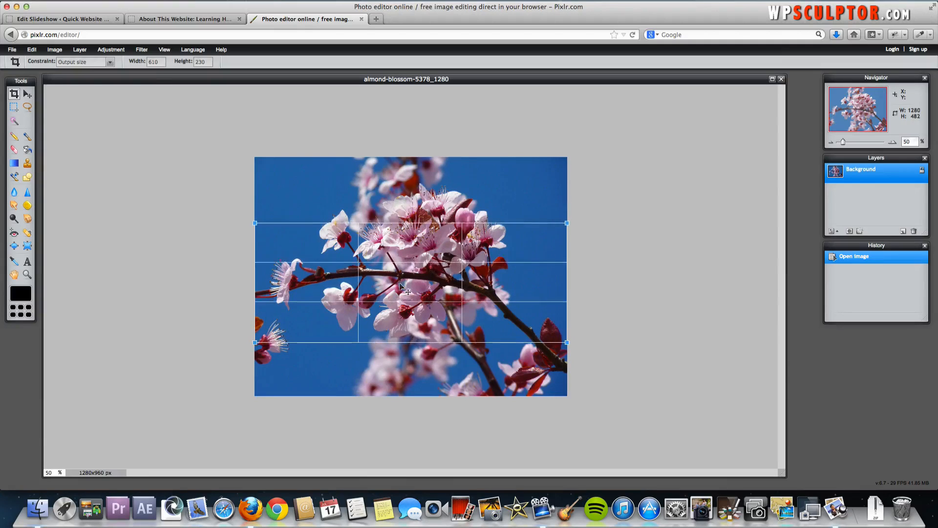
{"action": "left_click_drag", "start_coordinate": [412, 282], "coordinate": [411, 335]}
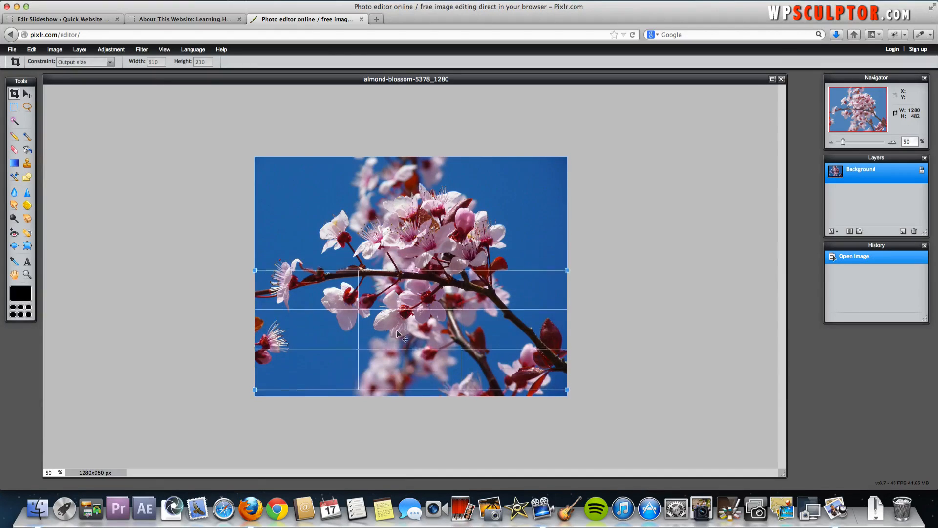
{"action": "left_click_drag", "start_coordinate": [406, 339], "coordinate": [400, 248]}
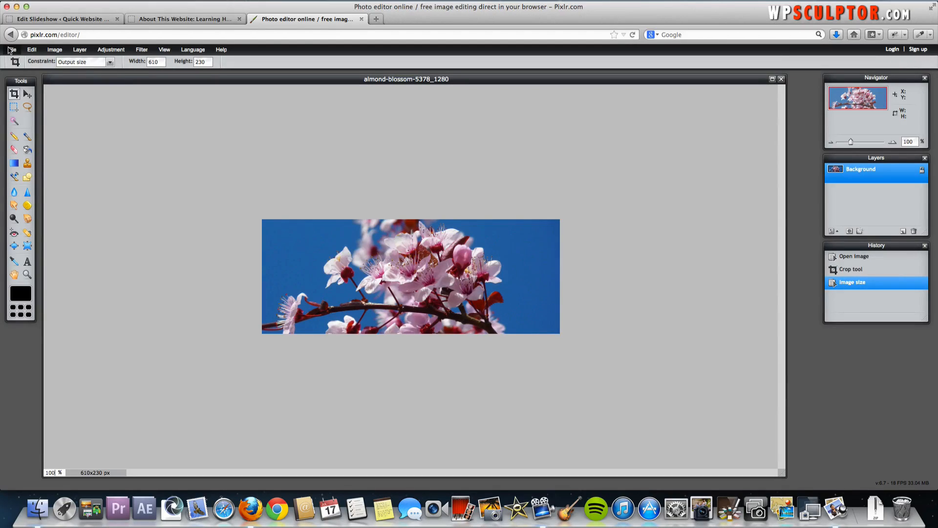
Save the cropped blossom image as 'Slide 1' JPEG to the Desktop.
{"action": "left_click", "coordinate": [10, 48]}
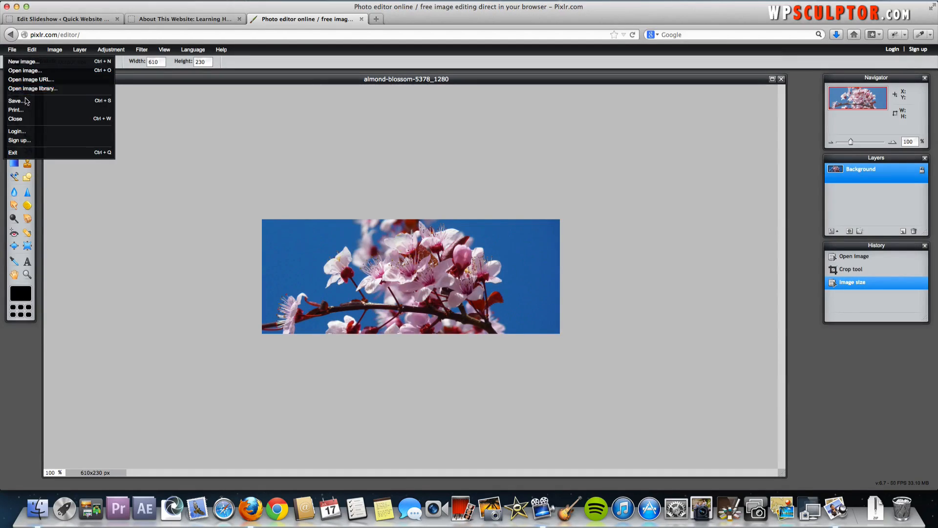
{"action": "left_click", "coordinate": [16, 100]}
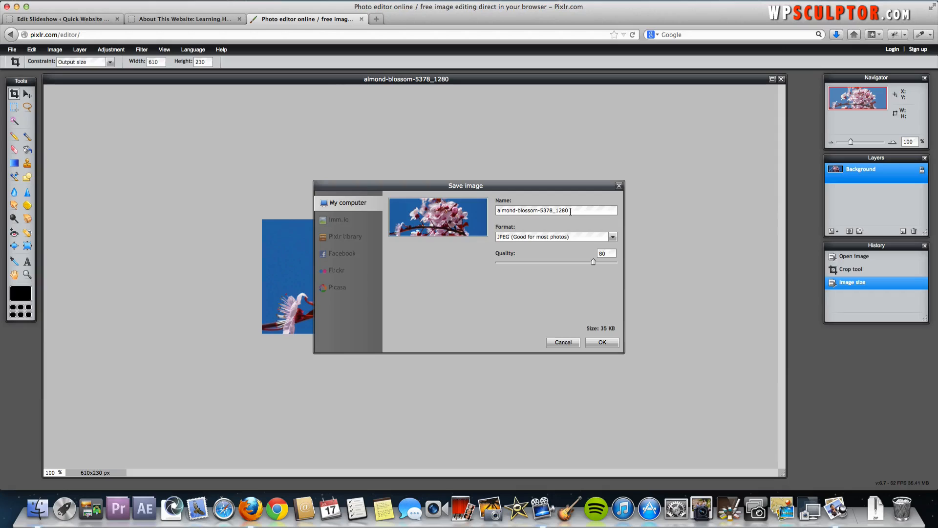
{"action": "double_click", "coordinate": [551, 210]}
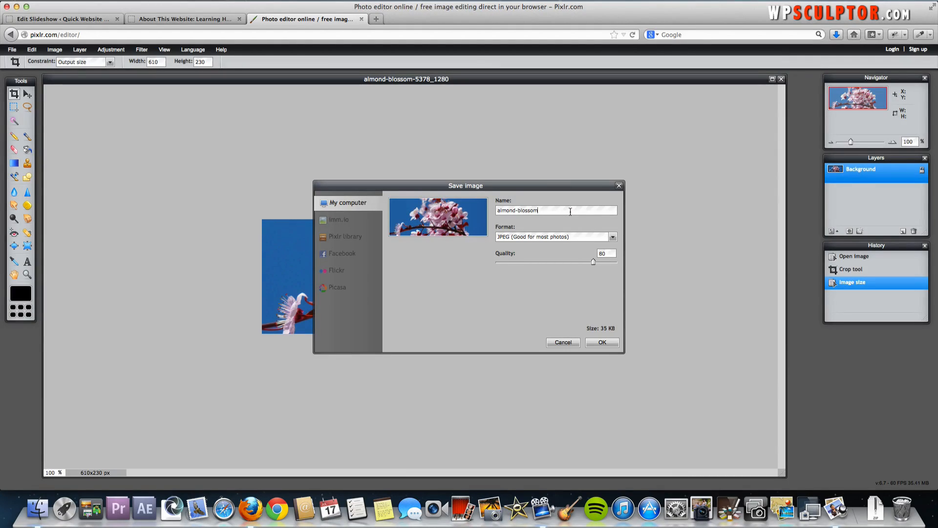
{"action": "left_click", "coordinate": [556, 210]}
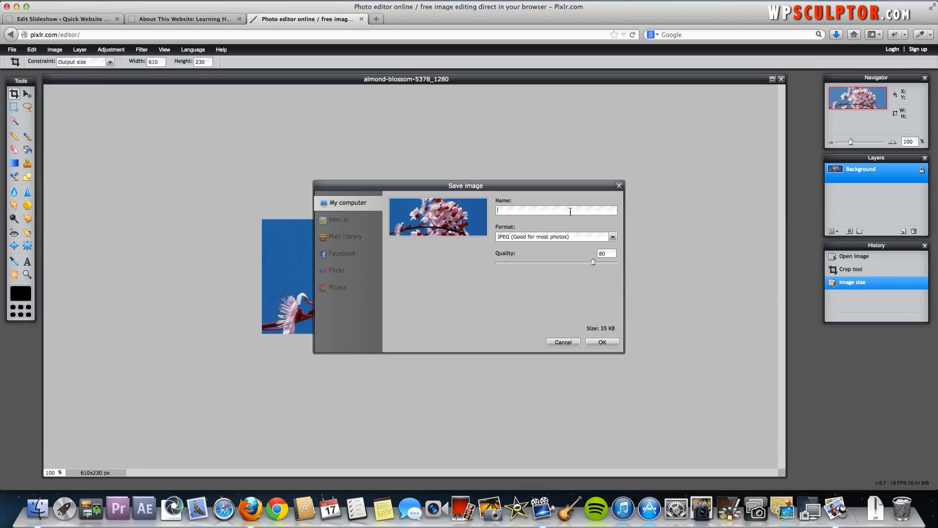
{"action": "type", "text": "Slide 1"}
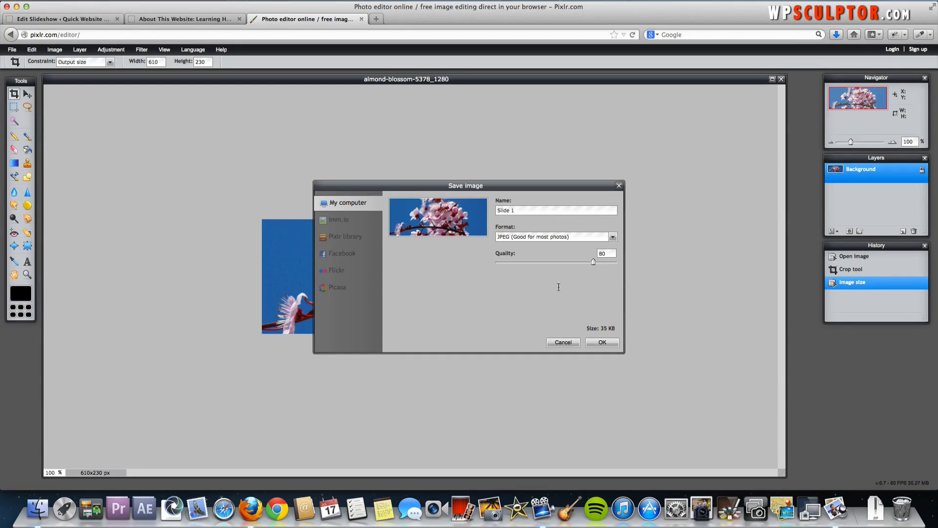
{"action": "left_click", "coordinate": [603, 343]}
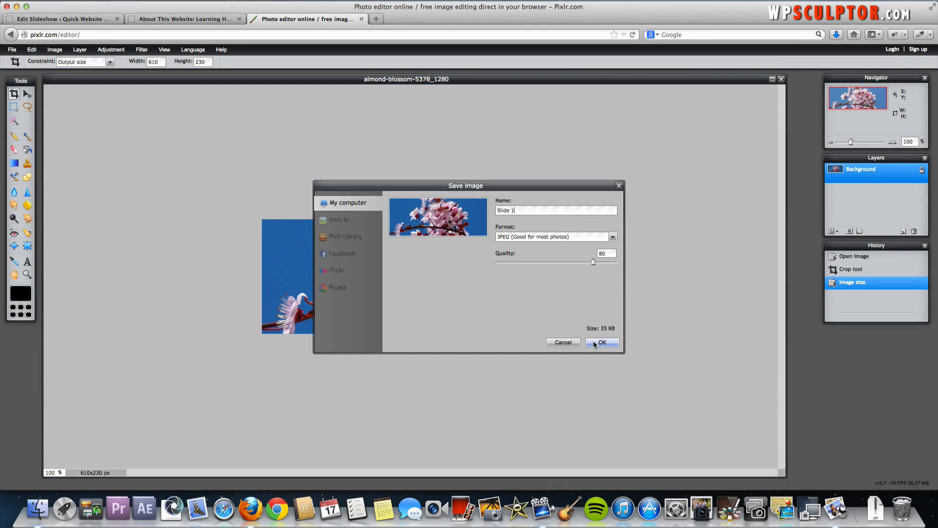
{"action": "left_click", "coordinate": [602, 343]}
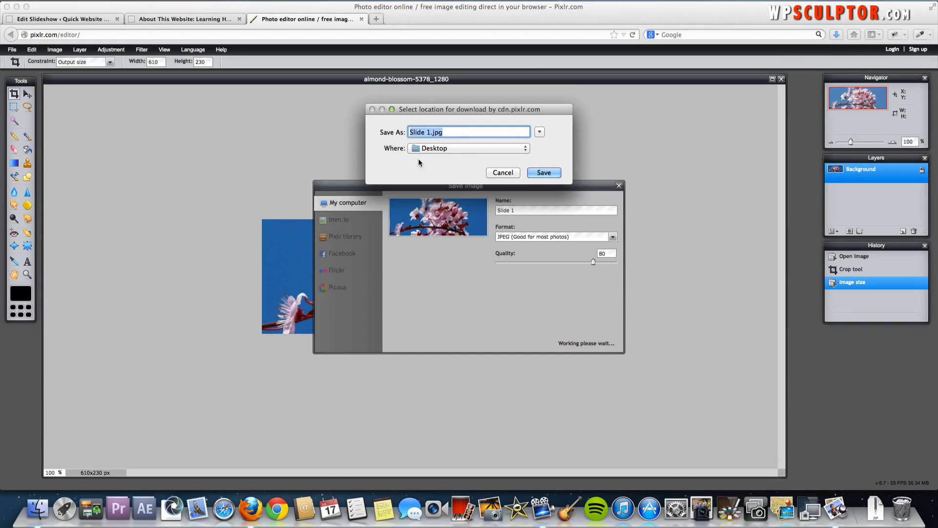
{"action": "mouse_move", "coordinate": [555, 157]}
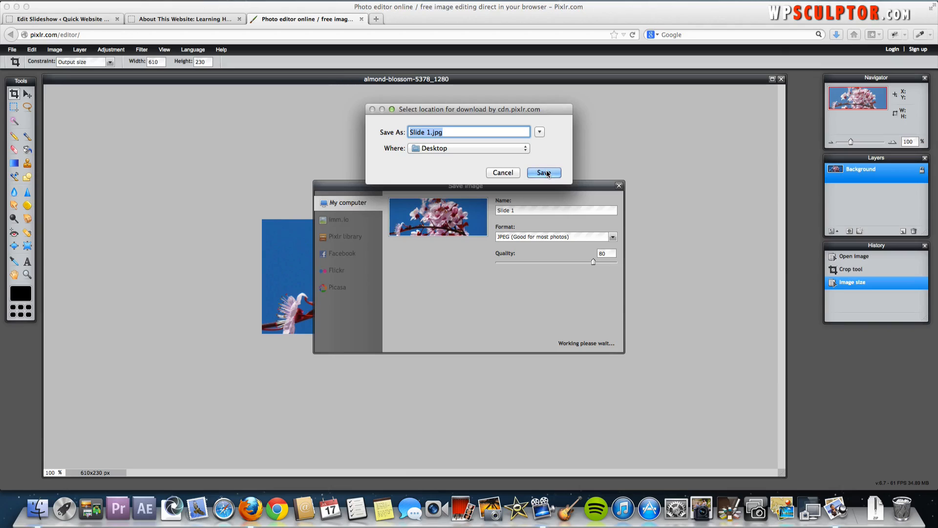
{"action": "left_click", "coordinate": [543, 172]}
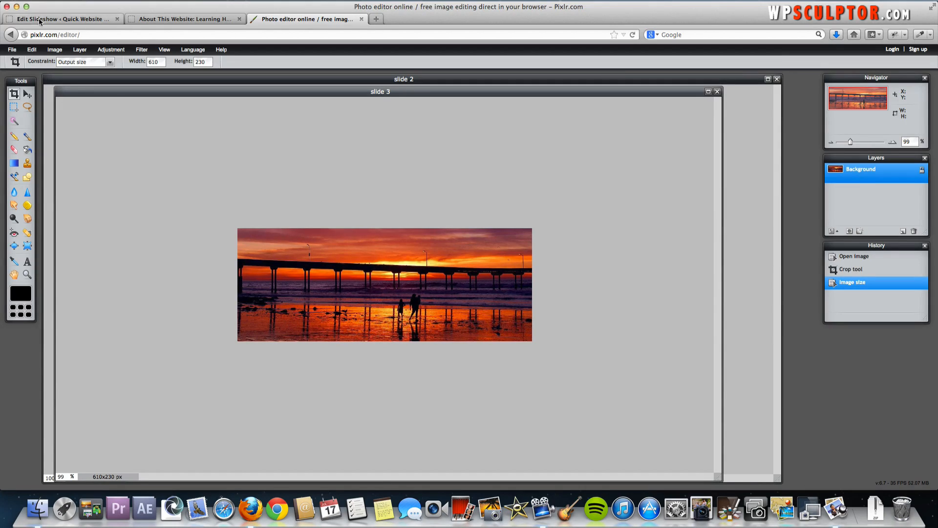
Return to the slideshow editor and bring up the Add Images to Slideshow window.
{"action": "left_click", "coordinate": [59, 19]}
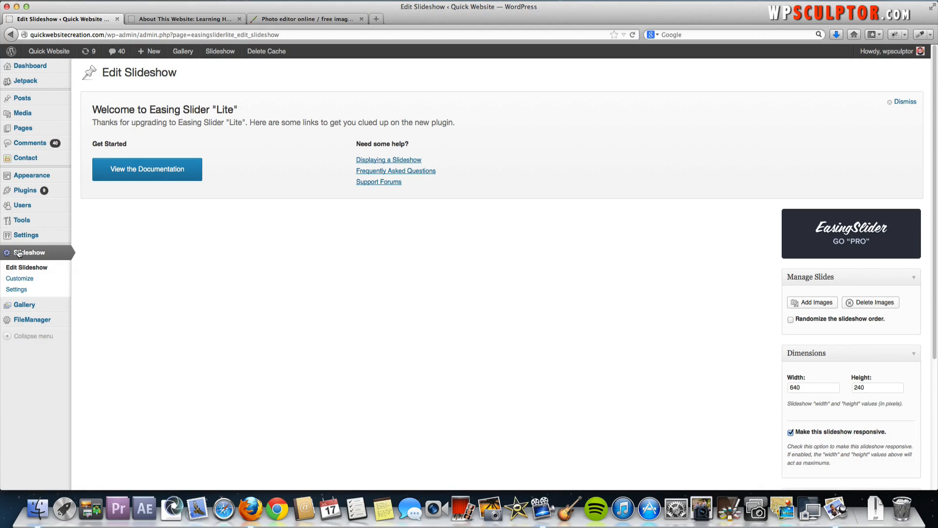
{"action": "mouse_move", "coordinate": [29, 252]}
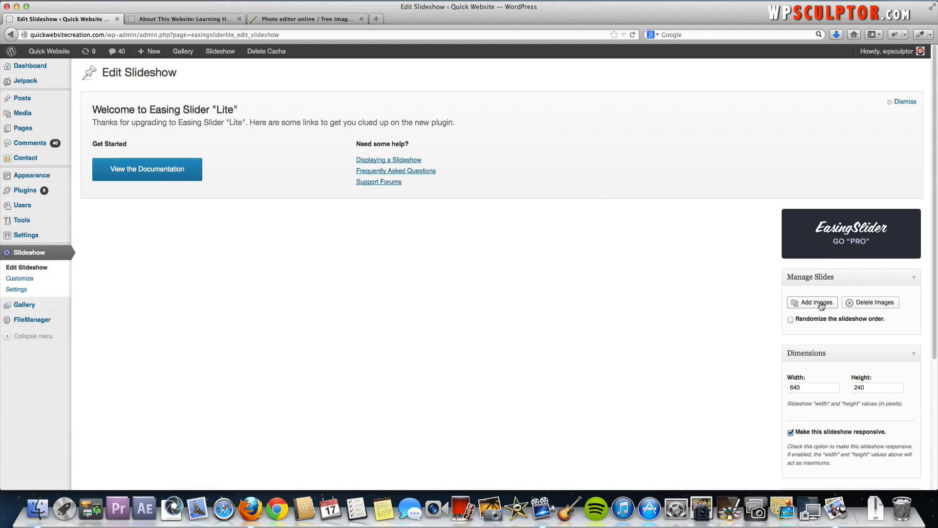
{"action": "left_click", "coordinate": [812, 302]}
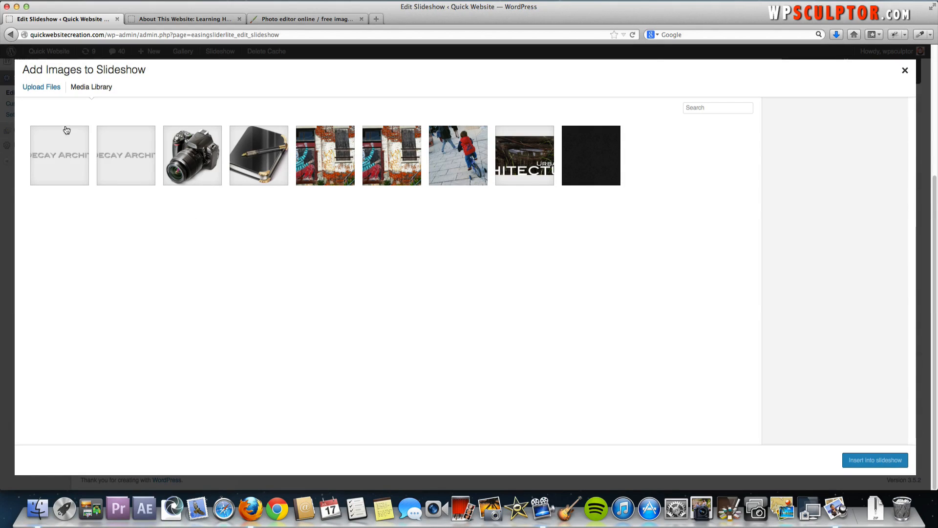
Upload Slide 1.jpg through slide 3.jpg from the Desktop to the media library.
{"action": "left_click", "coordinate": [41, 87]}
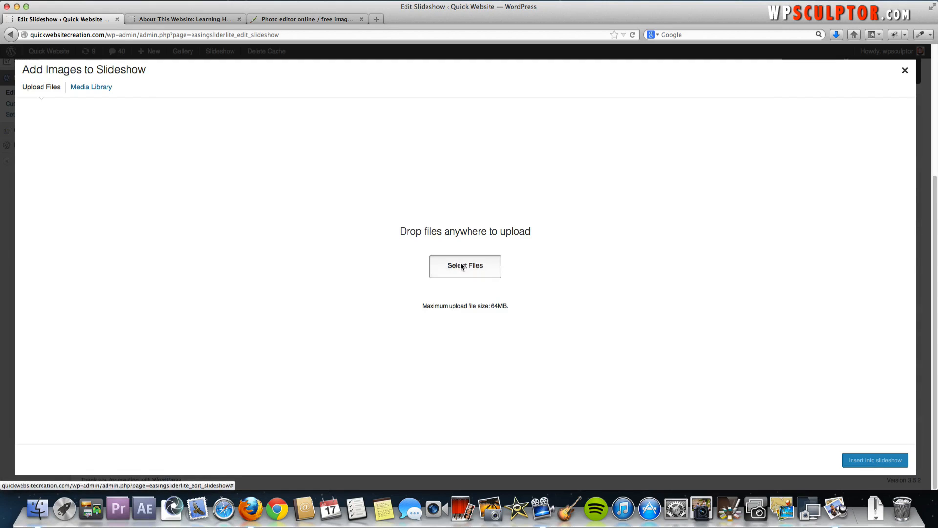
{"action": "left_click", "coordinate": [465, 266]}
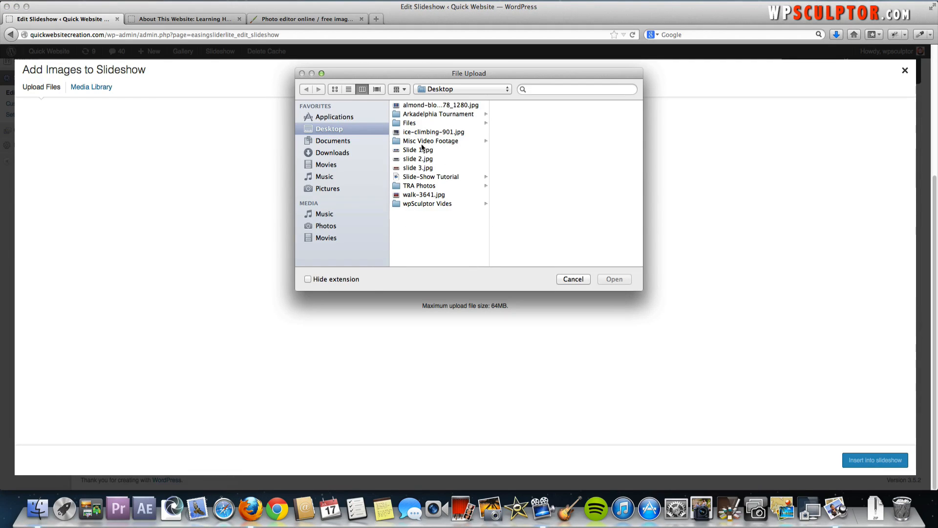
{"action": "left_click", "coordinate": [417, 150]}
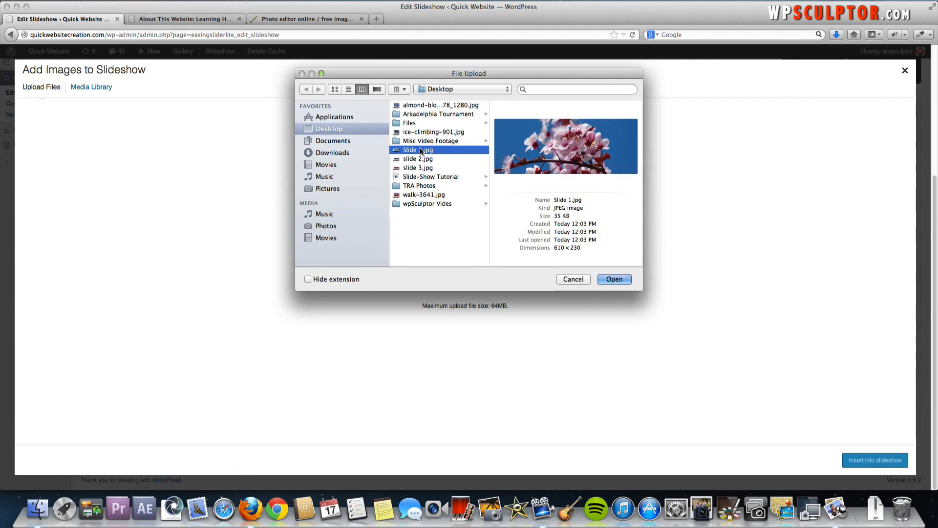
{"action": "left_click", "coordinate": [419, 167]}
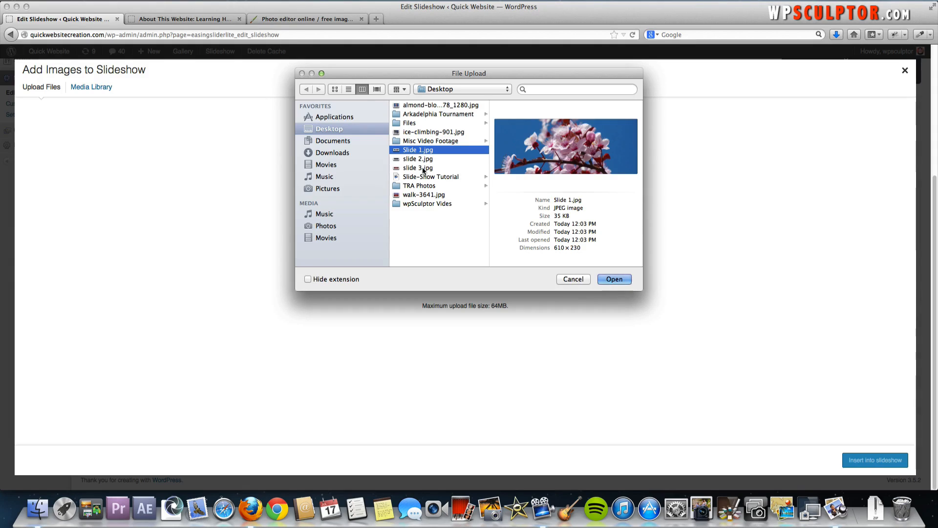
{"action": "left_click", "coordinate": [420, 167]}
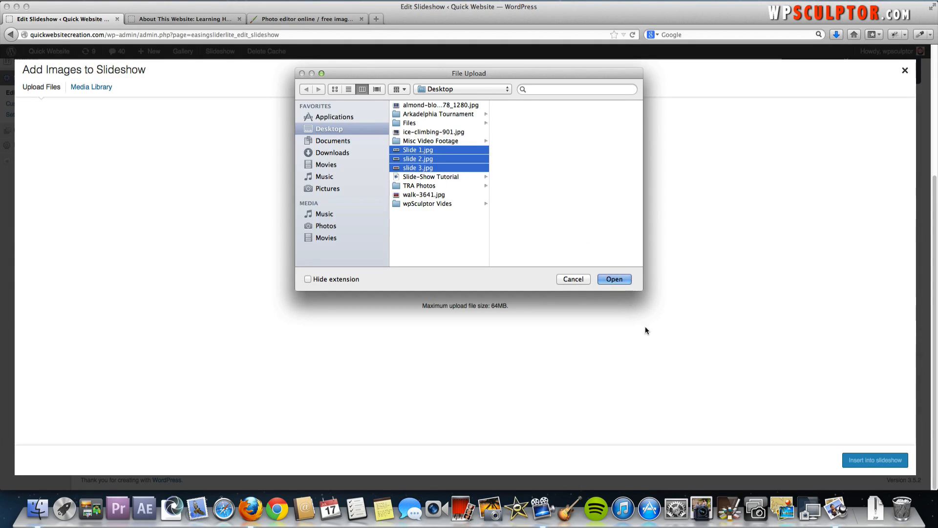
{"action": "left_click", "coordinate": [614, 278]}
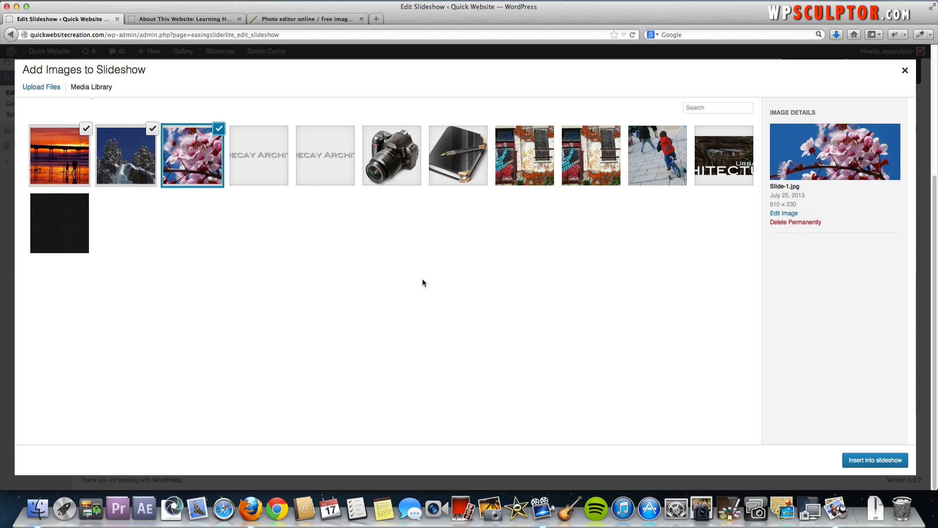
{"action": "mouse_move", "coordinate": [67, 148]}
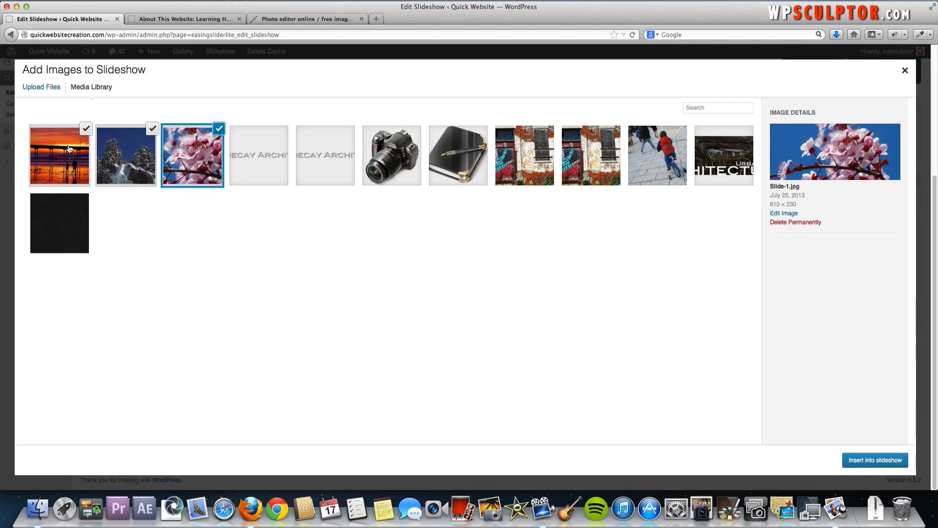
{"action": "mouse_move", "coordinate": [206, 194]}
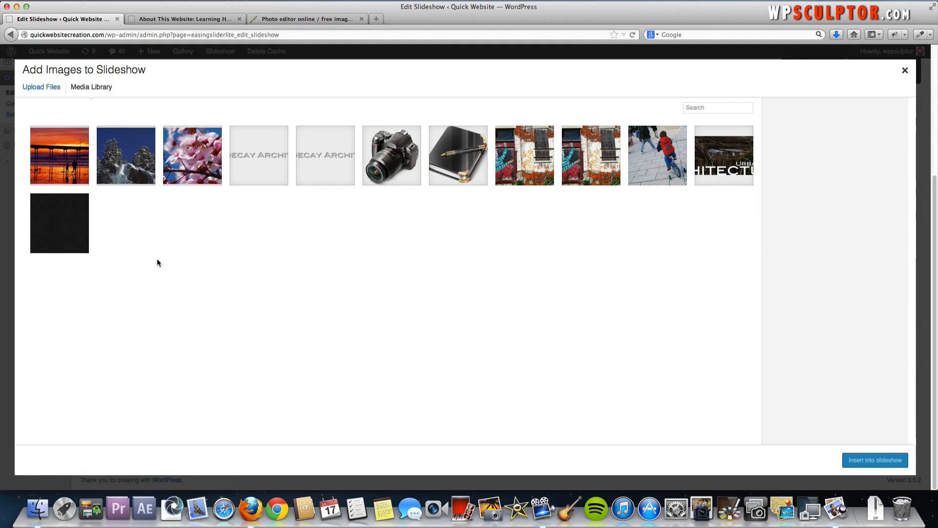
Select the sunset, snowy trees and cherry blossom images and insert them into the slideshow.
{"action": "left_click", "coordinate": [59, 156]}
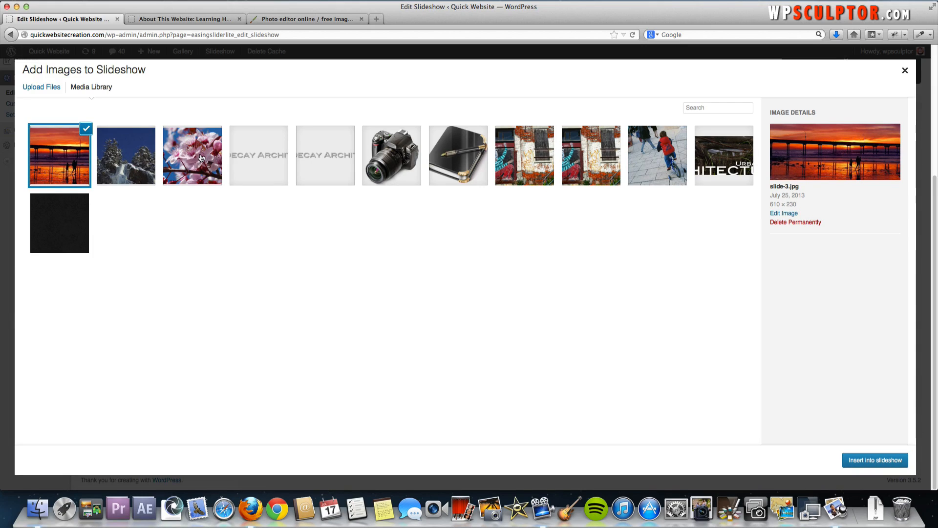
{"action": "left_click", "coordinate": [193, 156]}
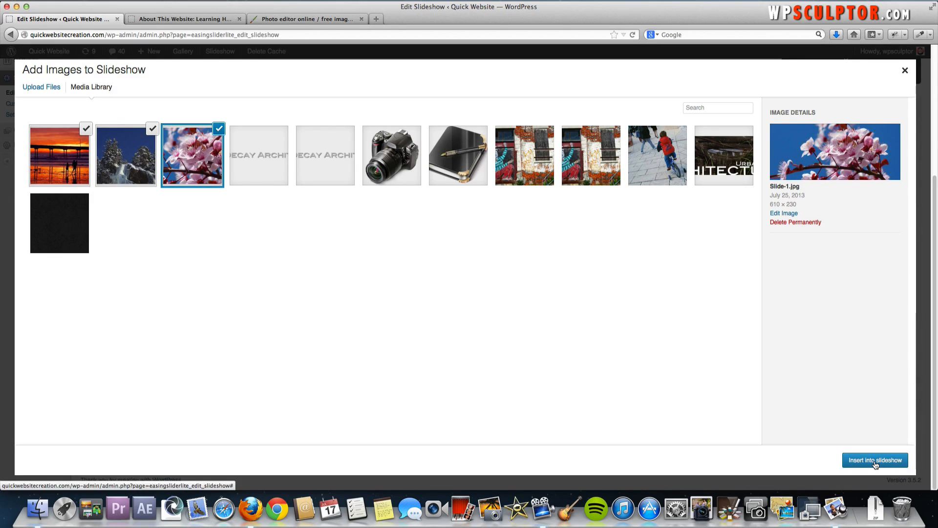
{"action": "left_click", "coordinate": [875, 461]}
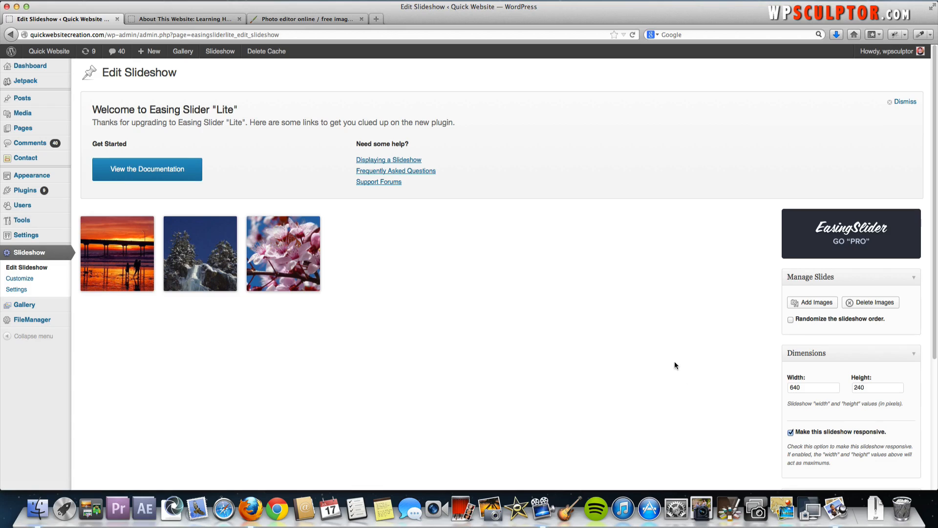
{"action": "mouse_move", "coordinate": [293, 254]}
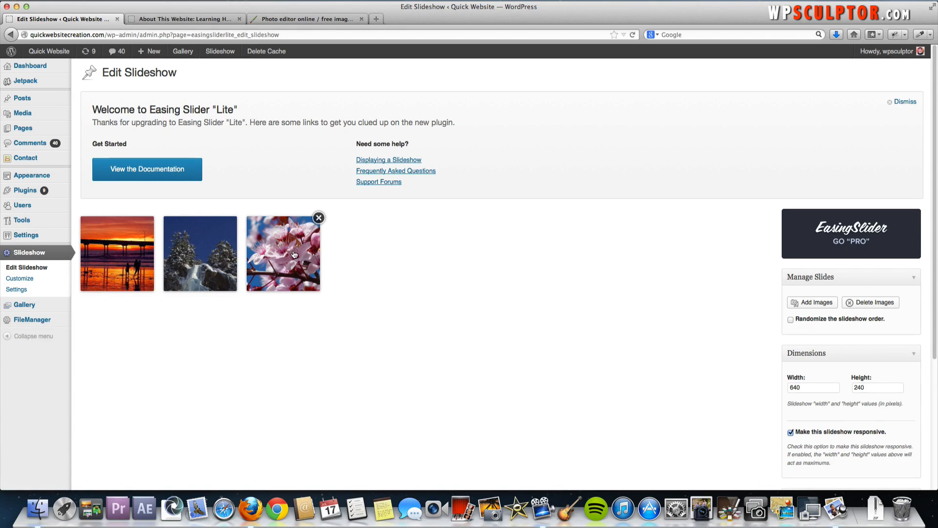
Set the slideshow Width to 610 and Height to 230 in the Dimensions panel.
{"action": "left_click_drag", "start_coordinate": [284, 252], "coordinate": [233, 253]}
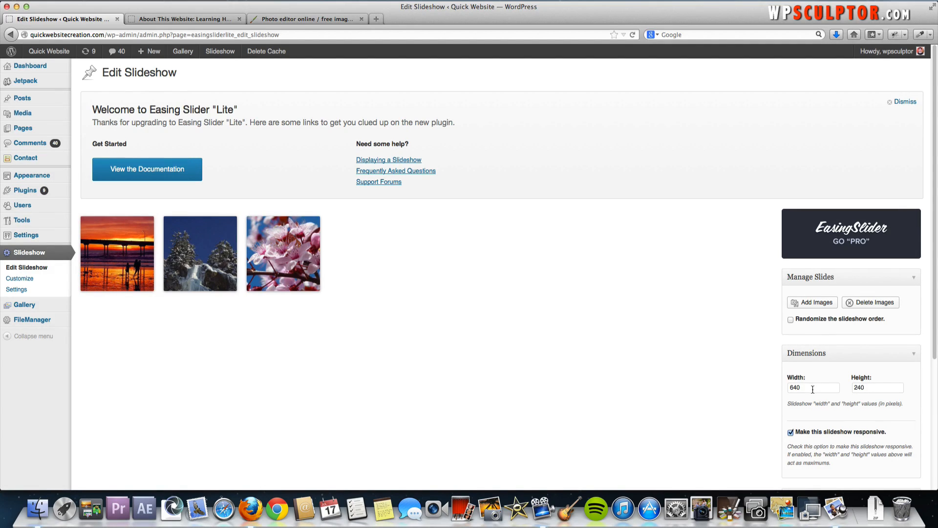
{"action": "double_click", "coordinate": [795, 387]}
{"action": "type", "text": "610"}
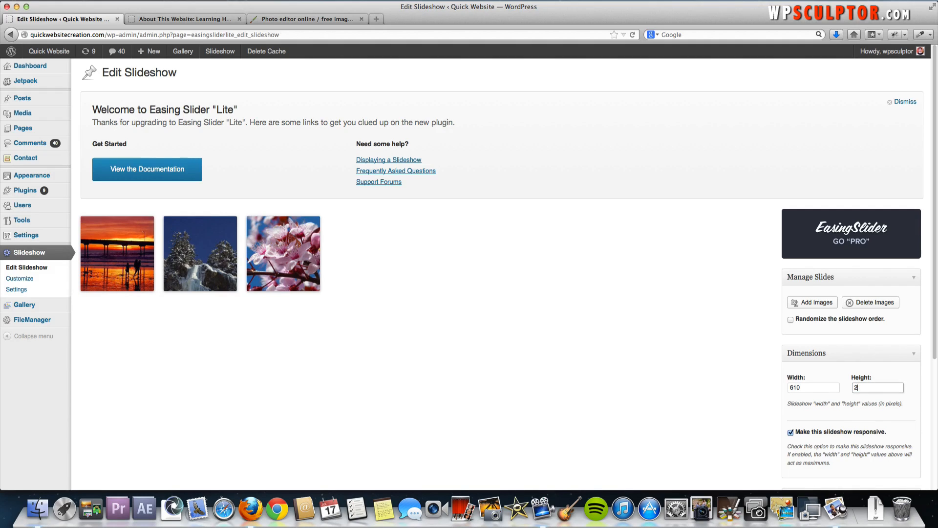
{"action": "type", "text": "30"}
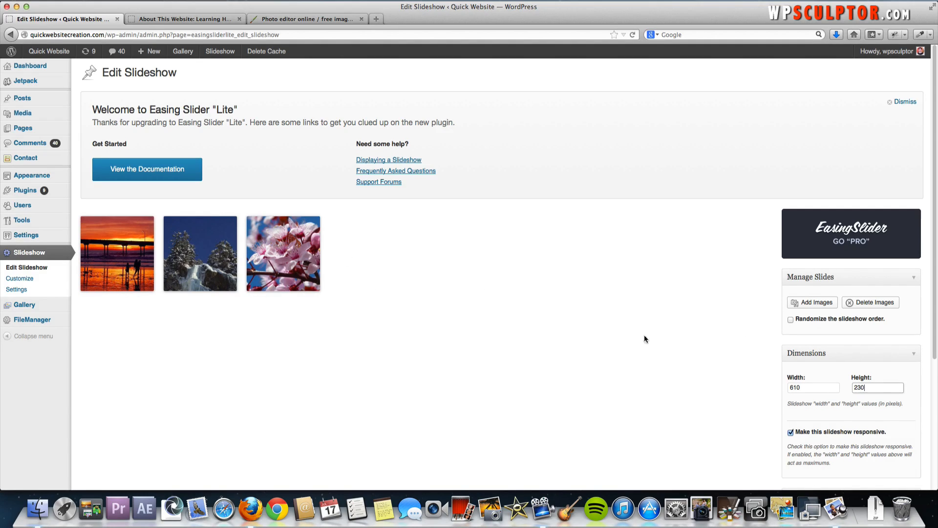
{"action": "scroll", "scroll_direction": "down", "scroll_amount": 3}
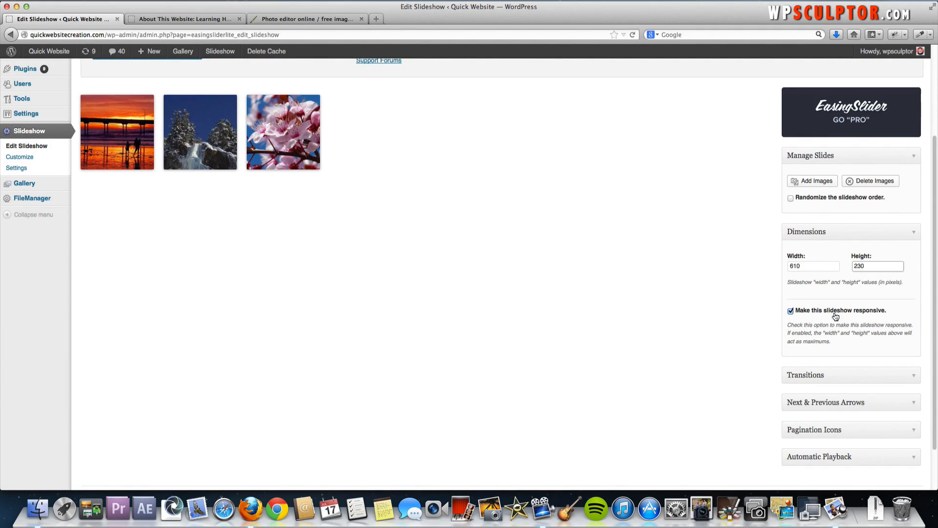
Review transition, arrow and pagination settings, then enable automatic playback with a 4000 ms pause.
{"action": "left_click", "coordinate": [878, 266]}
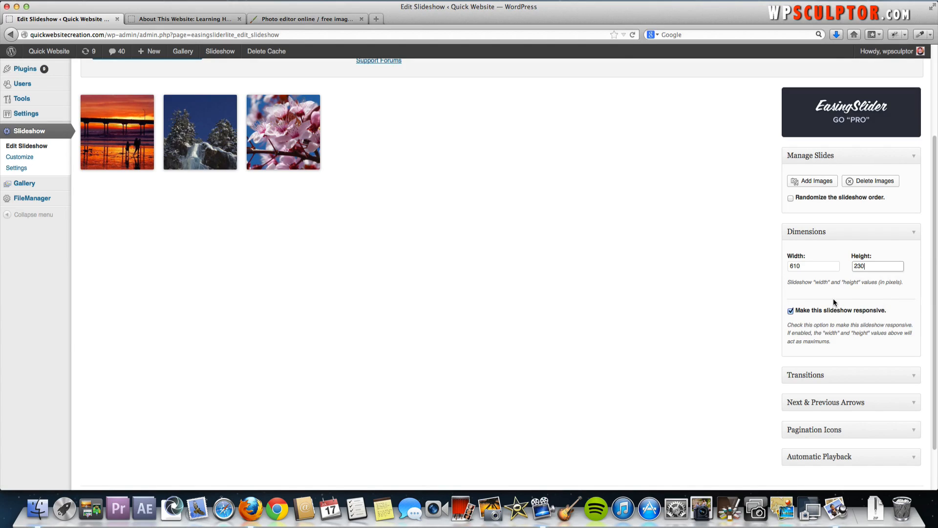
{"action": "mouse_move", "coordinate": [786, 276]}
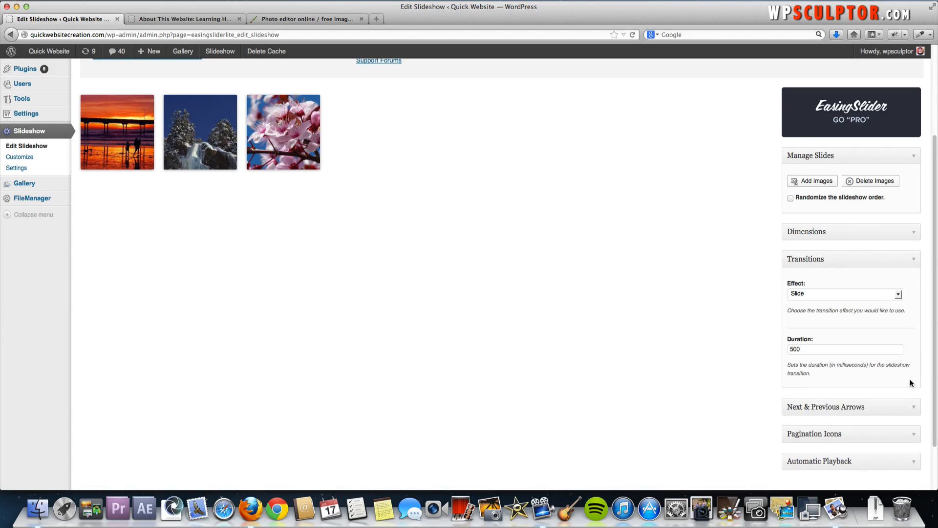
{"action": "left_click", "coordinate": [844, 293]}
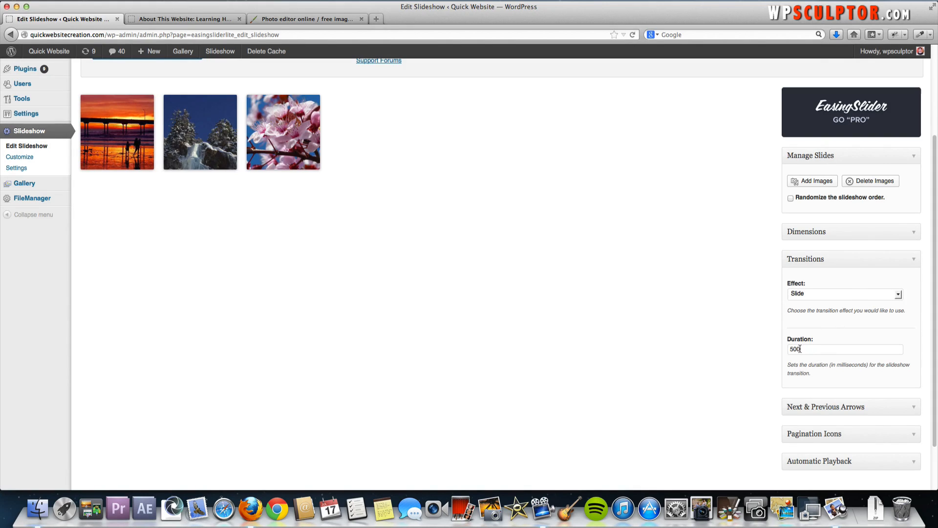
{"action": "mouse_move", "coordinate": [886, 377]}
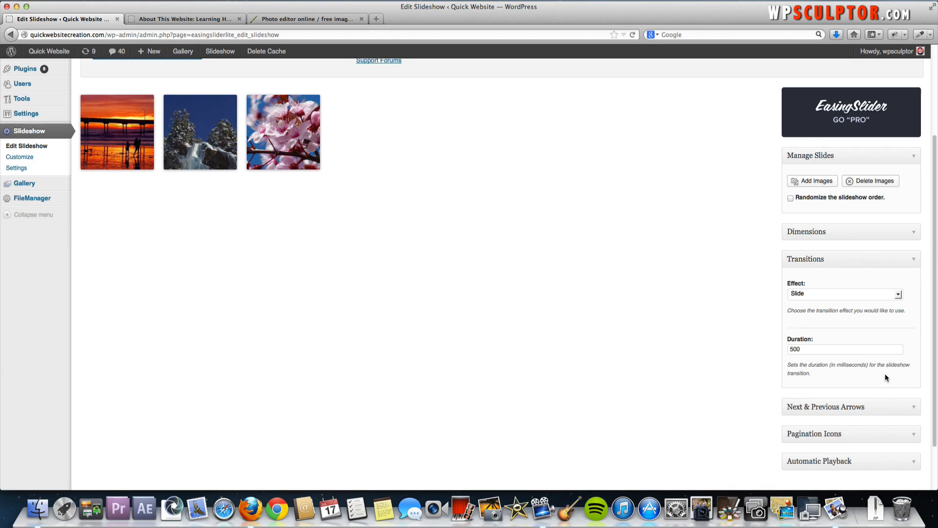
{"action": "scroll", "scroll_direction": "down", "scroll_amount": 3}
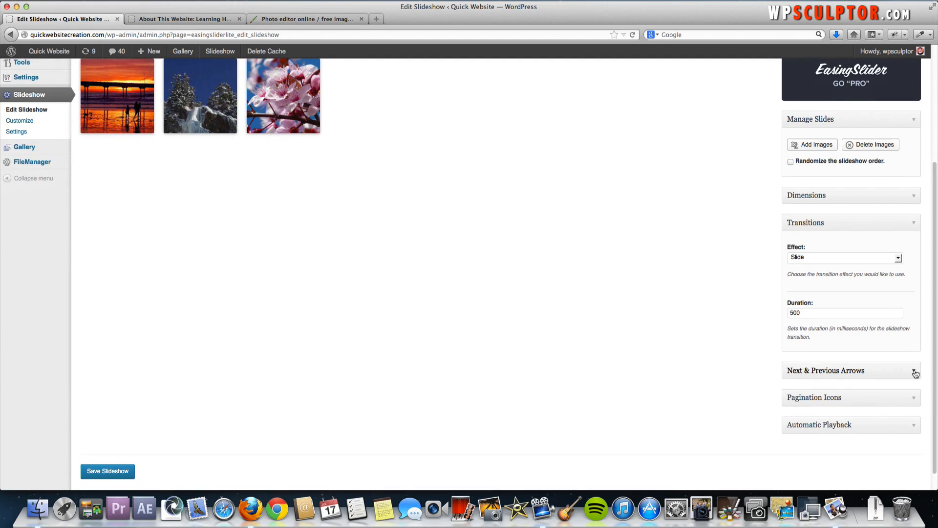
{"action": "left_click", "coordinate": [827, 369]}
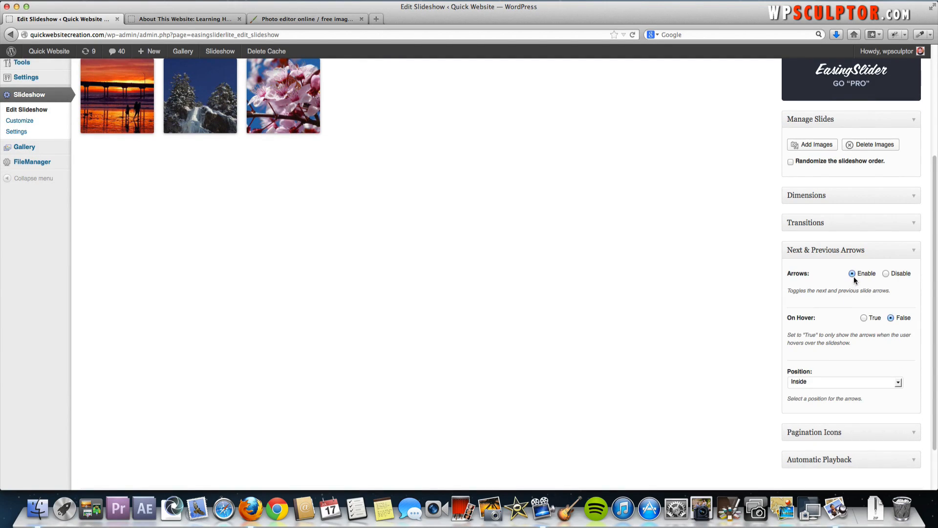
{"action": "mouse_move", "coordinate": [860, 293]}
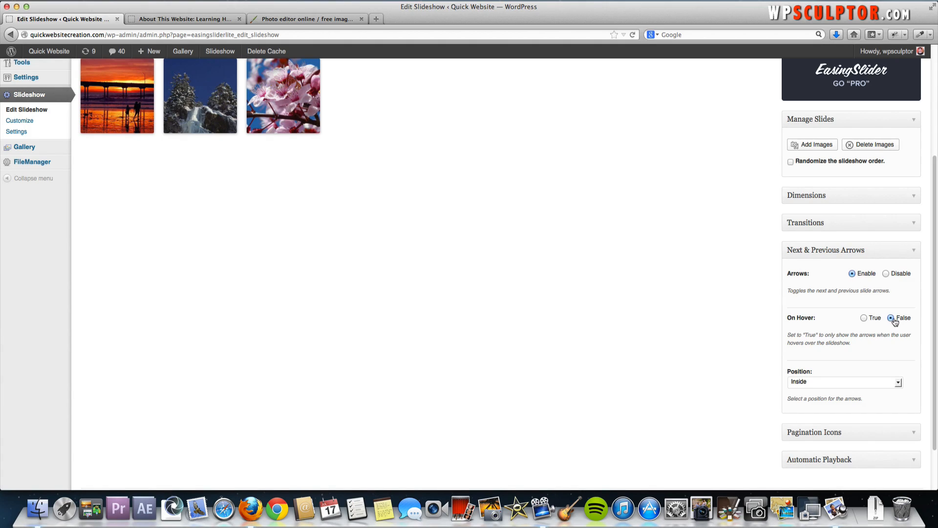
{"action": "mouse_move", "coordinate": [843, 320]}
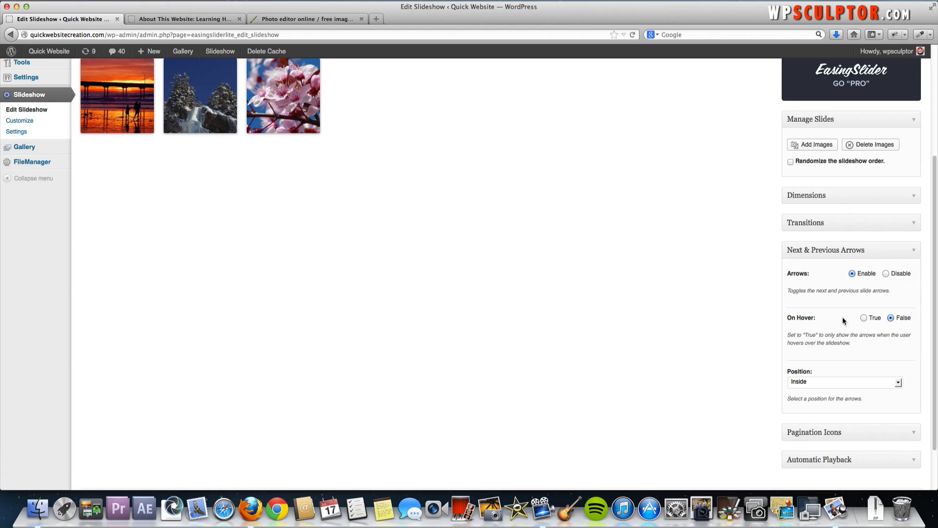
{"action": "mouse_move", "coordinate": [857, 356]}
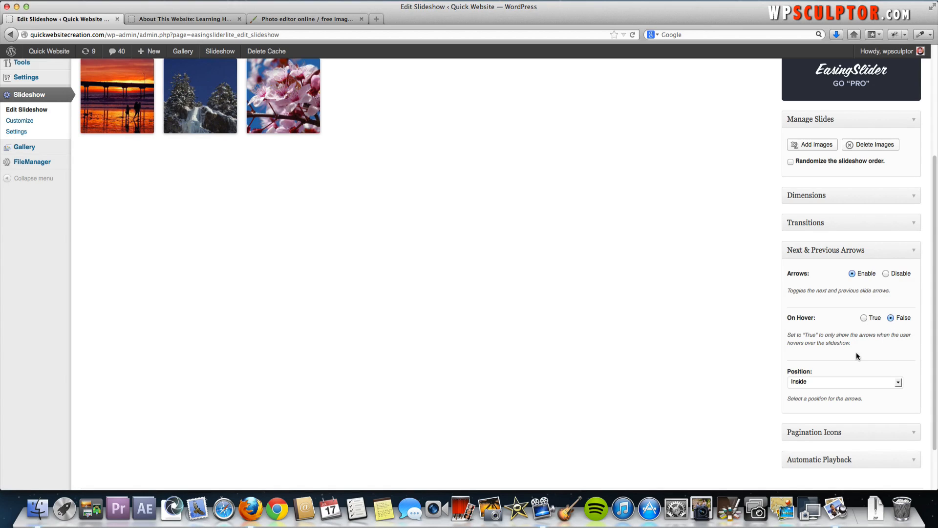
{"action": "scroll", "scroll_direction": "down", "scroll_amount": 3}
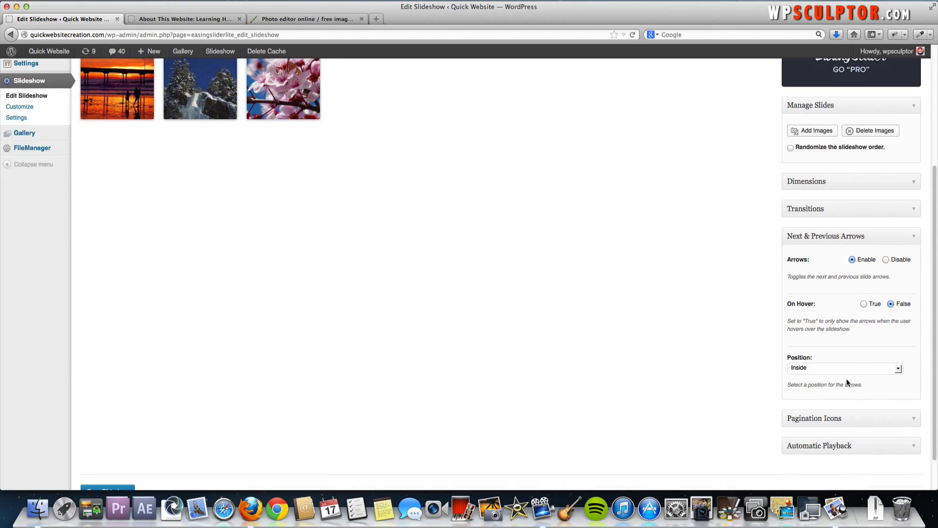
{"action": "left_click", "coordinate": [849, 236]}
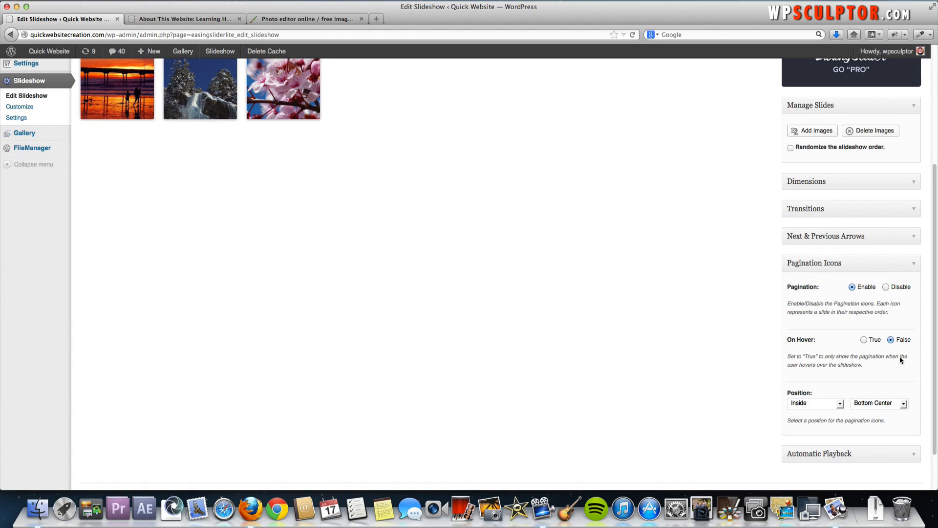
{"action": "scroll", "scroll_direction": "down", "scroll_amount": 3}
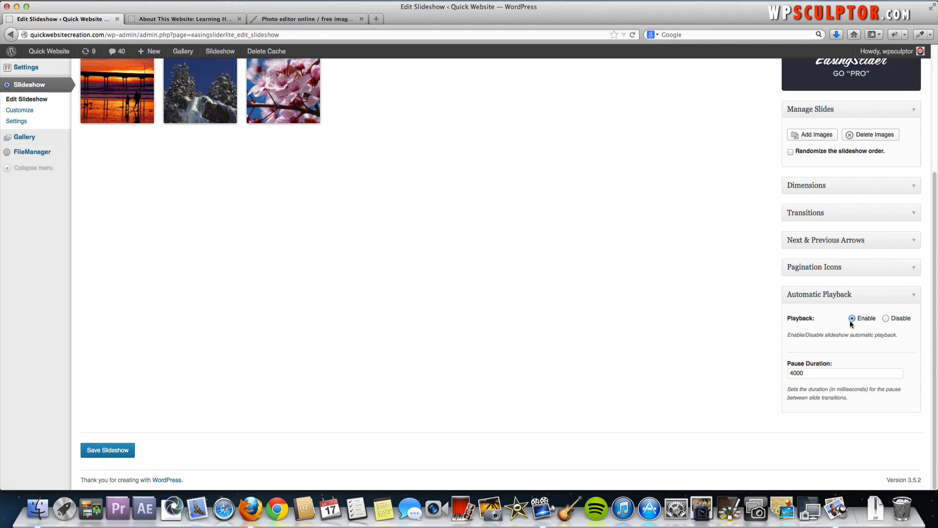
{"action": "mouse_move", "coordinate": [816, 324]}
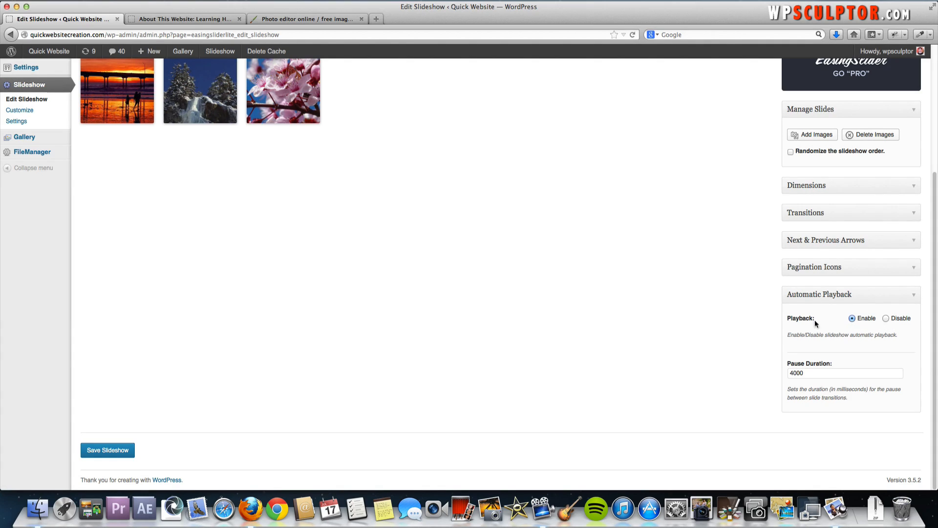
{"action": "mouse_move", "coordinate": [630, 193]}
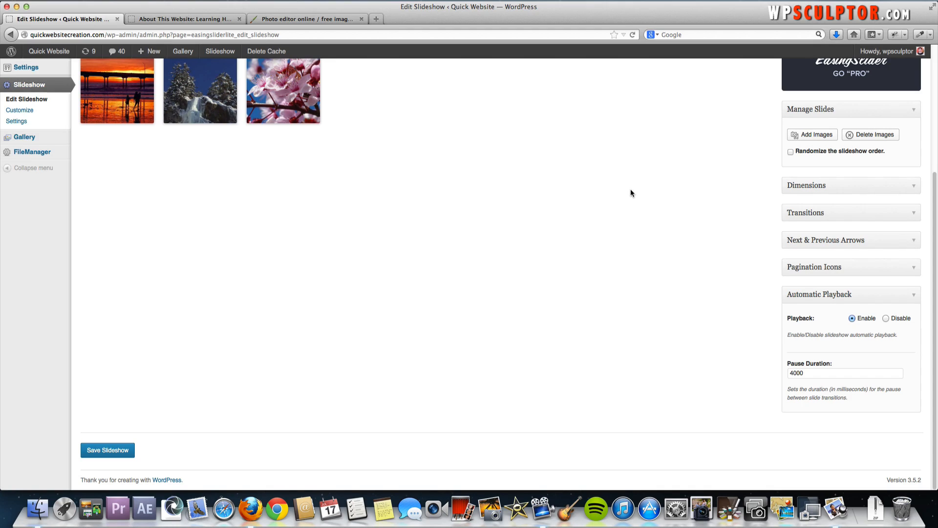
{"action": "mouse_move", "coordinate": [653, 206]}
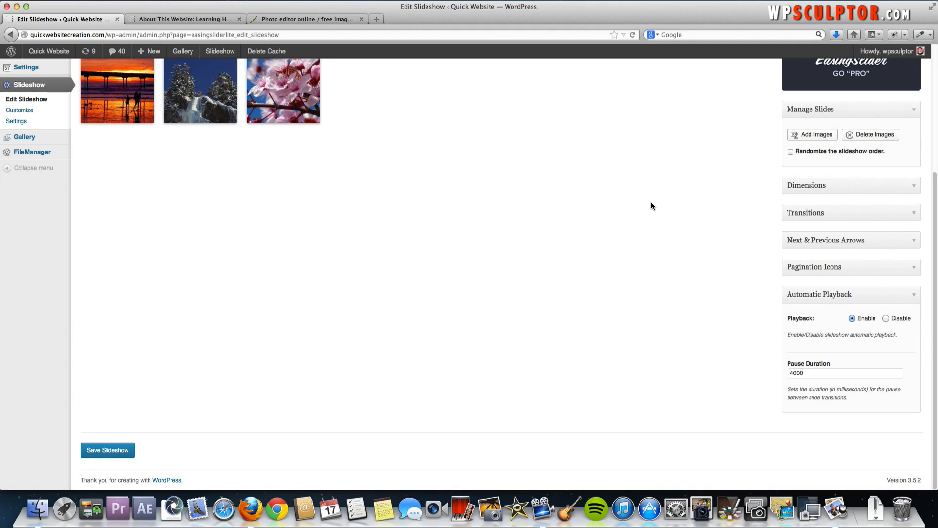
{"action": "mouse_move", "coordinate": [880, 329]}
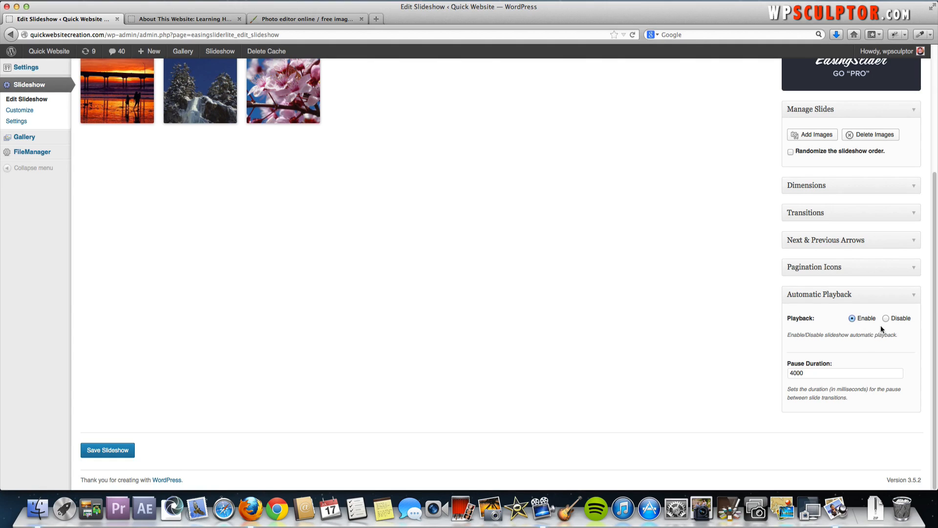
{"action": "mouse_move", "coordinate": [825, 333]}
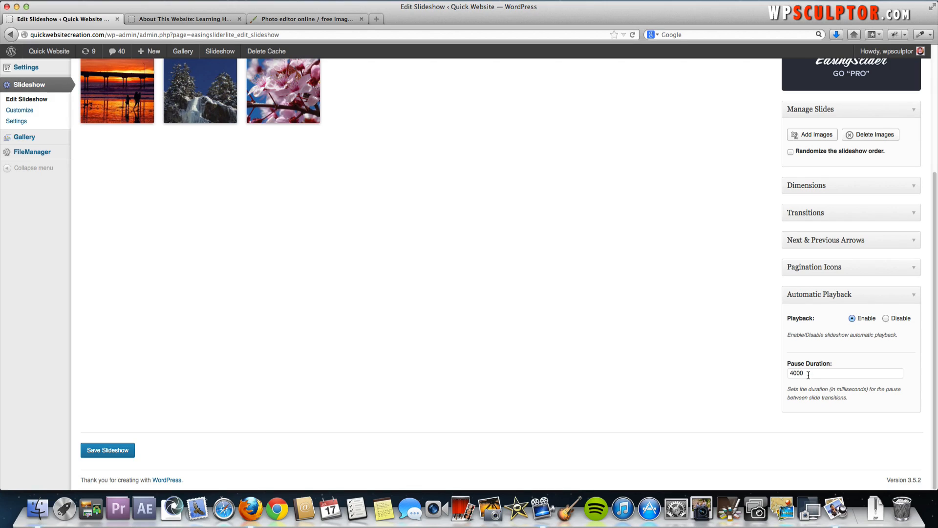
{"action": "mouse_move", "coordinate": [808, 383]}
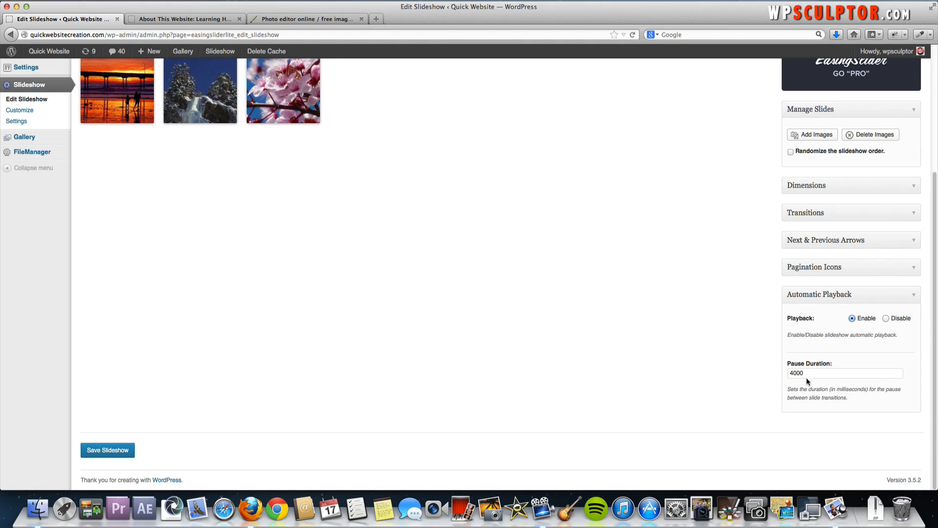
{"action": "left_click", "coordinate": [843, 373]}
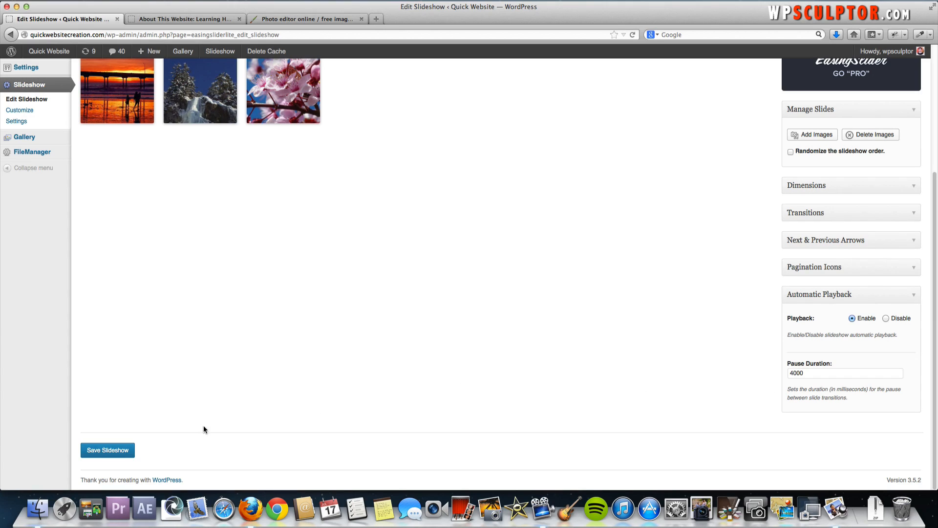
Reorder slides to cherry blossom, snowy trees, sunset pier and save the slideshow.
{"action": "left_click", "coordinate": [108, 449]}
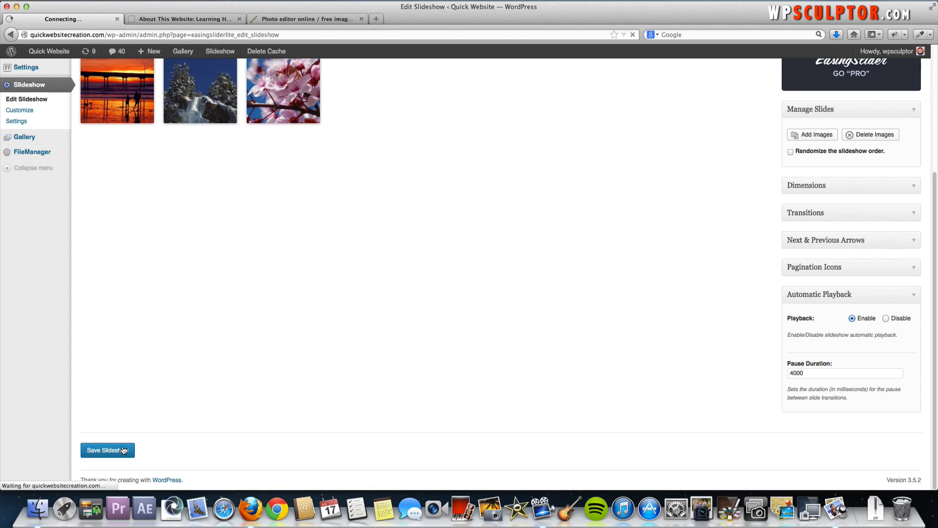
{"action": "left_click", "coordinate": [107, 449]}
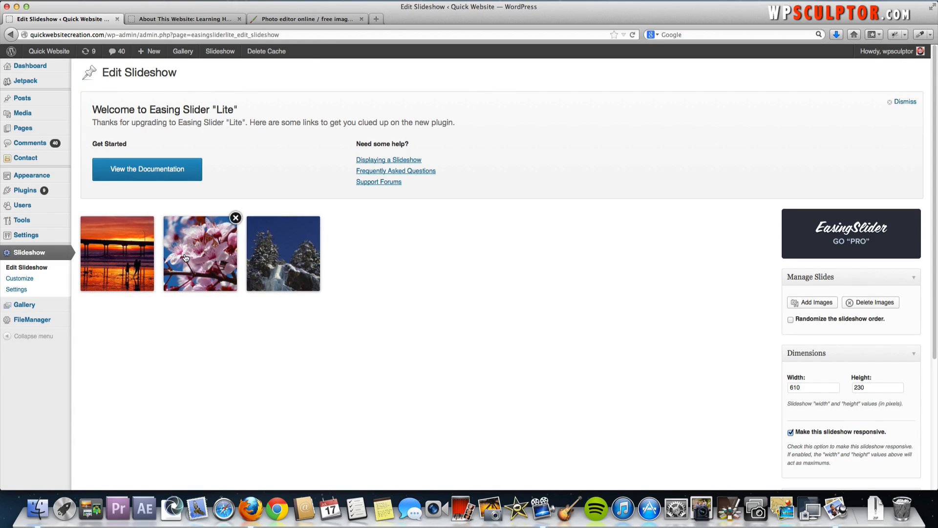
{"action": "left_click_drag", "start_coordinate": [201, 253], "coordinate": [116, 253]}
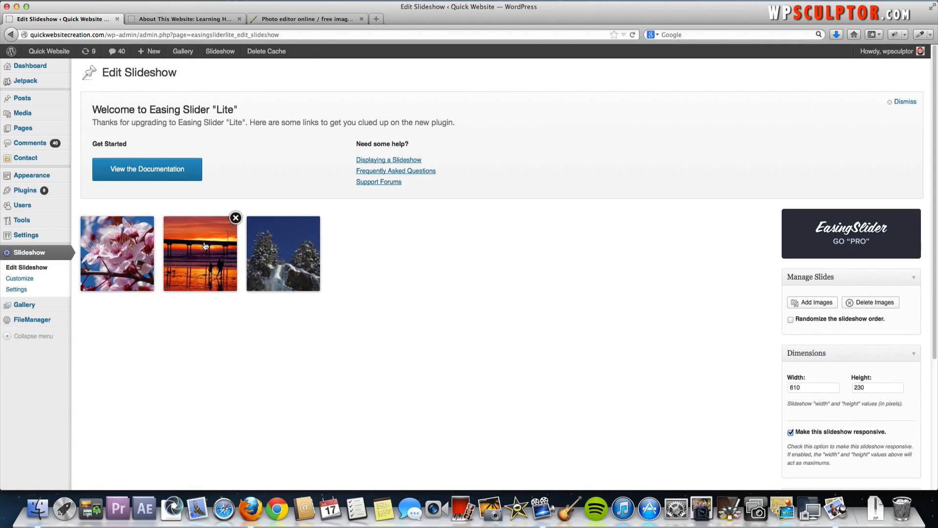
{"action": "left_click_drag", "start_coordinate": [200, 253], "coordinate": [283, 253]}
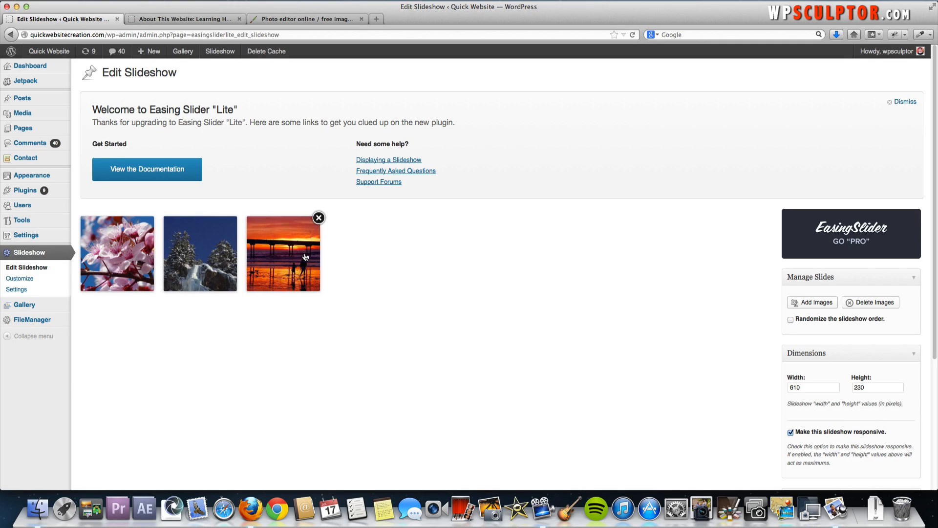
{"action": "mouse_move", "coordinate": [419, 276]}
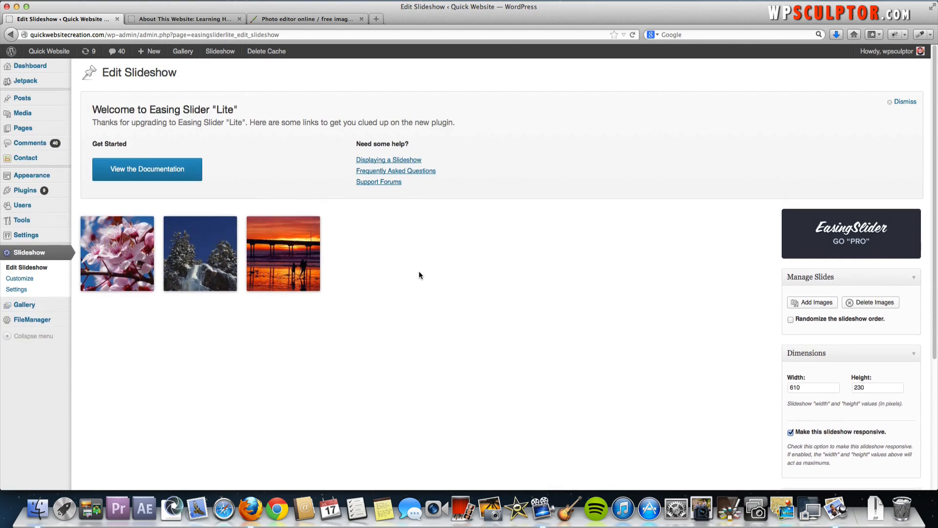
{"action": "scroll", "scroll_direction": "down", "scroll_amount": 3}
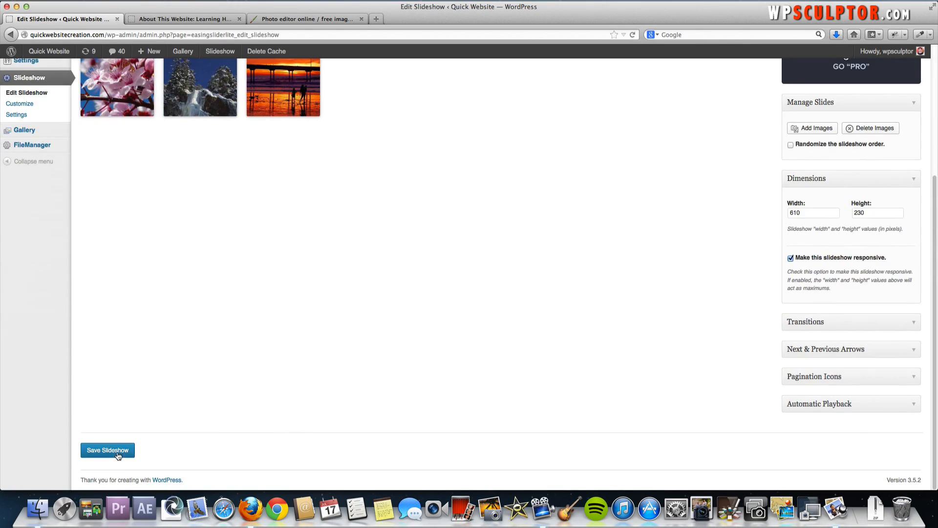
{"action": "left_click", "coordinate": [107, 450]}
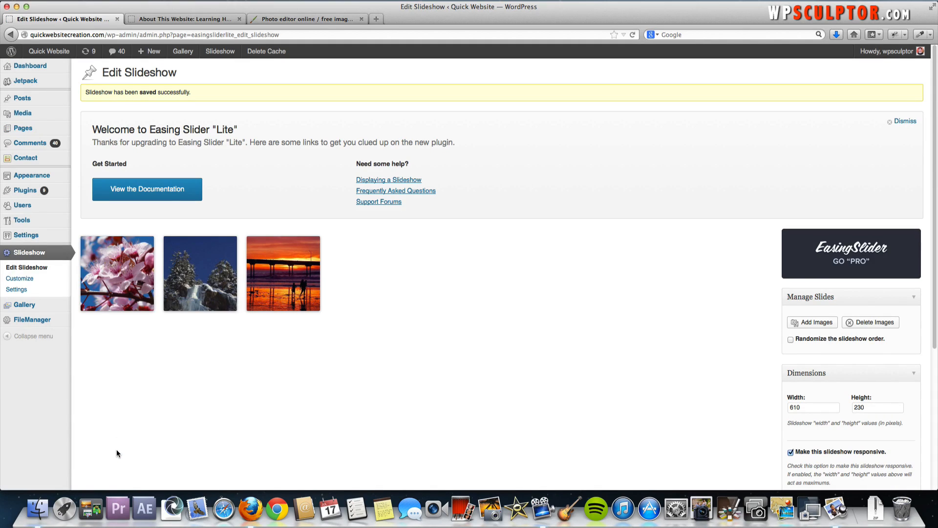
{"action": "mouse_move", "coordinate": [24, 189]}
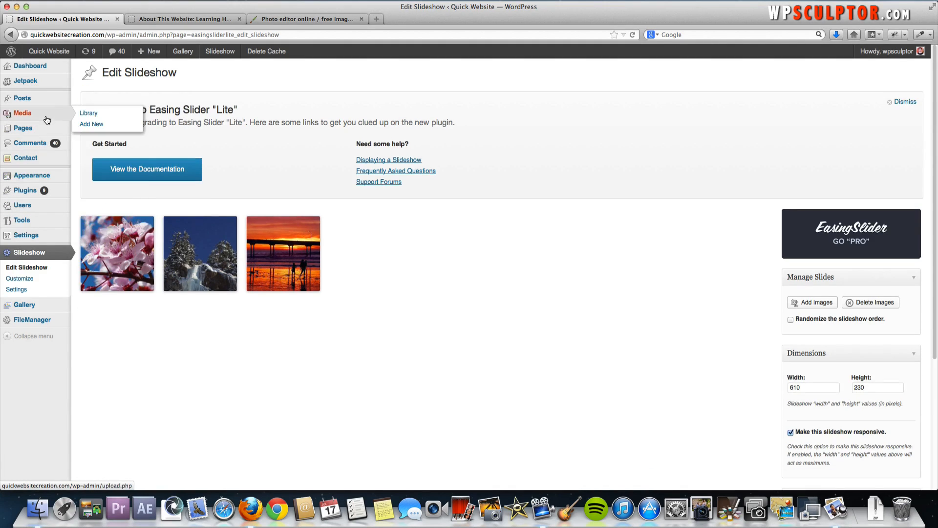
{"action": "mouse_move", "coordinate": [22, 128]}
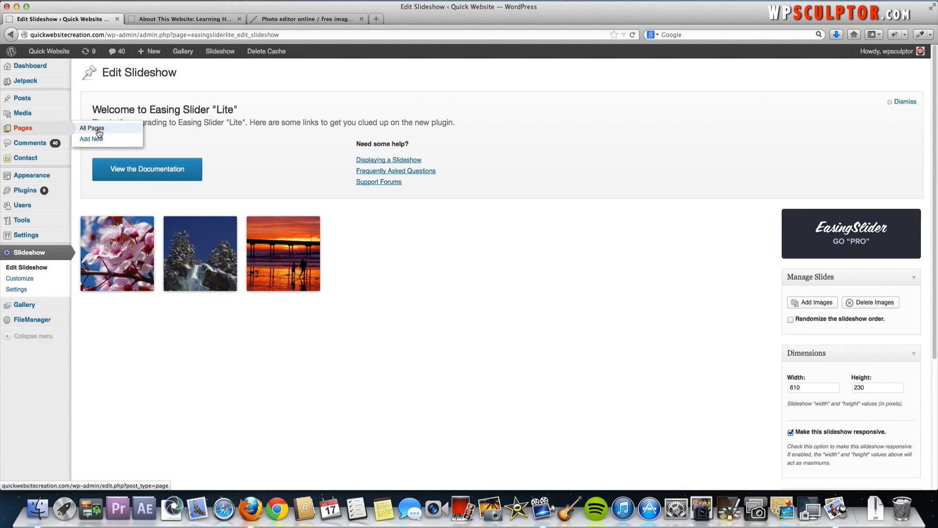
Go to All Pages and select the Slide Show page for editing.
{"action": "left_click", "coordinate": [92, 128]}
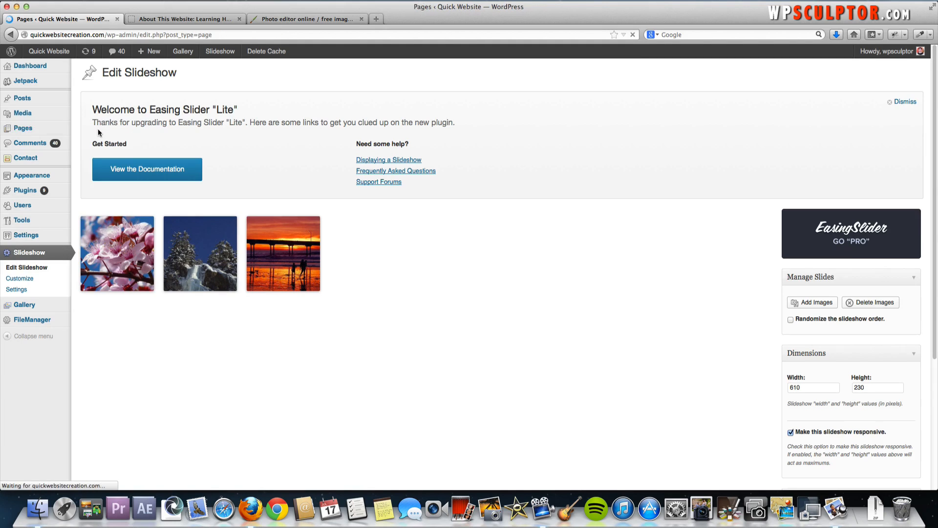
{"action": "left_click", "coordinate": [22, 127]}
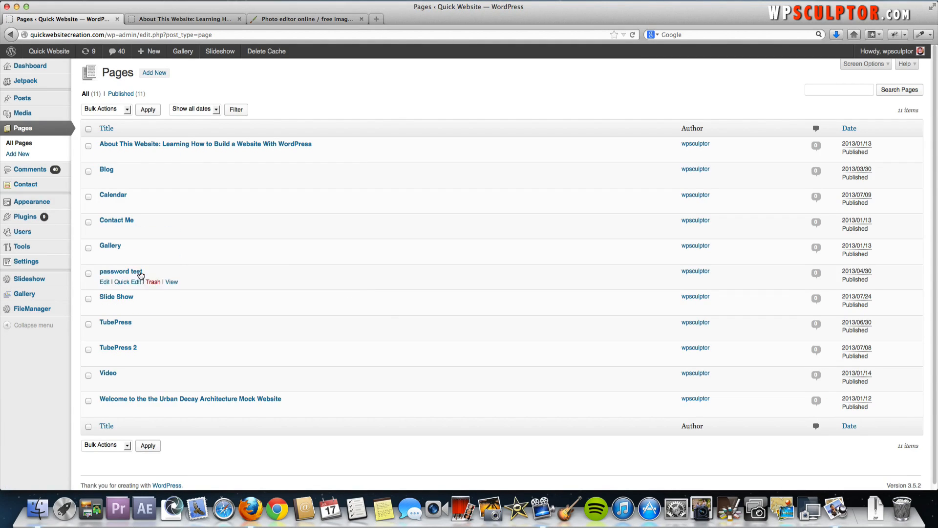
{"action": "left_click", "coordinate": [117, 296]}
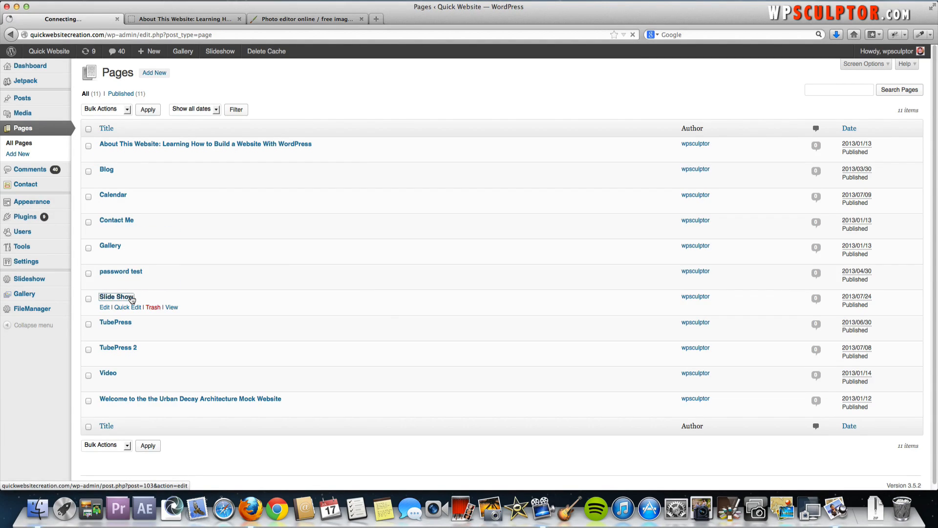
Enter the [easingsliderlite] shortcode into the page's Text editor.
{"action": "left_click", "coordinate": [105, 307]}
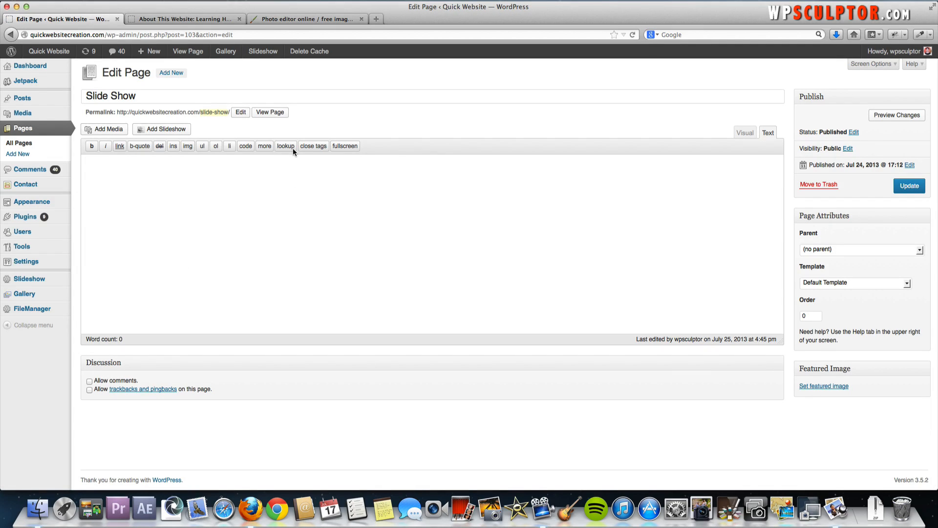
{"action": "mouse_move", "coordinate": [314, 149]}
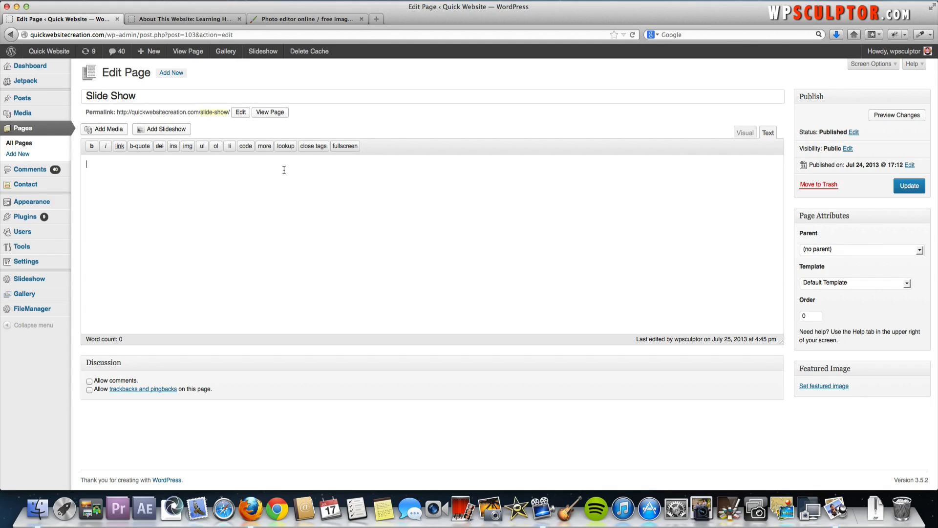
{"action": "mouse_move", "coordinate": [403, 244]}
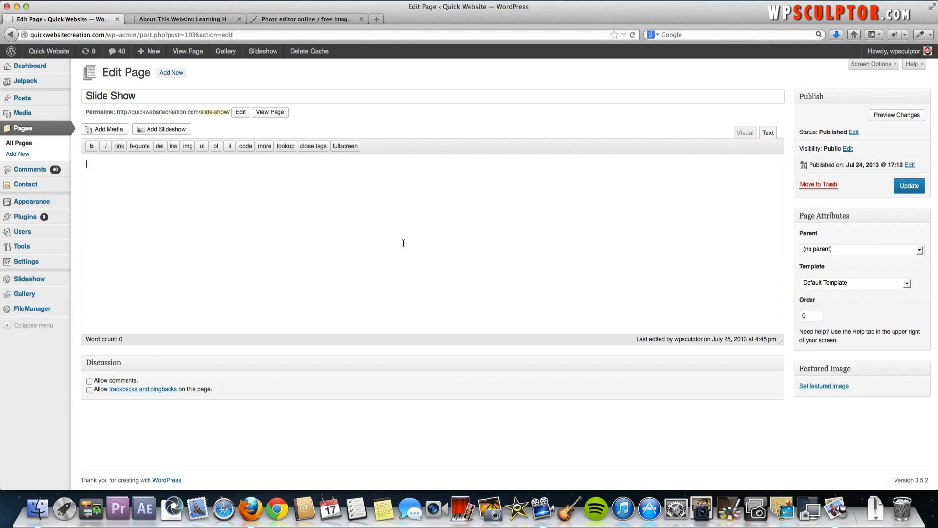
{"action": "mouse_move", "coordinate": [342, 193]}
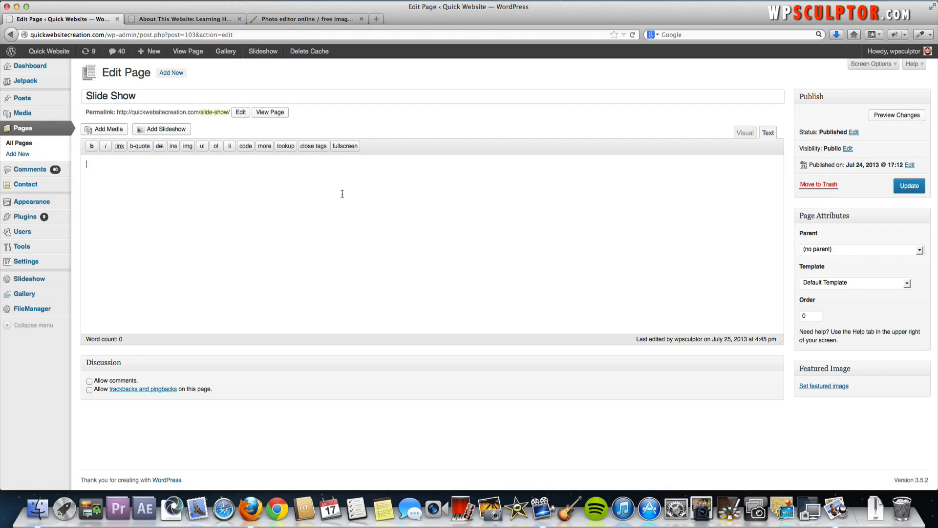
{"action": "type", "text": "{"}
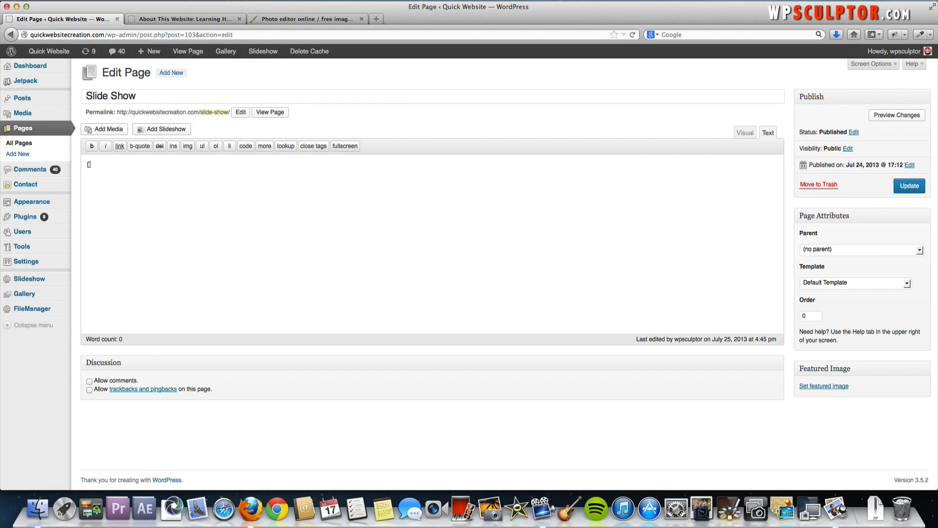
{"action": "type", "text": "e"}
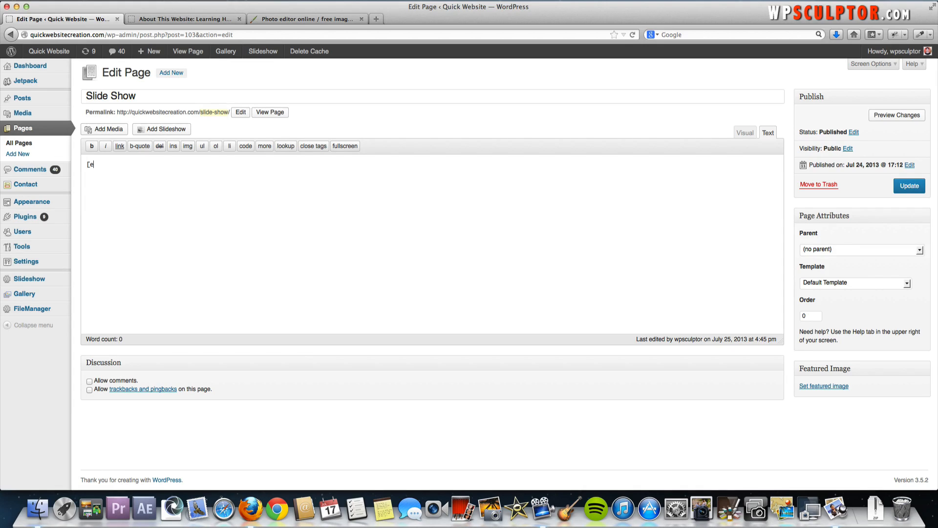
{"action": "type", "text": "asings"}
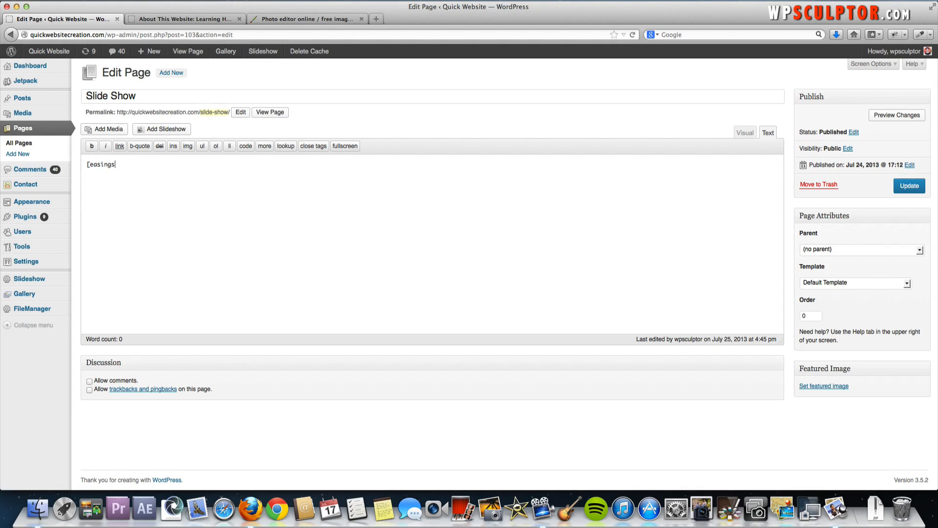
{"action": "type", "text": "sliderlite"}
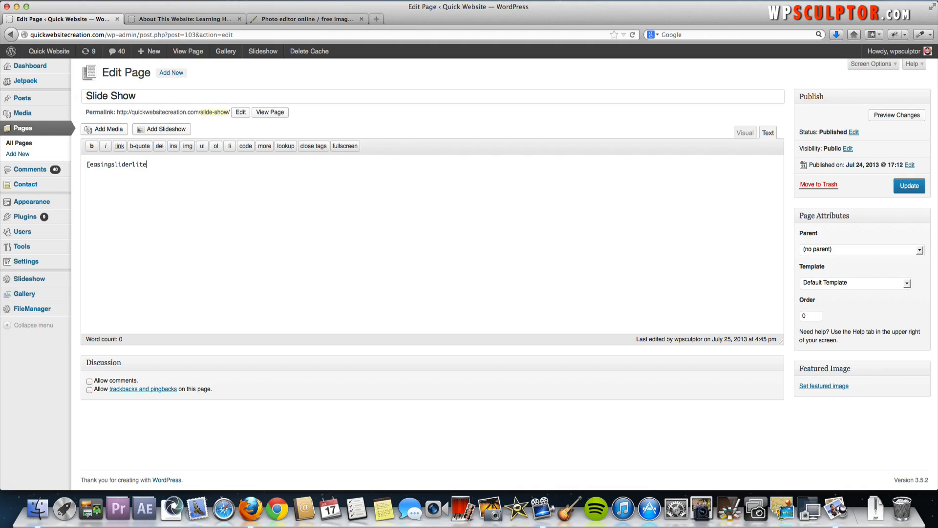
{"action": "type", "text": "]"}
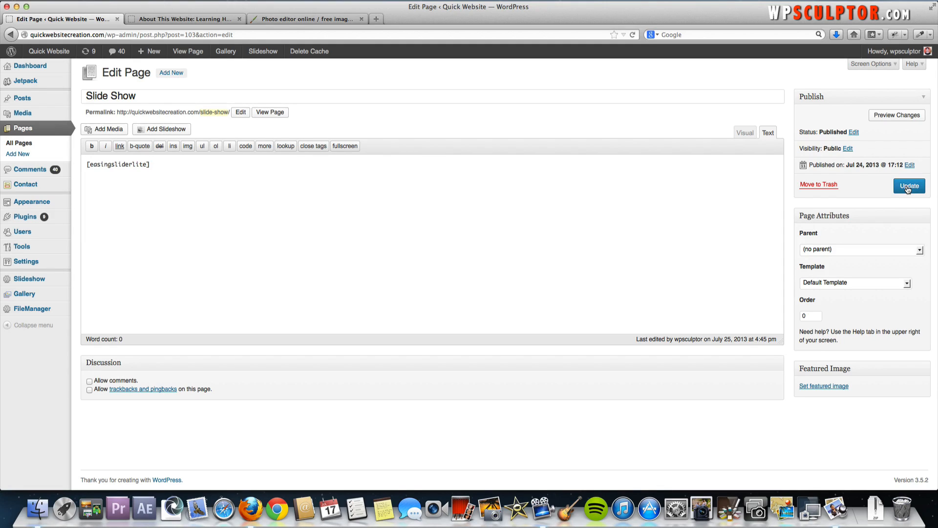
Update the Slide Show page to publish the shortcode.
{"action": "left_click", "coordinate": [909, 186]}
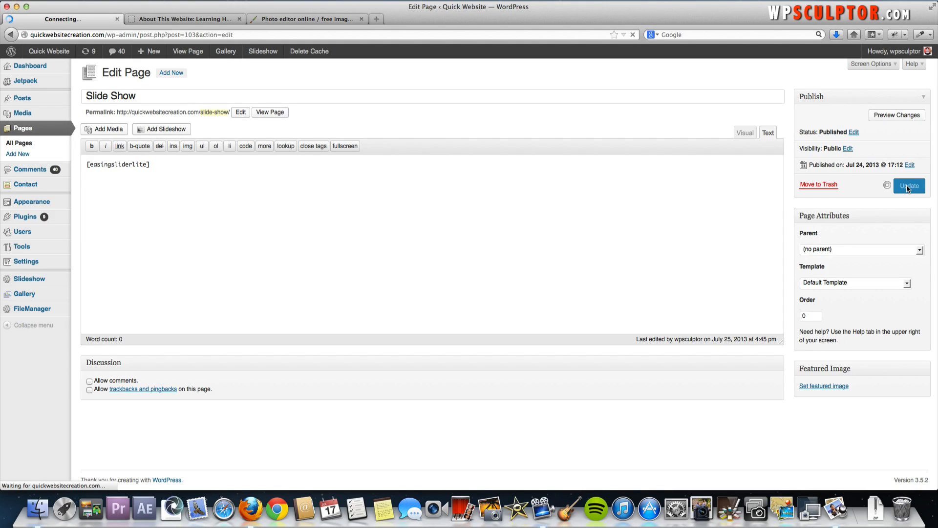
{"action": "left_click", "coordinate": [908, 186]}
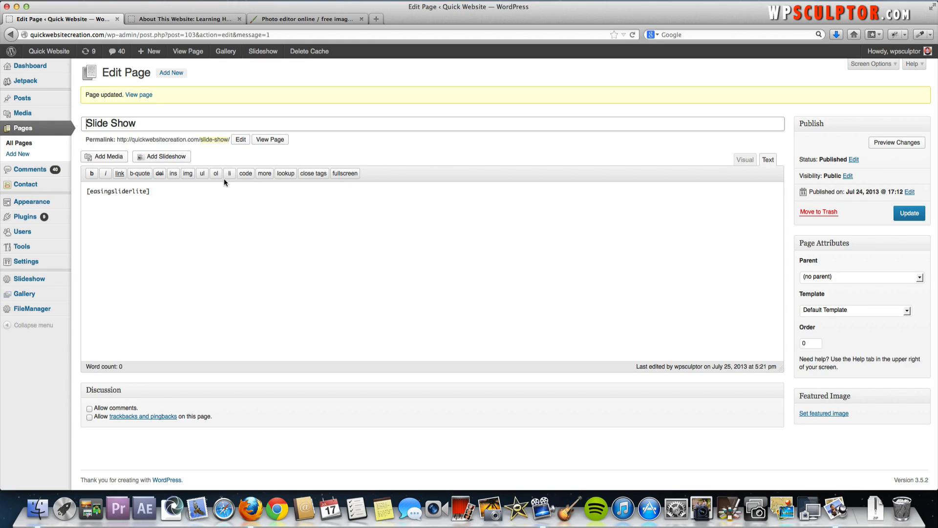
Step through the live slider from cherry blossoms to snowy trees and back, then return to its editor.
{"action": "left_click", "coordinate": [270, 140]}
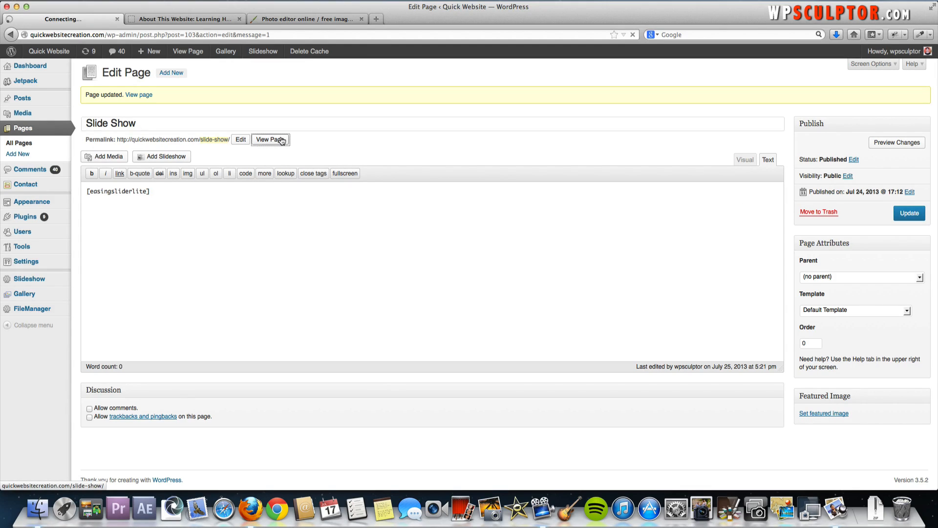
{"action": "left_click", "coordinate": [271, 139]}
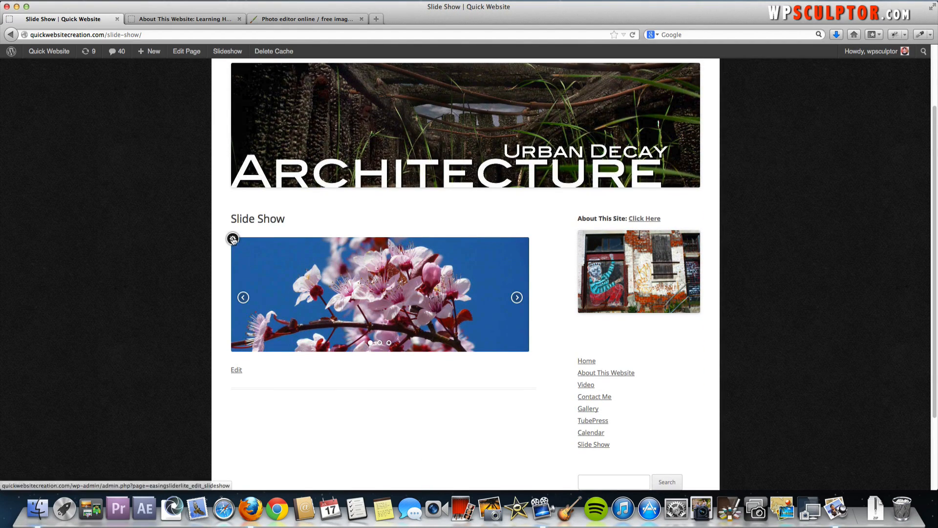
{"action": "left_click", "coordinate": [516, 298]}
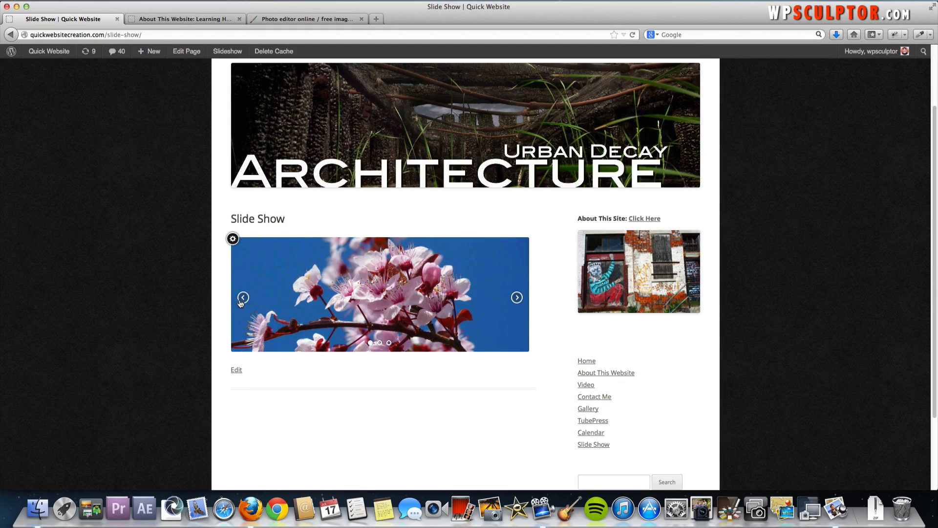
{"action": "mouse_move", "coordinate": [484, 373]}
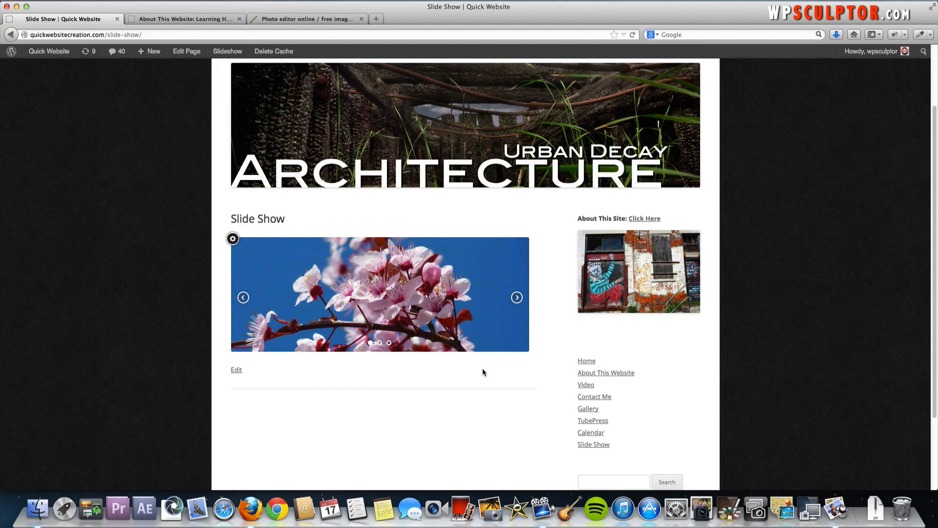
{"action": "left_click", "coordinate": [516, 297]}
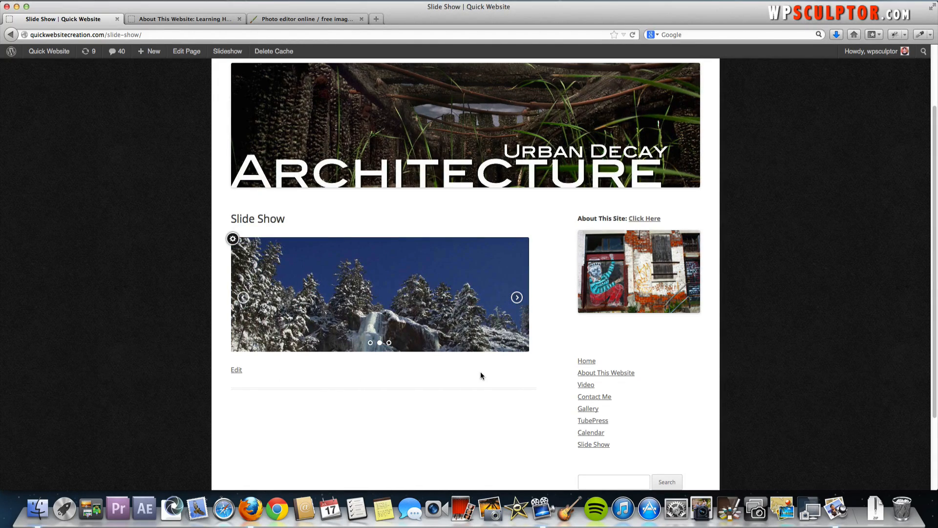
{"action": "mouse_move", "coordinate": [390, 250]}
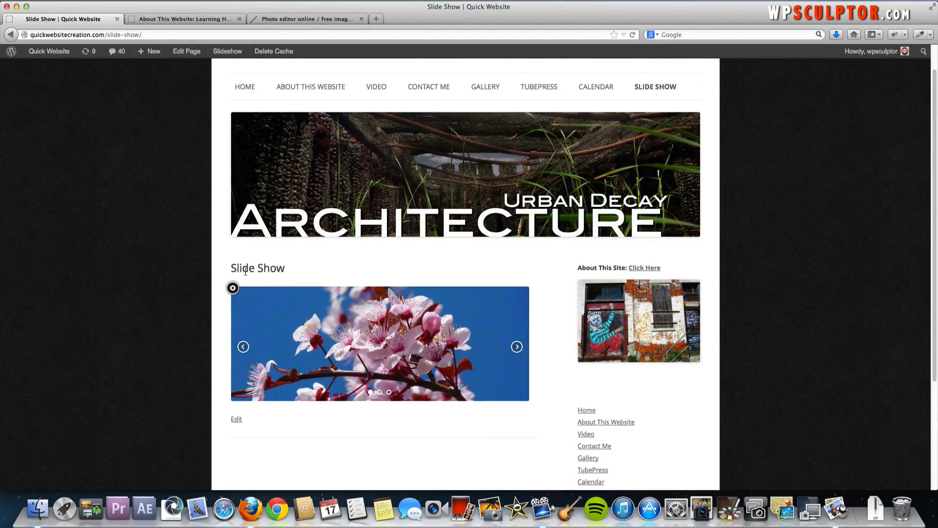
{"action": "left_click", "coordinate": [233, 287]}
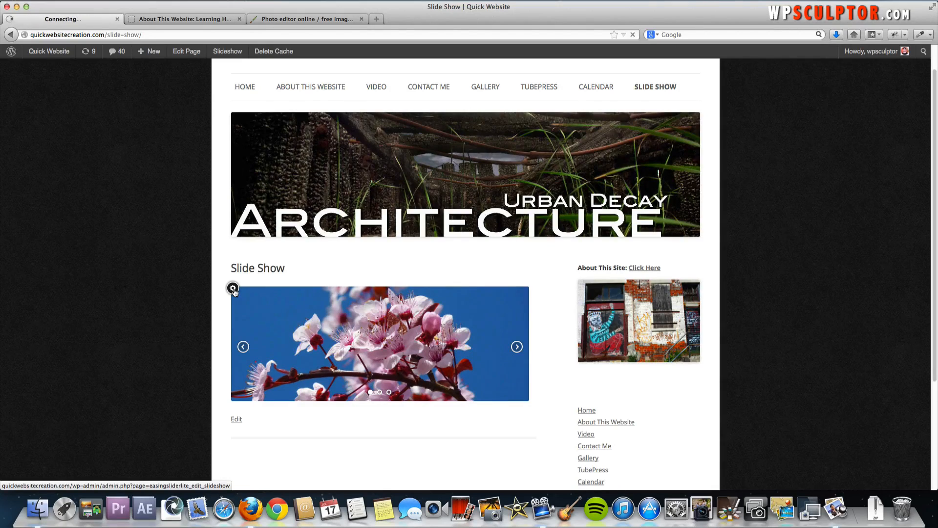
Bring up Edit a Slide #2 with its empty Link URL field, then show the About This Website page.
{"action": "left_click", "coordinate": [232, 287]}
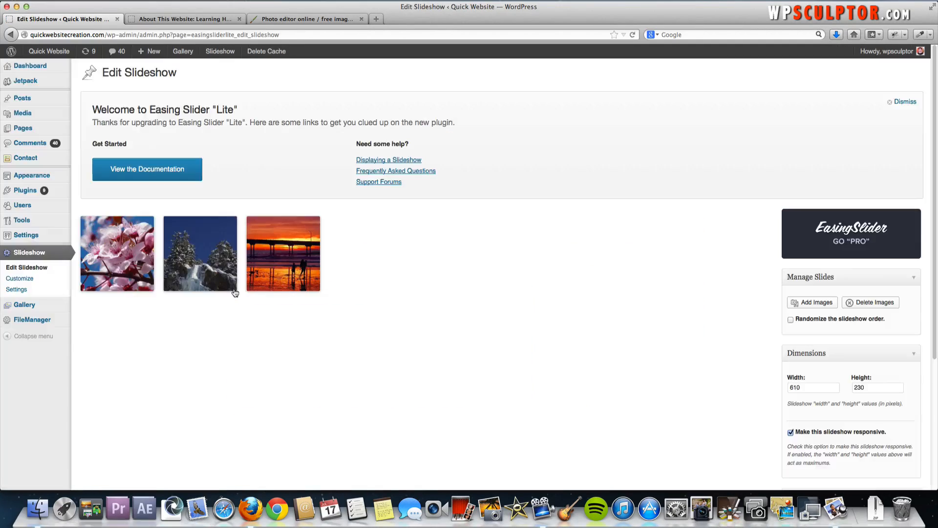
{"action": "mouse_move", "coordinate": [332, 339]}
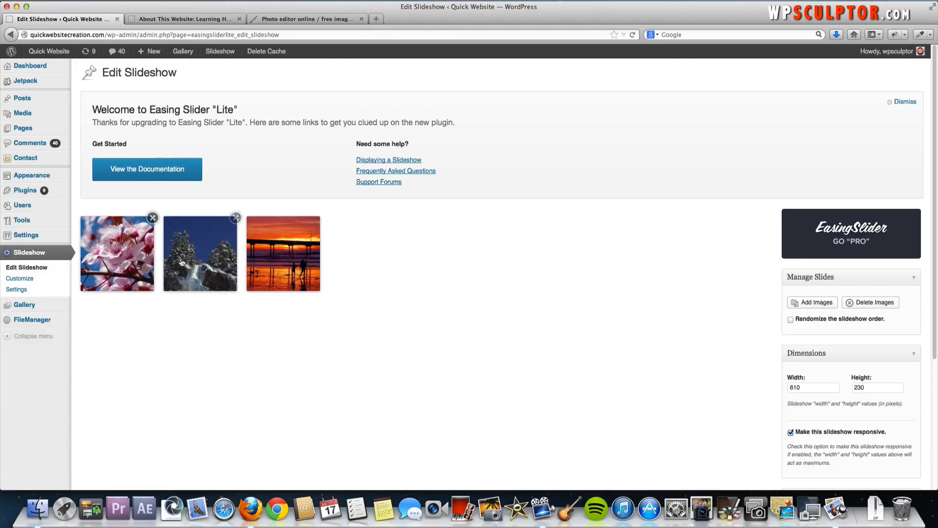
{"action": "left_click", "coordinate": [199, 253]}
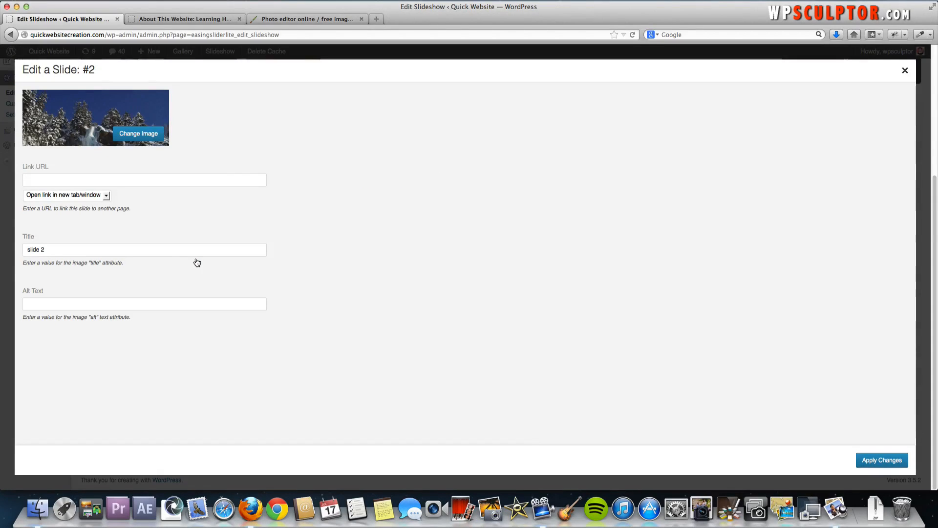
{"action": "mouse_move", "coordinate": [176, 189]}
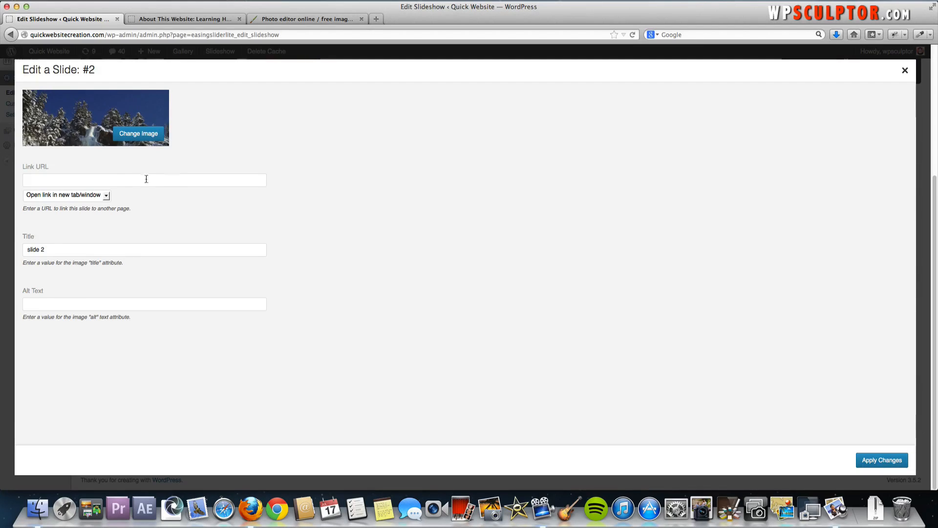
{"action": "left_click", "coordinate": [144, 180]}
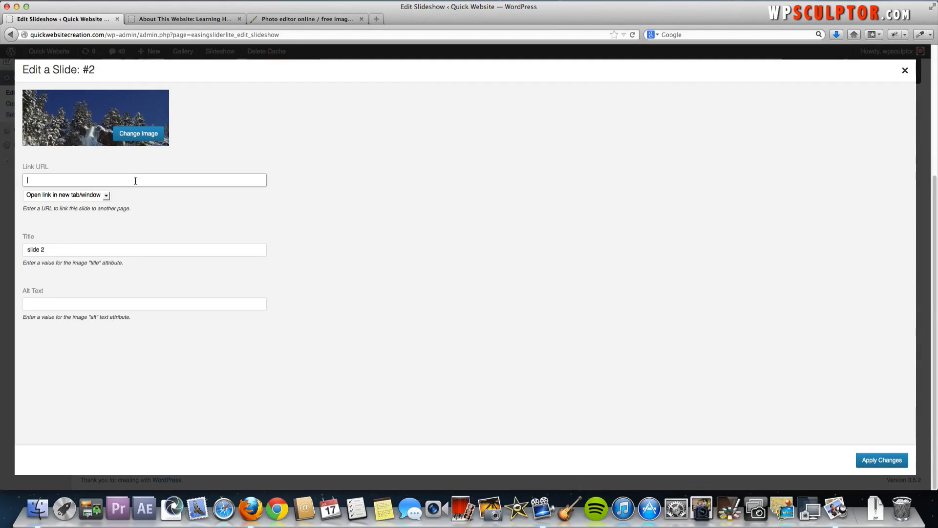
{"action": "left_click", "coordinate": [183, 19]}
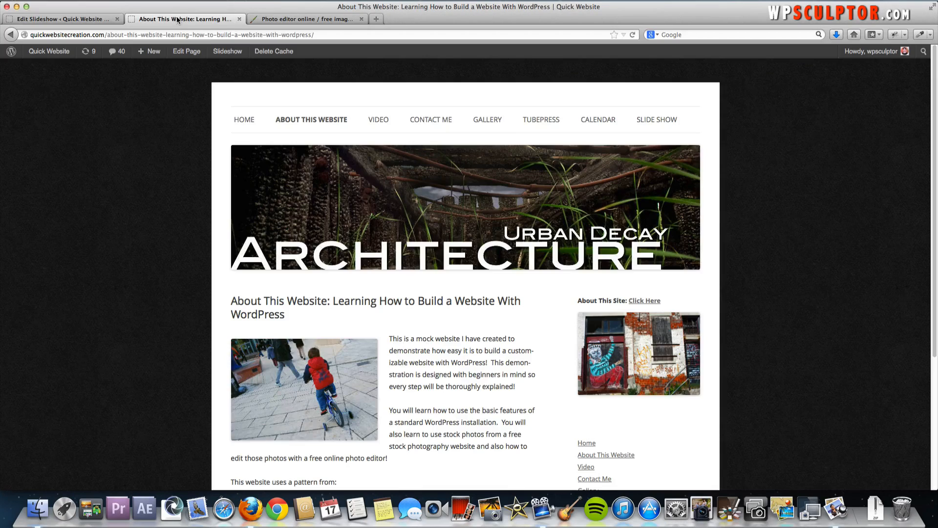
{"action": "mouse_move", "coordinate": [430, 119]}
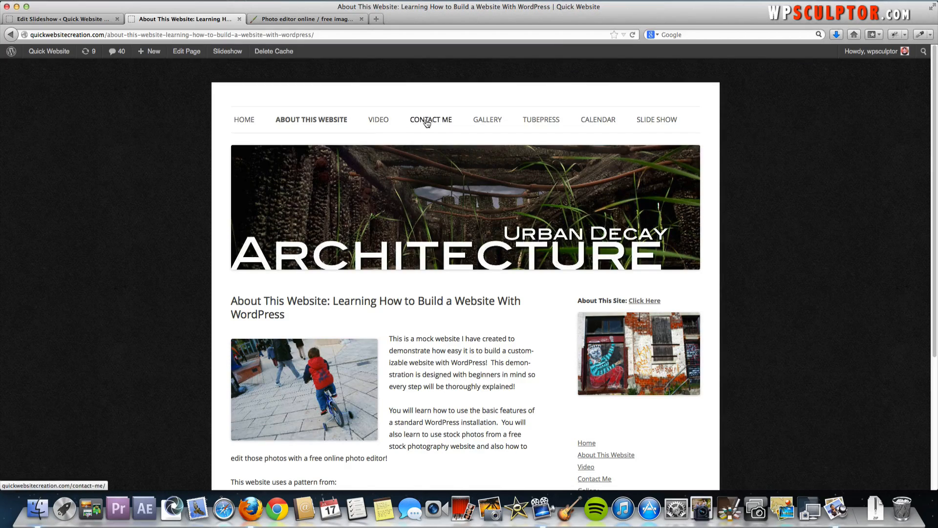
{"action": "mouse_move", "coordinate": [378, 119]}
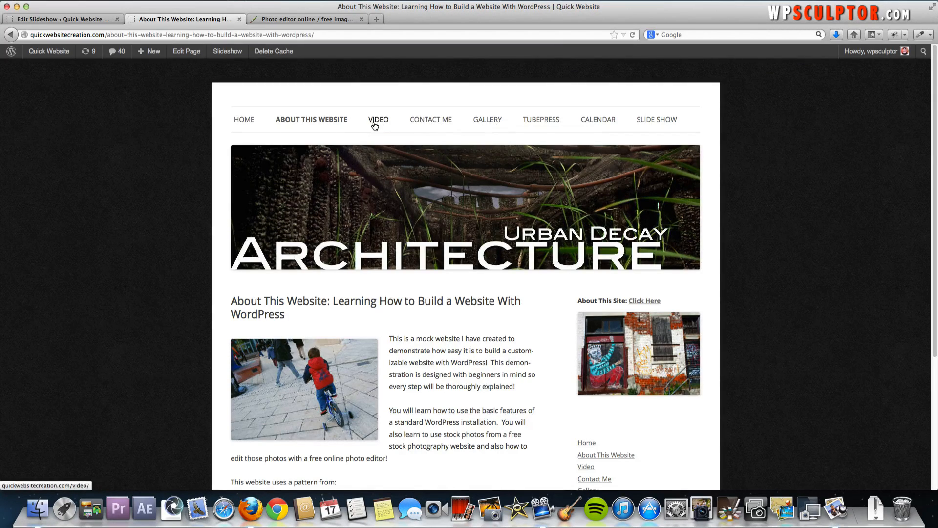
Load the site's Video page to obtain its address for slide 2's link.
{"action": "left_click", "coordinate": [378, 119]}
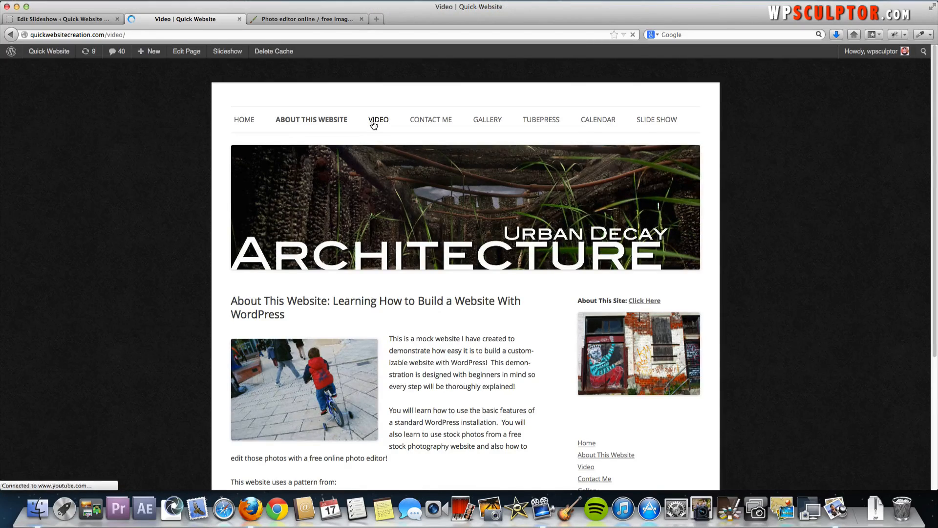
{"action": "left_click", "coordinate": [377, 120]}
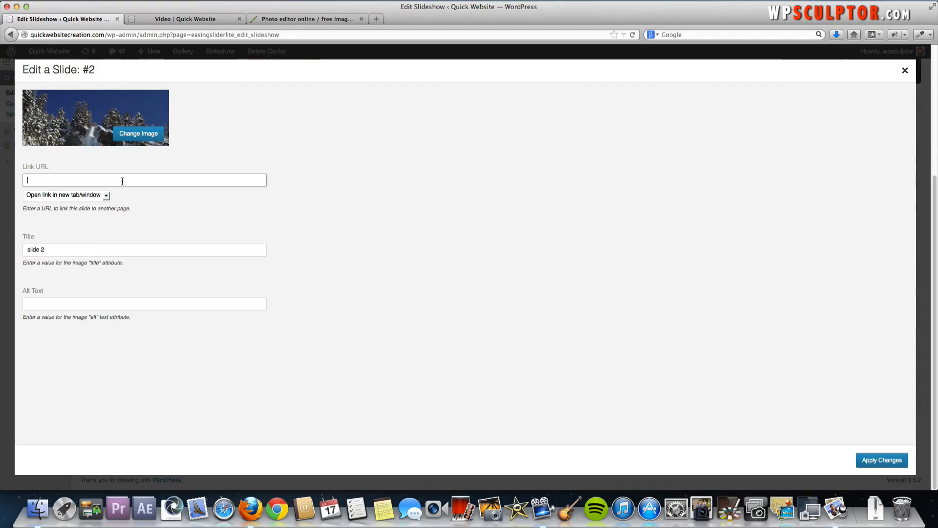
{"action": "type", "text": "http://quickwebsitecreation.com/video/"}
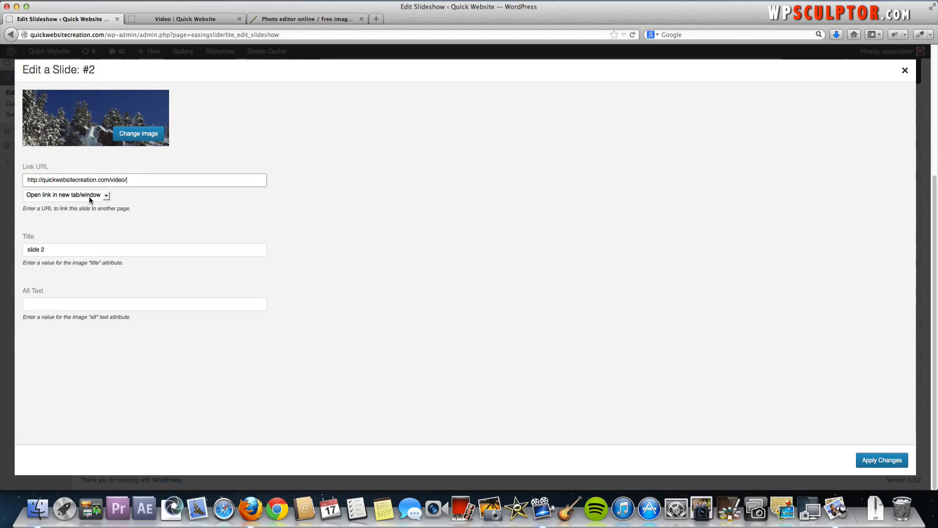
{"action": "left_click", "coordinate": [66, 194]}
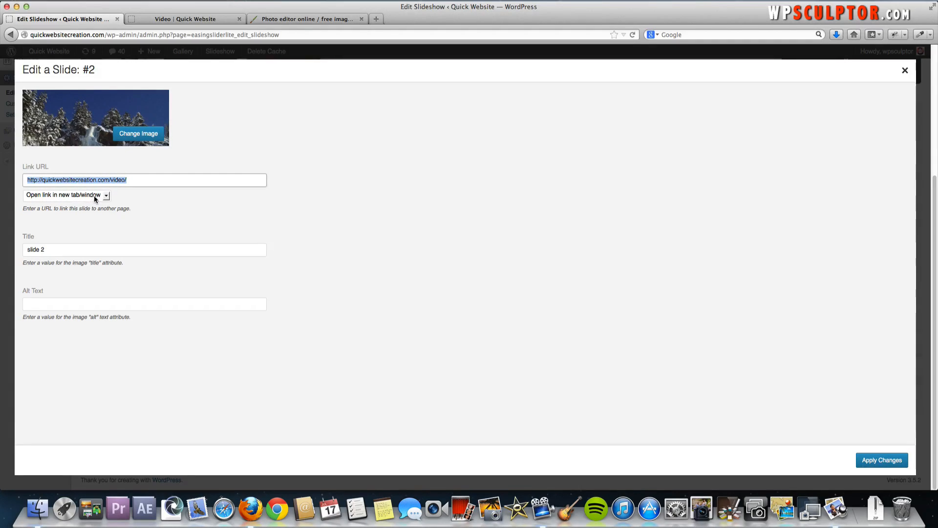
{"action": "left_click", "coordinate": [66, 195]}
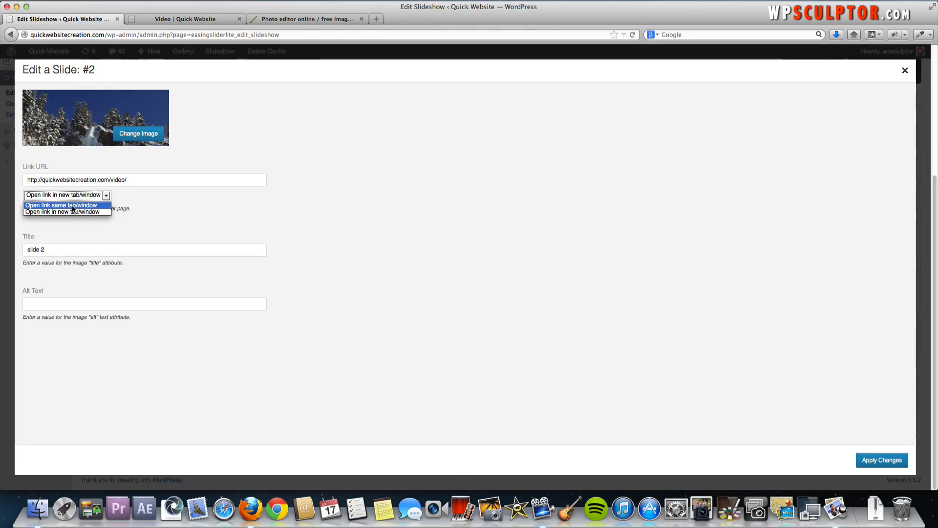
{"action": "left_click", "coordinate": [61, 204]}
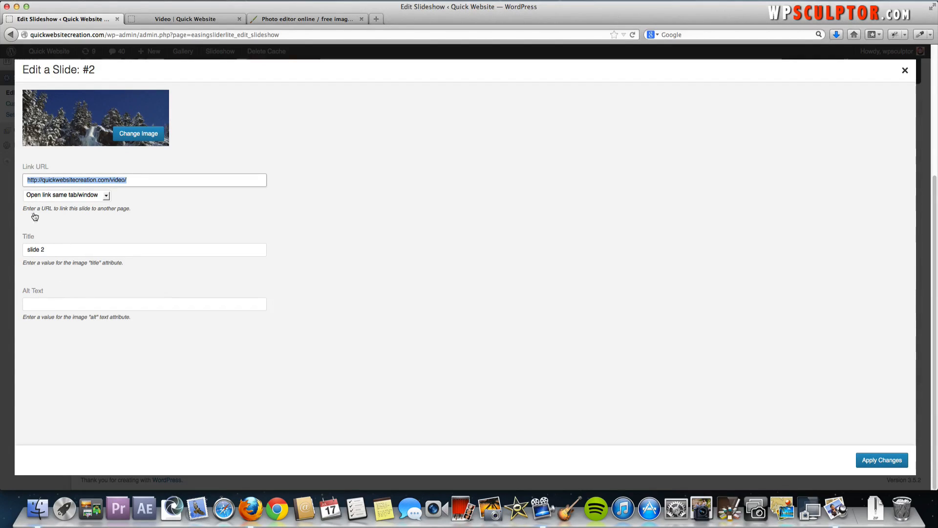
{"action": "mouse_move", "coordinate": [164, 223]}
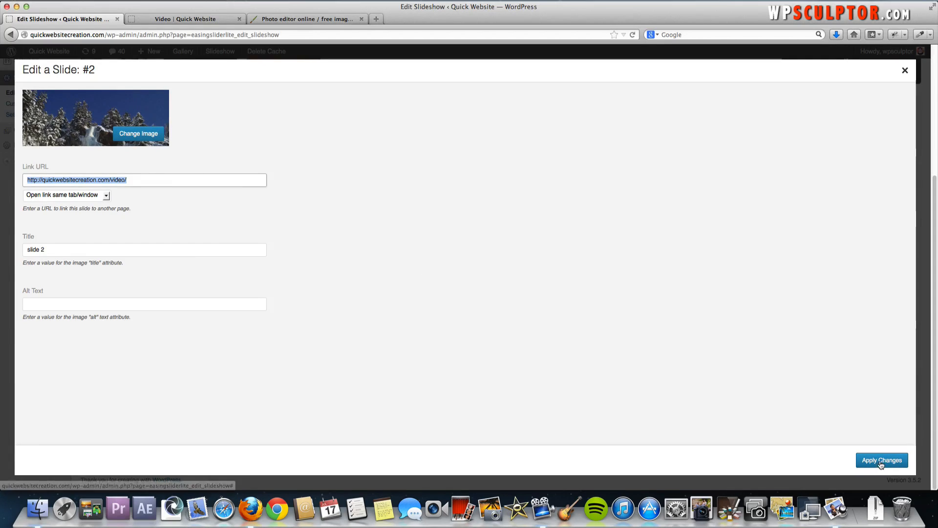
{"action": "left_click", "coordinate": [881, 459]}
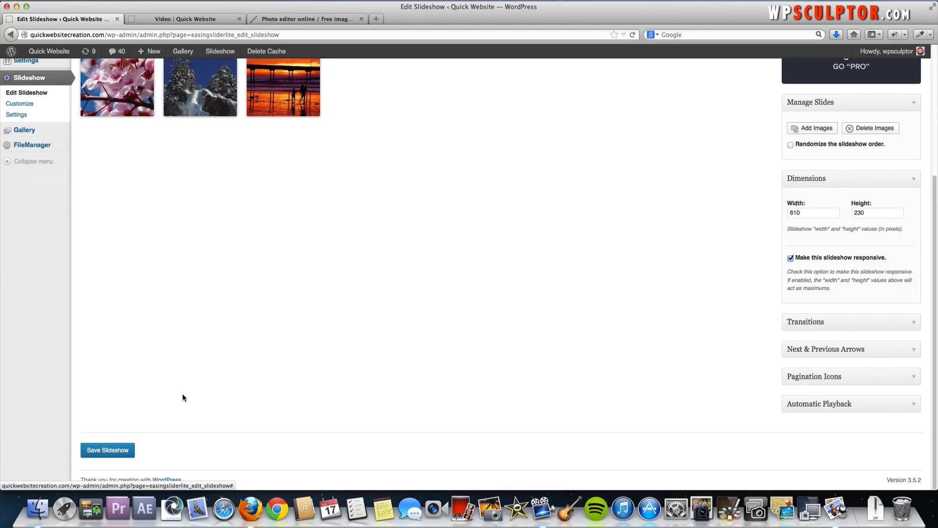
Save the slideshow and reopen the live Slide Show page.
{"action": "left_click", "coordinate": [107, 449]}
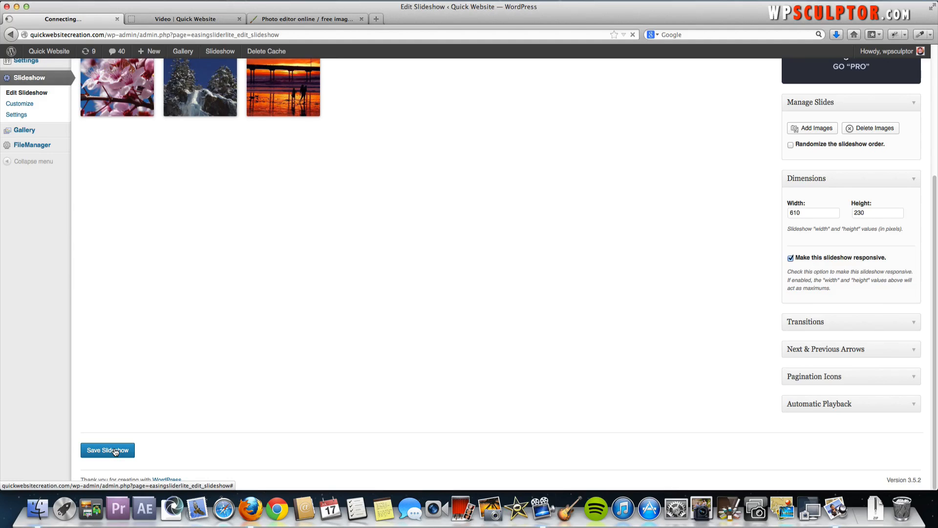
{"action": "left_click", "coordinate": [107, 450]}
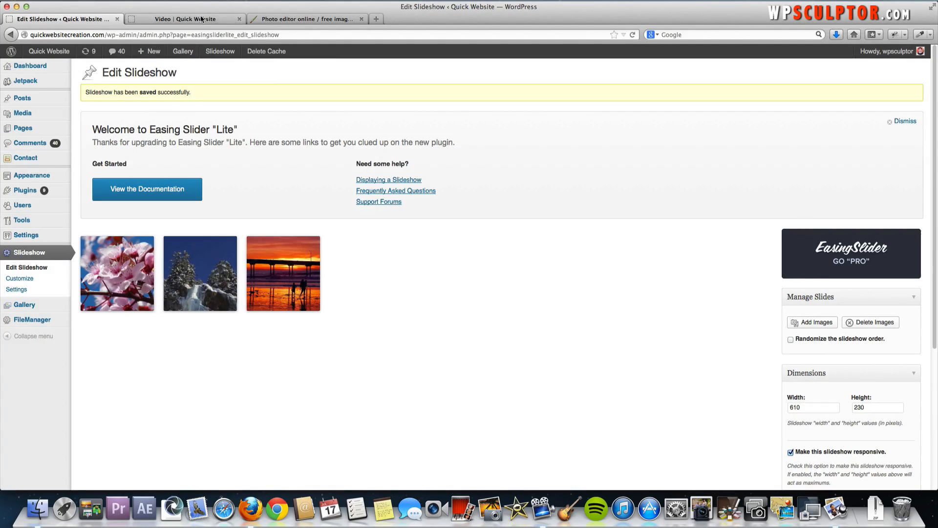
{"action": "left_click", "coordinate": [186, 19]}
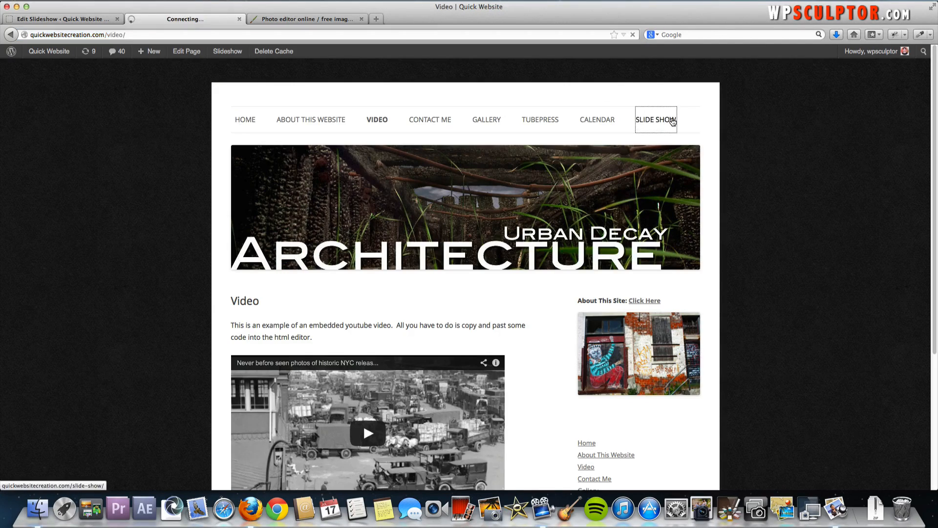
{"action": "left_click", "coordinate": [655, 119]}
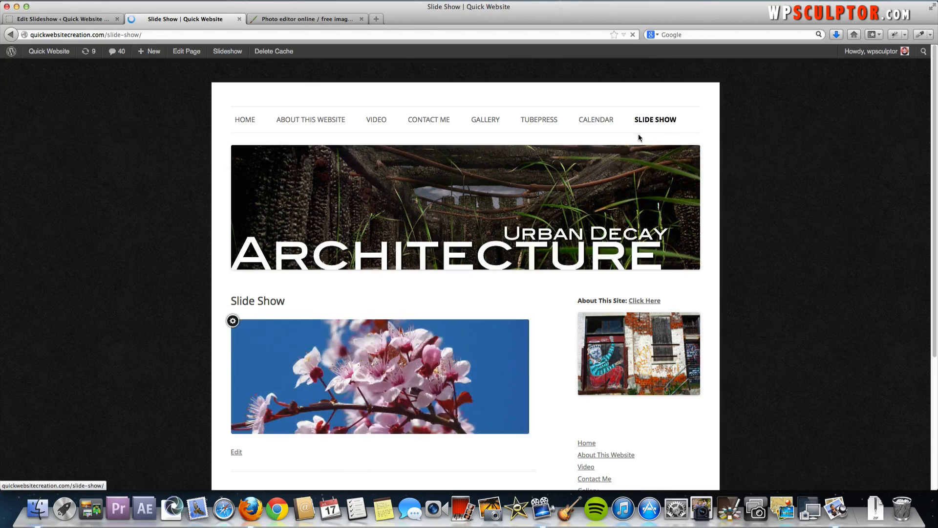